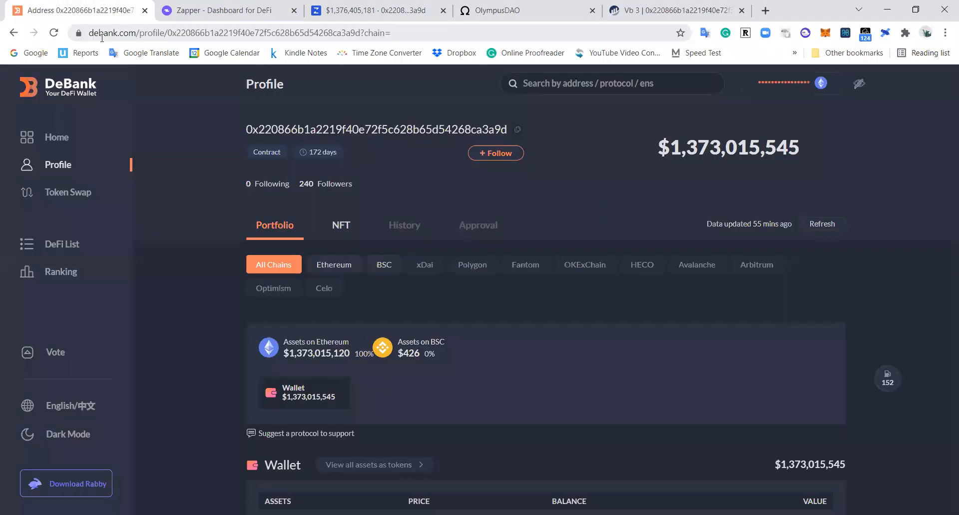
Compare the wallet's totals by switching between the DeBank, Zapper and Zerion tabs.
{"action": "left_click", "coordinate": [367, 10]}
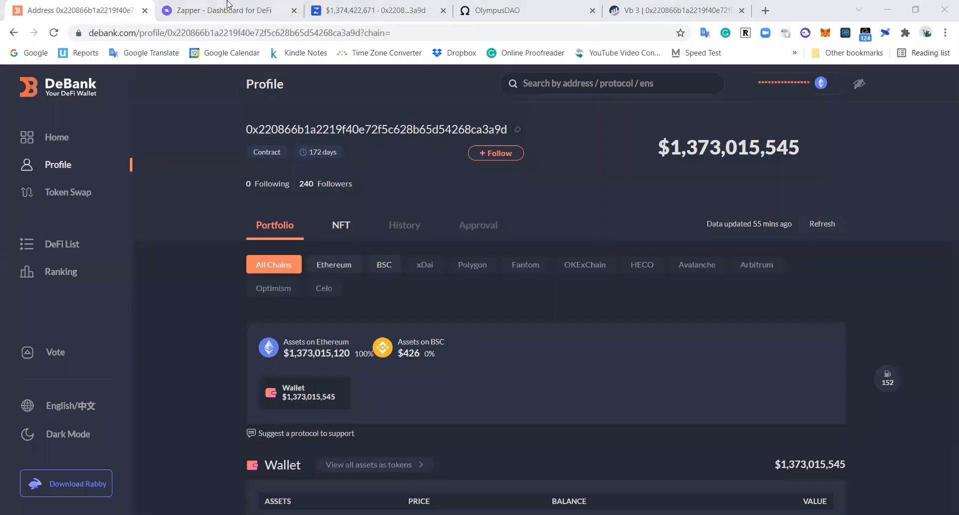
{"action": "left_click", "coordinate": [221, 10]}
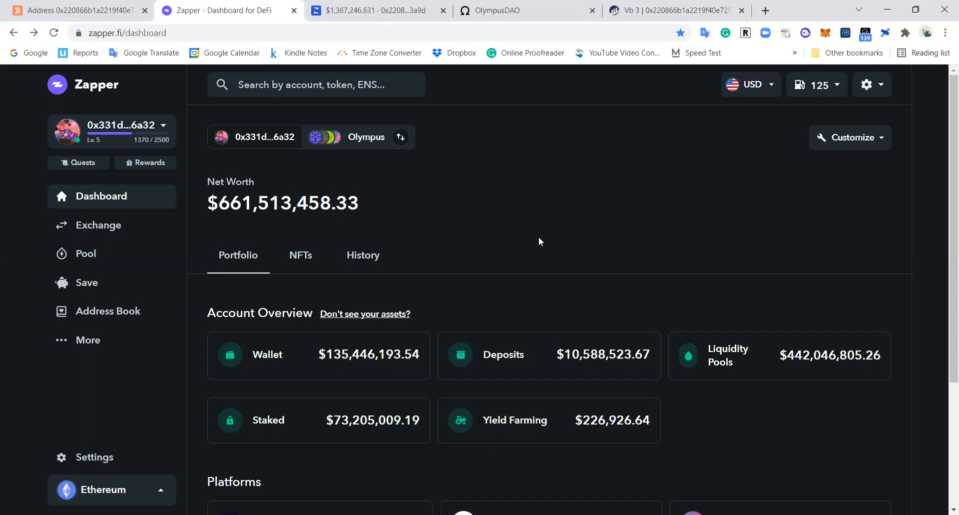
{"action": "mouse_move", "coordinate": [447, 227]}
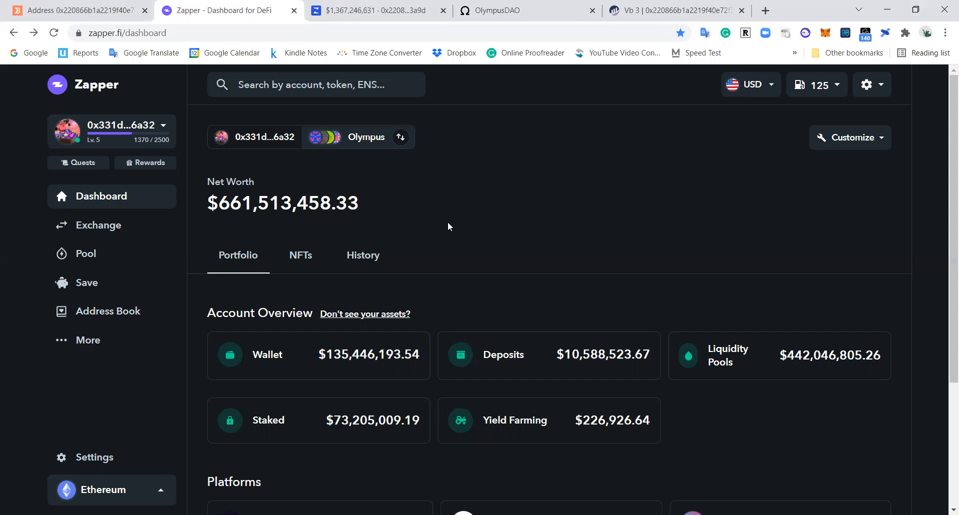
{"action": "mouse_move", "coordinate": [421, 230]}
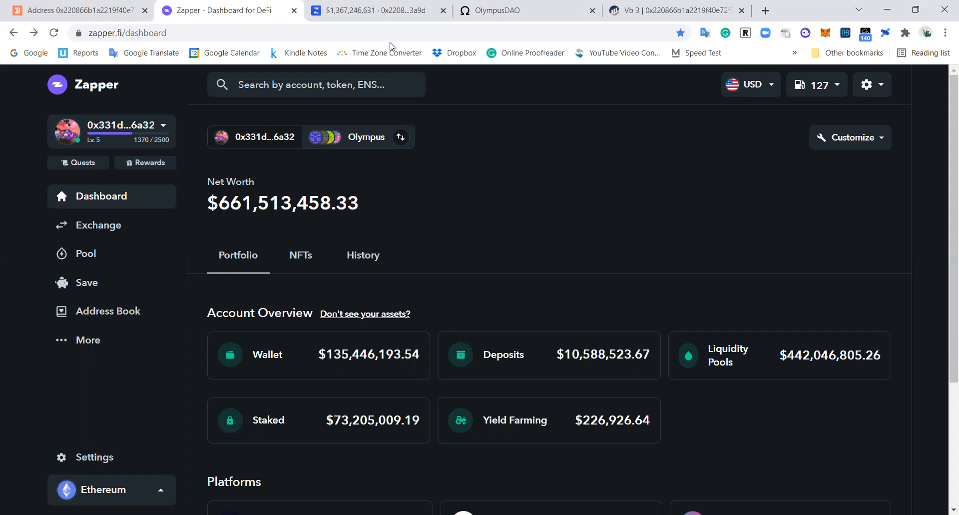
{"action": "left_click", "coordinate": [74, 10]}
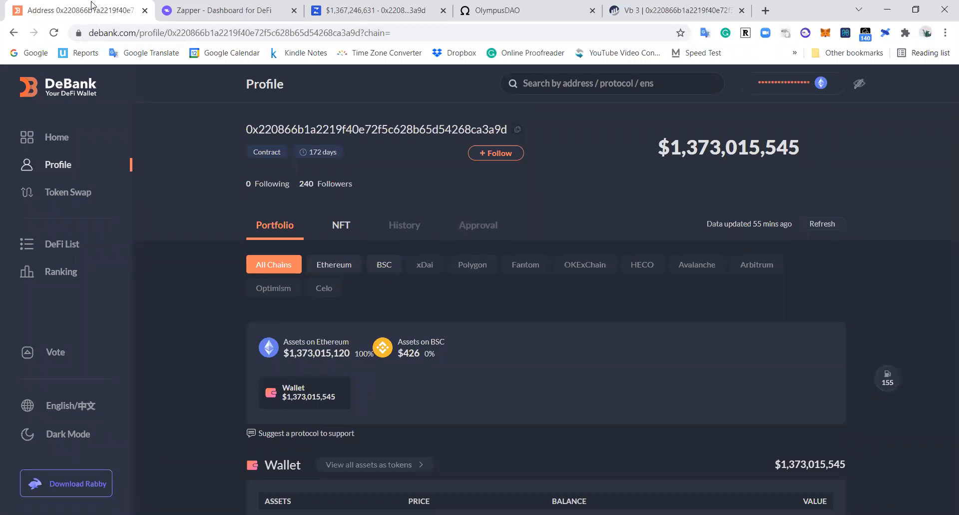
{"action": "left_click", "coordinate": [226, 10]}
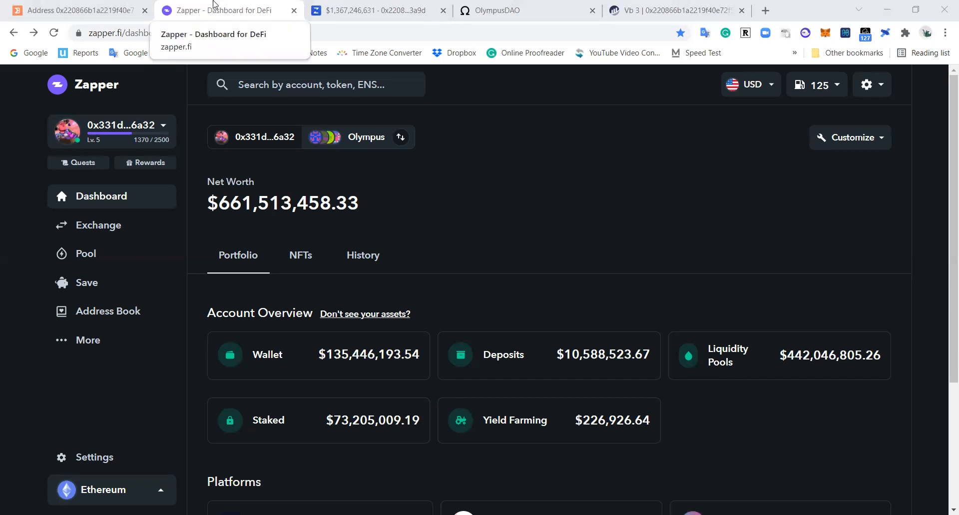
{"action": "mouse_move", "coordinate": [128, 5]}
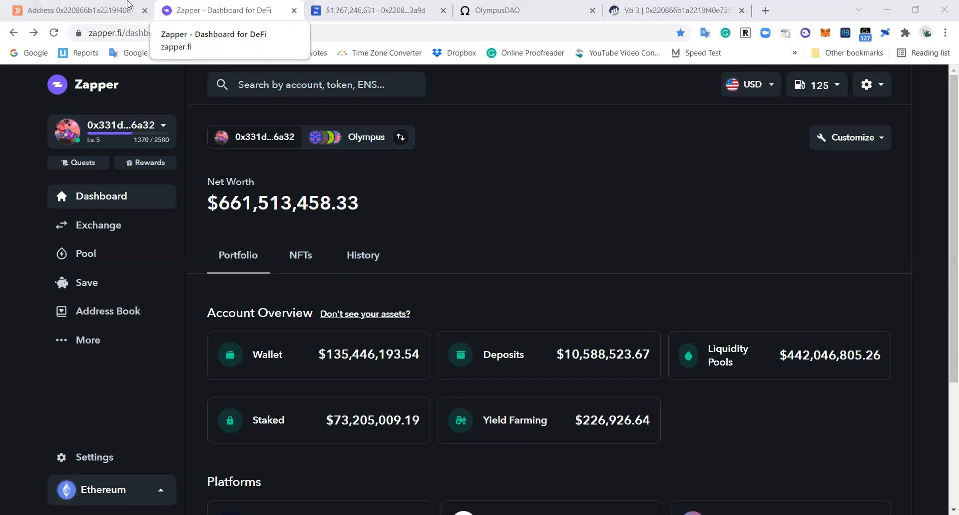
{"action": "left_click", "coordinate": [373, 11]}
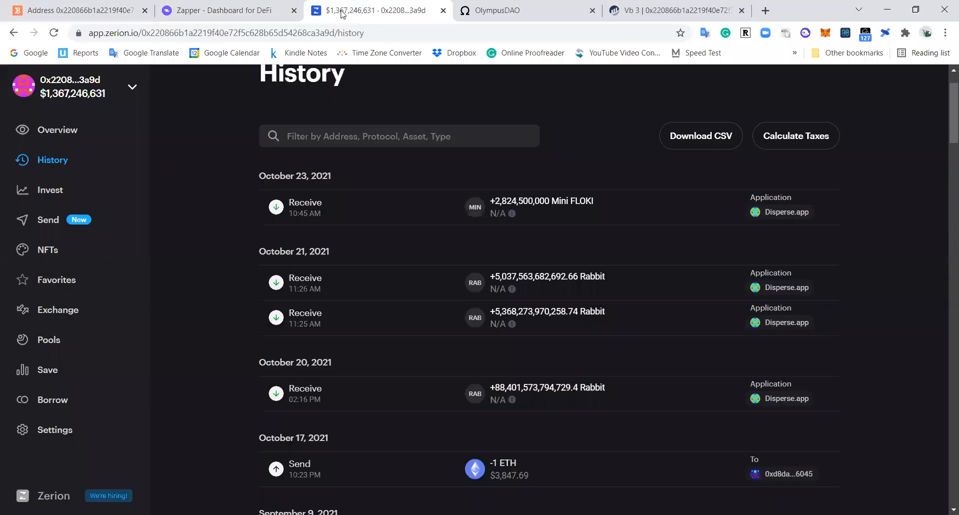
{"action": "mouse_move", "coordinate": [41, 416]}
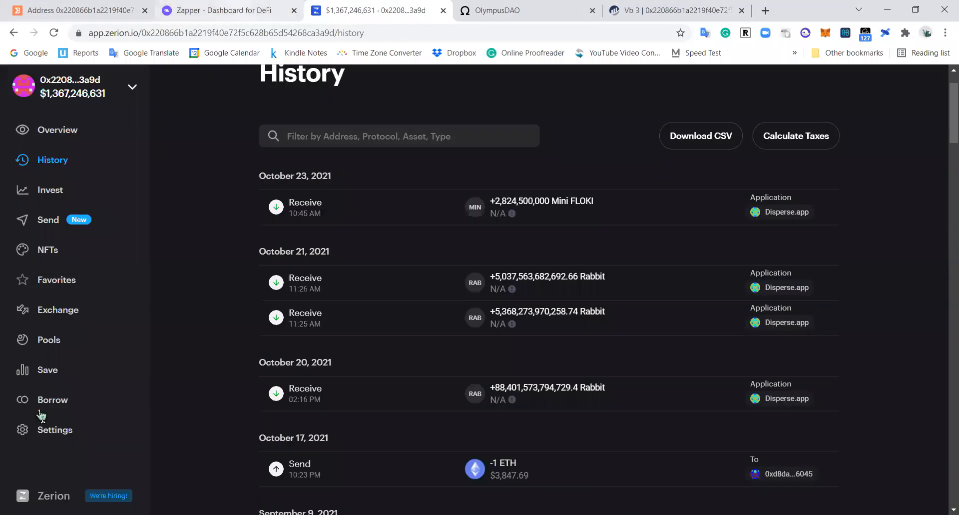
{"action": "mouse_move", "coordinate": [243, 5]}
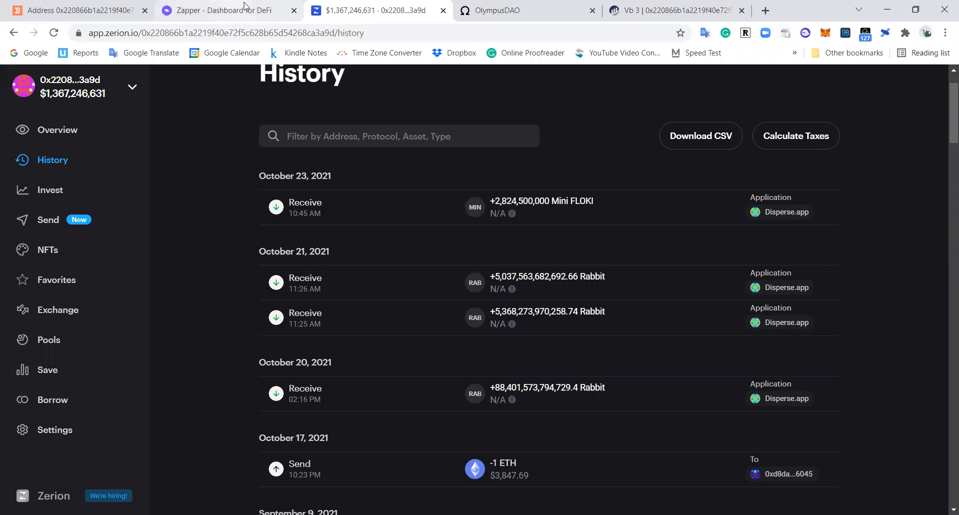
{"action": "left_click", "coordinate": [73, 11]}
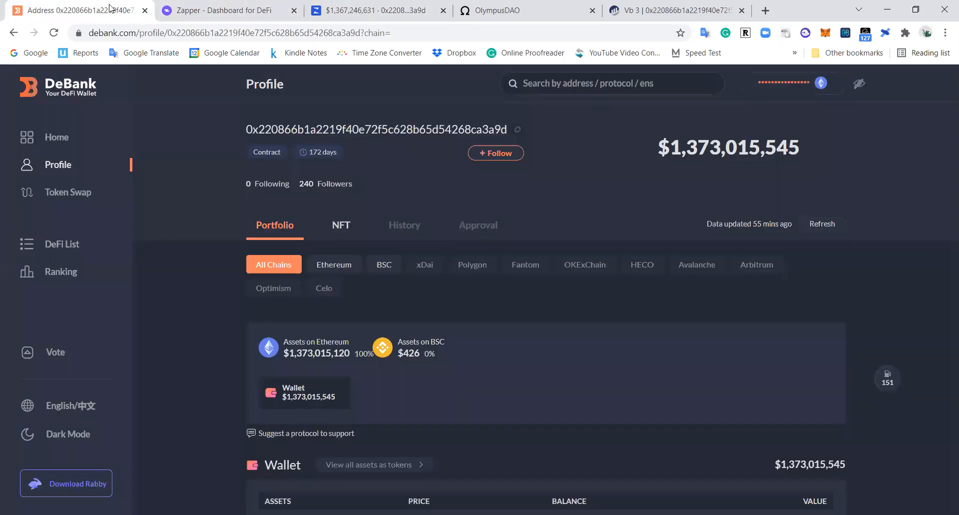
{"action": "left_click", "coordinate": [226, 11]}
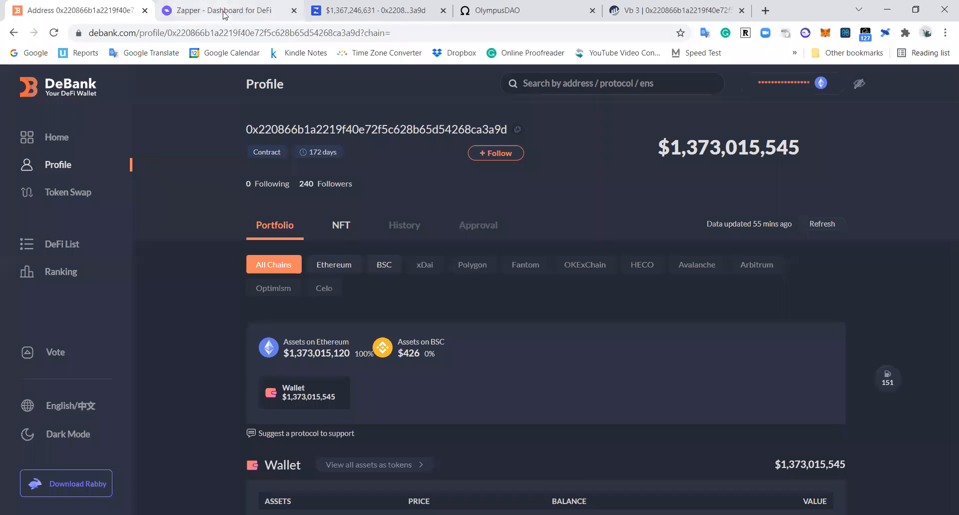
{"action": "left_click", "coordinate": [224, 10]}
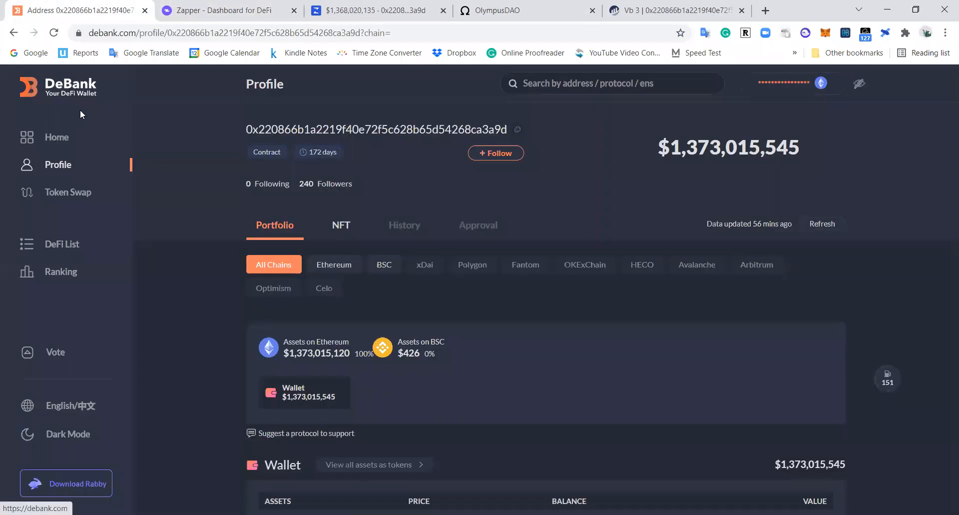
{"action": "left_click", "coordinate": [226, 10]}
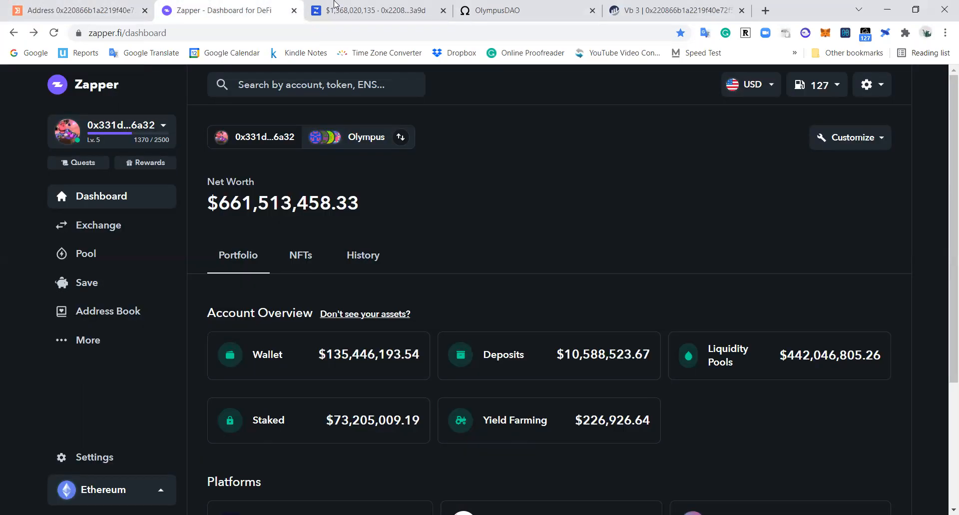
{"action": "left_click", "coordinate": [368, 11]}
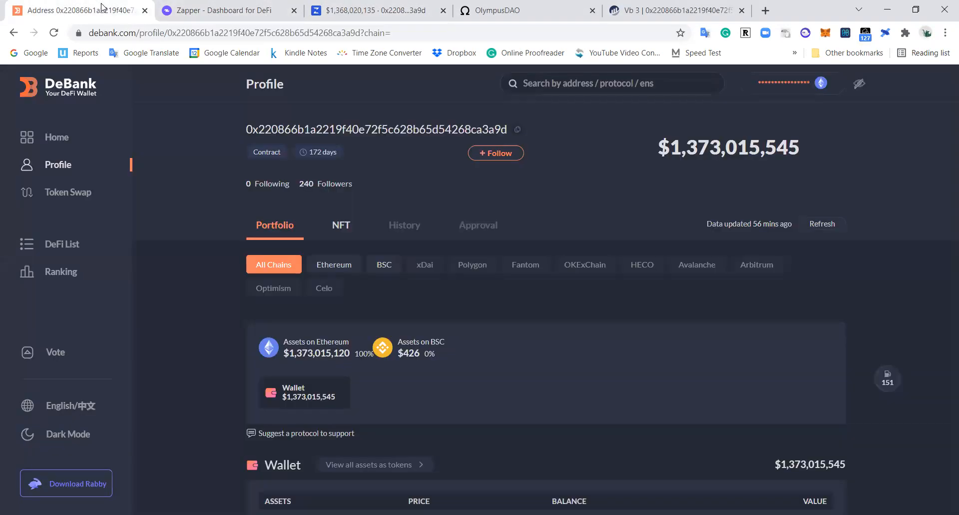
{"action": "mouse_move", "coordinate": [188, 171]}
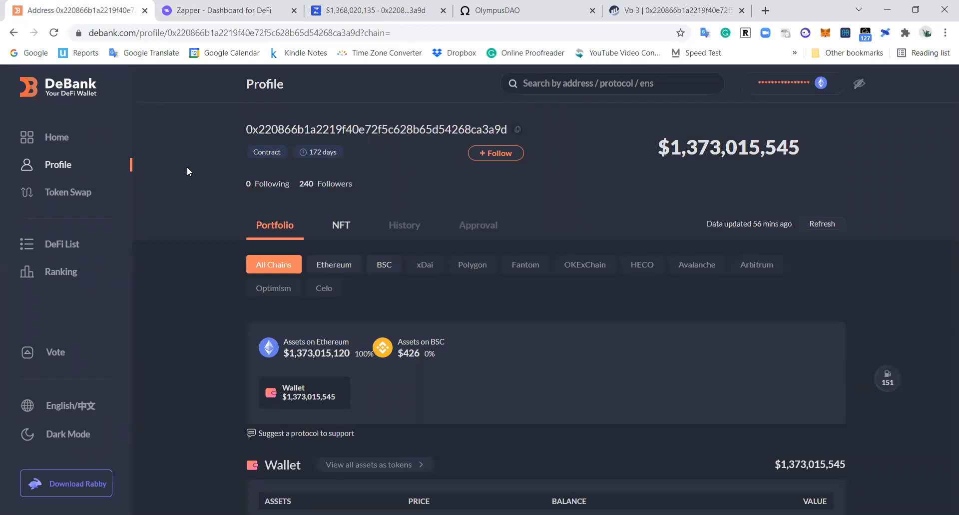
{"action": "mouse_move", "coordinate": [338, 277]}
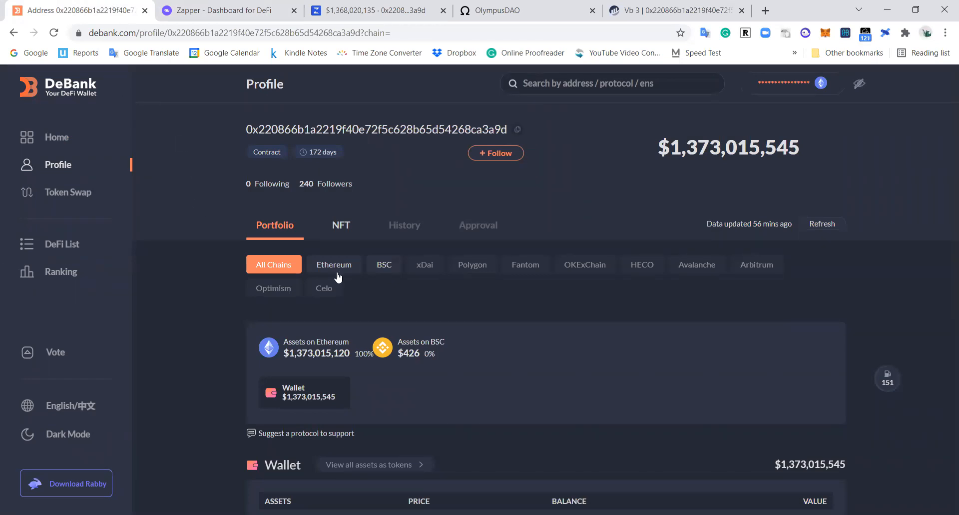
{"action": "mouse_move", "coordinate": [400, 270]}
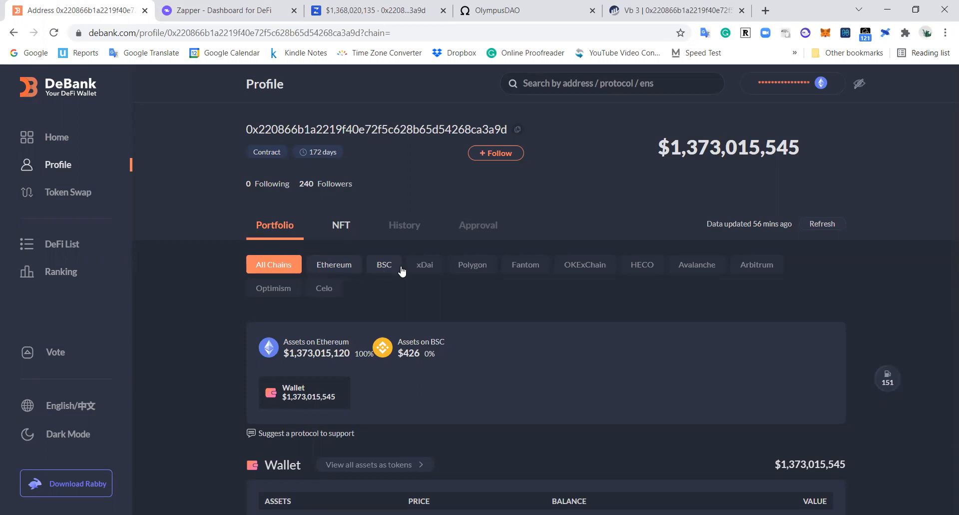
{"action": "mouse_move", "coordinate": [471, 328]}
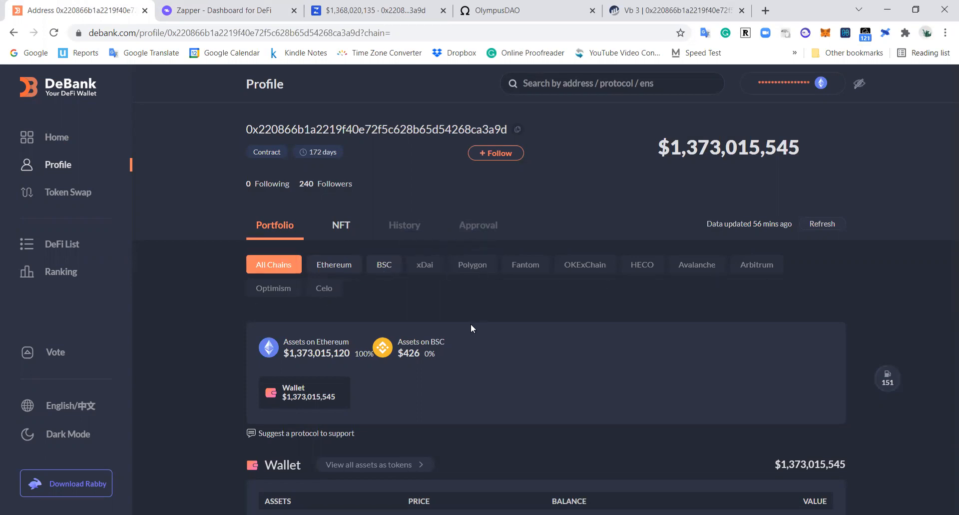
Check Zapper's empty History, then select the $661,736,421.20 net worth on Portfolio.
{"action": "left_click", "coordinate": [226, 10]}
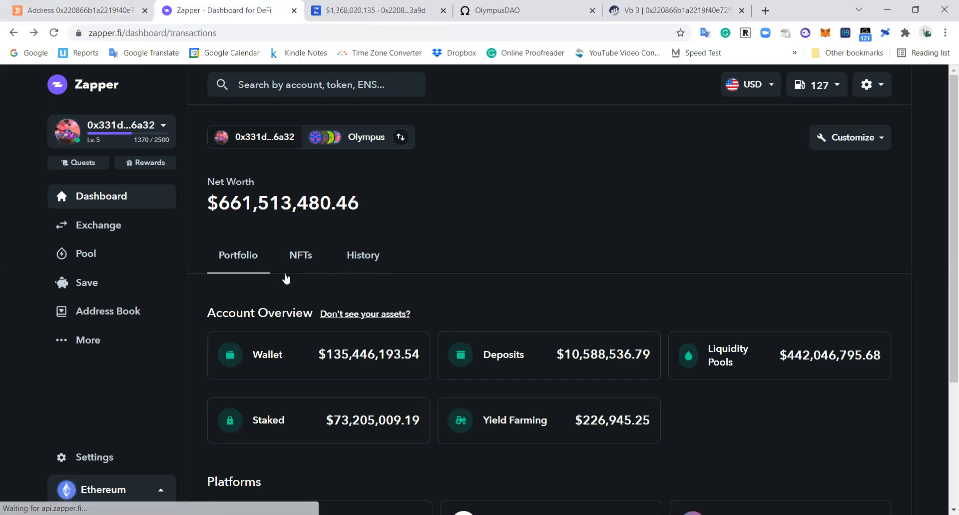
{"action": "left_click", "coordinate": [362, 255]}
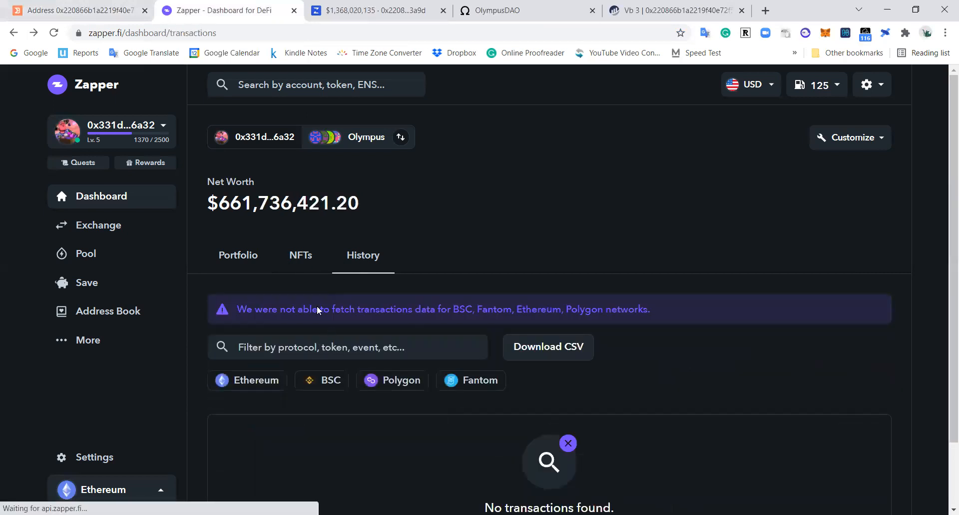
{"action": "mouse_move", "coordinate": [359, 300]}
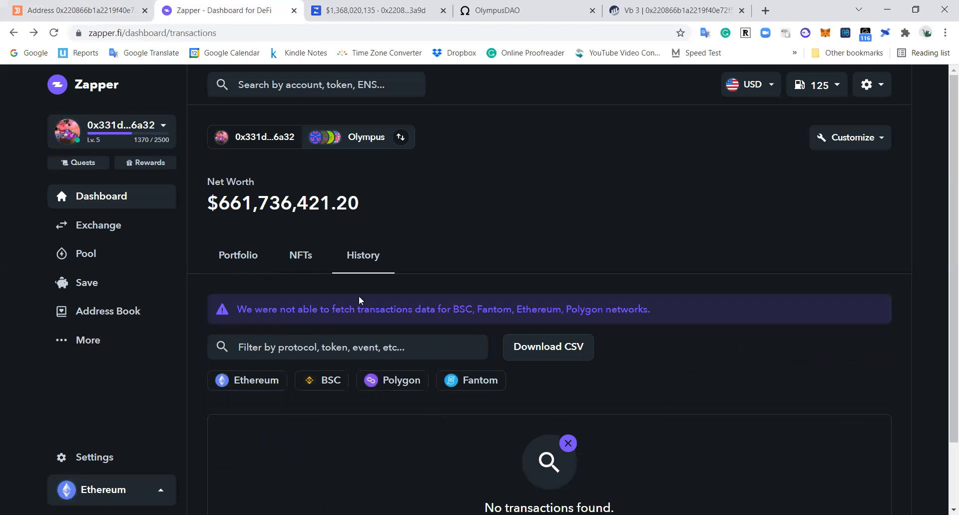
{"action": "left_click", "coordinate": [238, 256]}
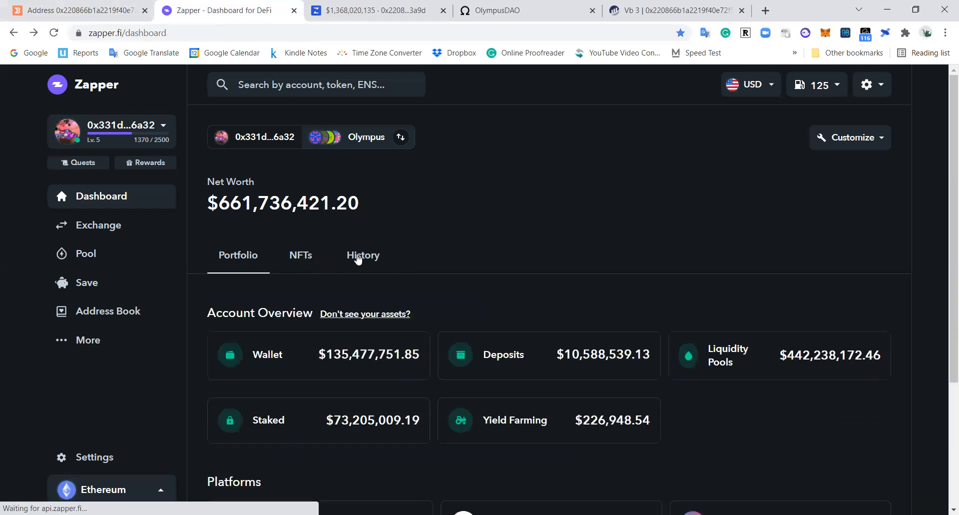
{"action": "mouse_move", "coordinate": [285, 12]}
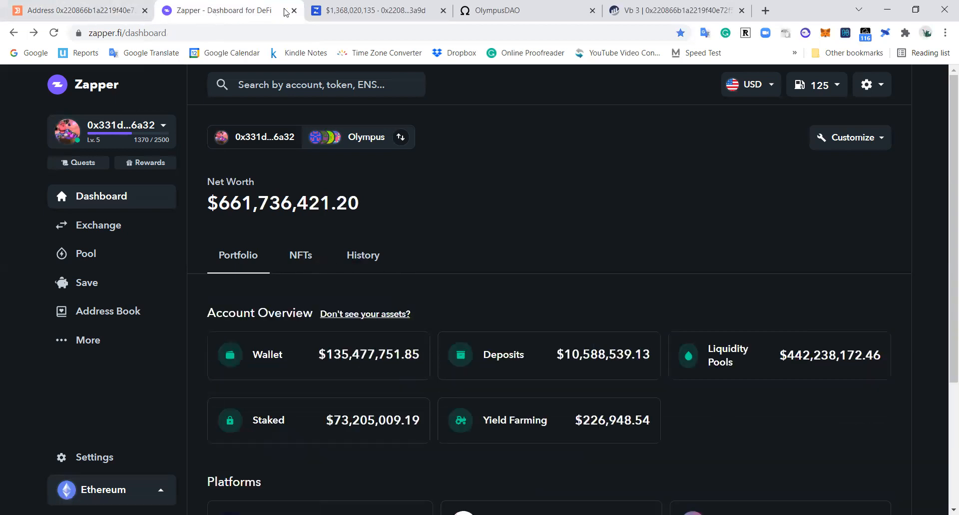
{"action": "mouse_move", "coordinate": [428, 166]}
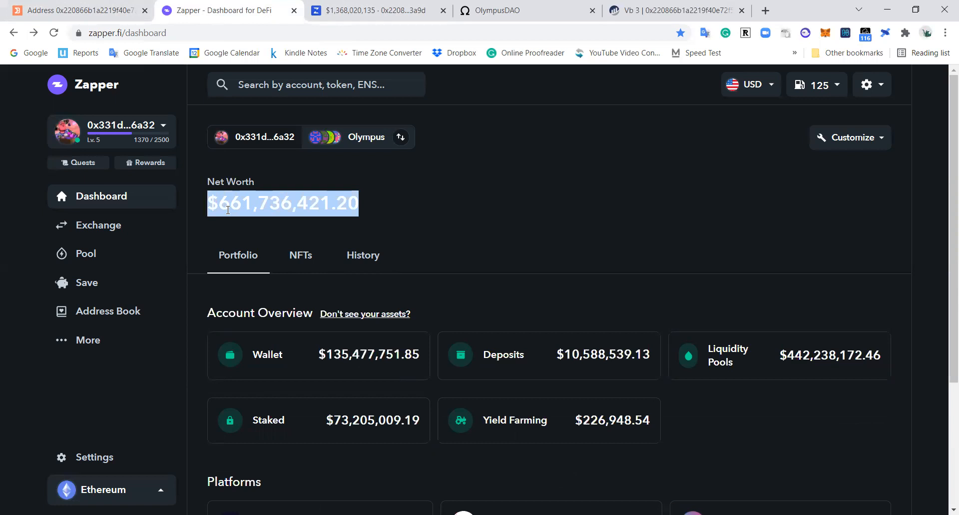
{"action": "mouse_move", "coordinate": [259, 216]}
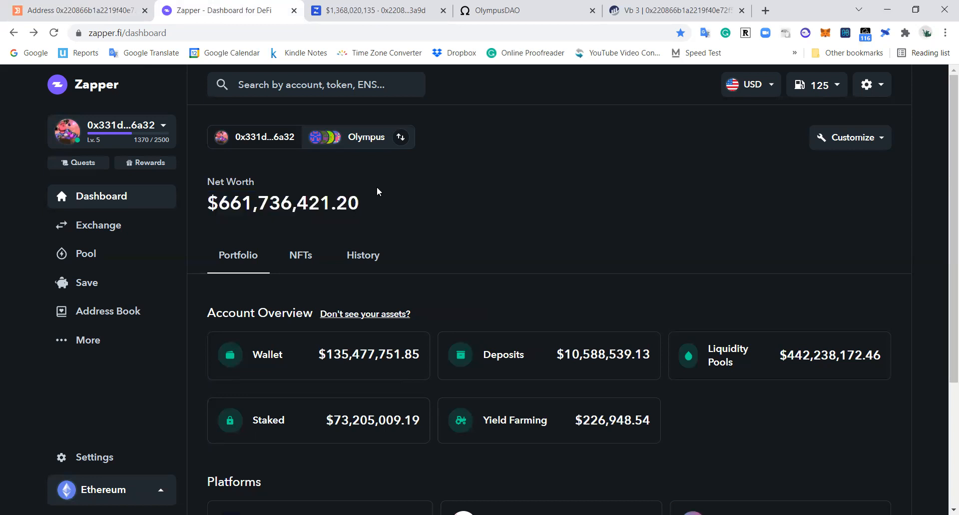
{"action": "double_click", "coordinate": [283, 202]}
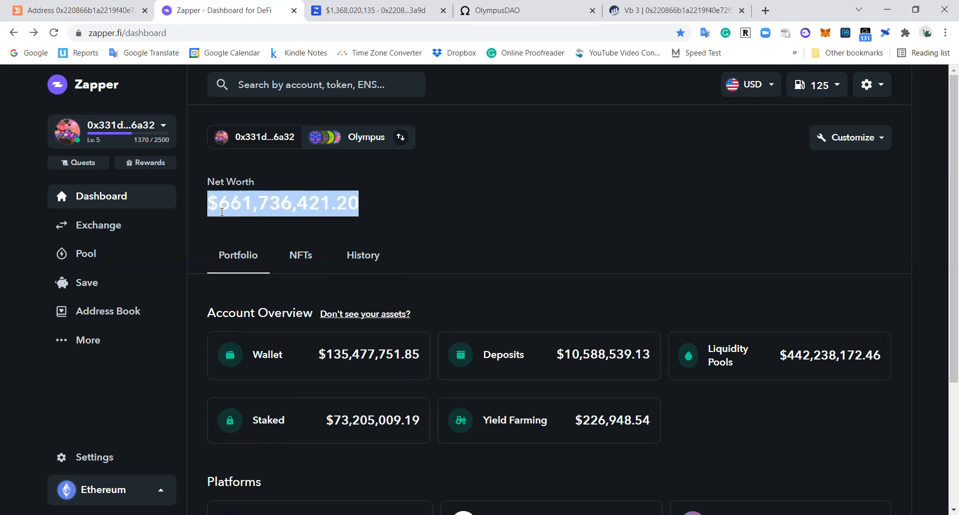
{"action": "left_click", "coordinate": [231, 204]}
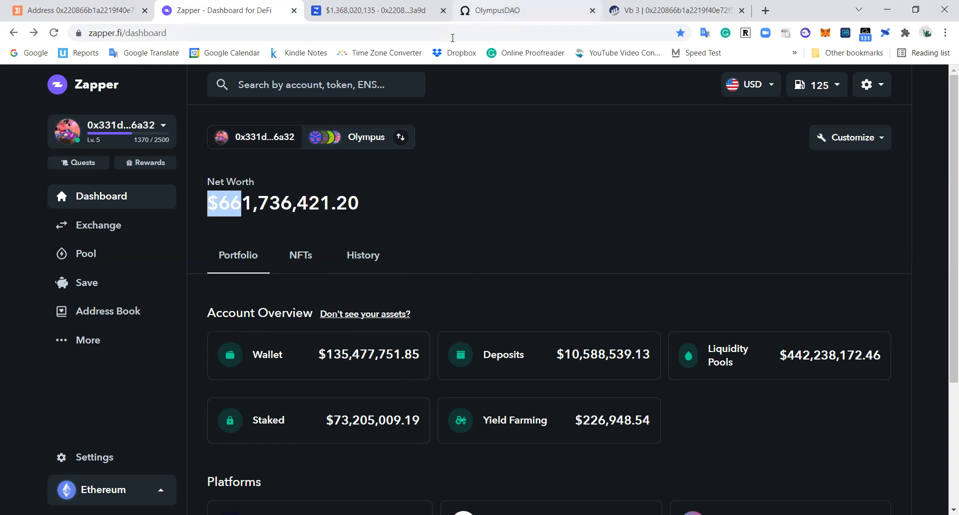
View the OlympusDAO dashboard showing $616,163,574 treasury assets, then return to Zapper.
{"action": "left_click", "coordinate": [526, 11]}
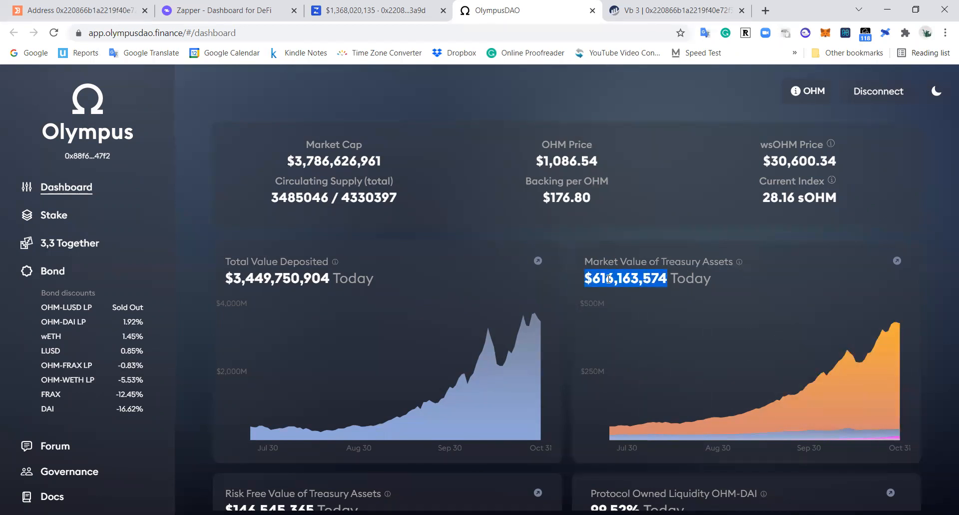
{"action": "left_click", "coordinate": [226, 10]}
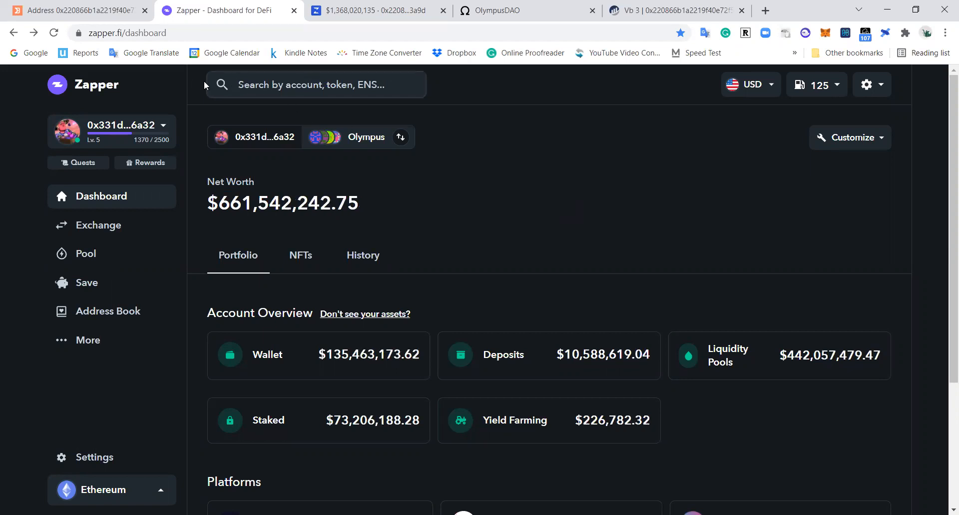
{"action": "mouse_move", "coordinate": [341, 136]}
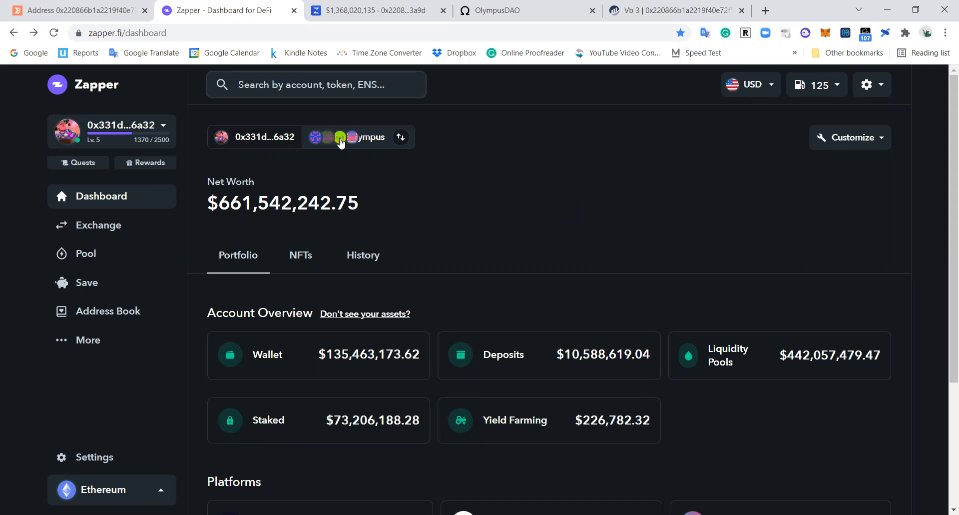
{"action": "mouse_move", "coordinate": [472, 149]}
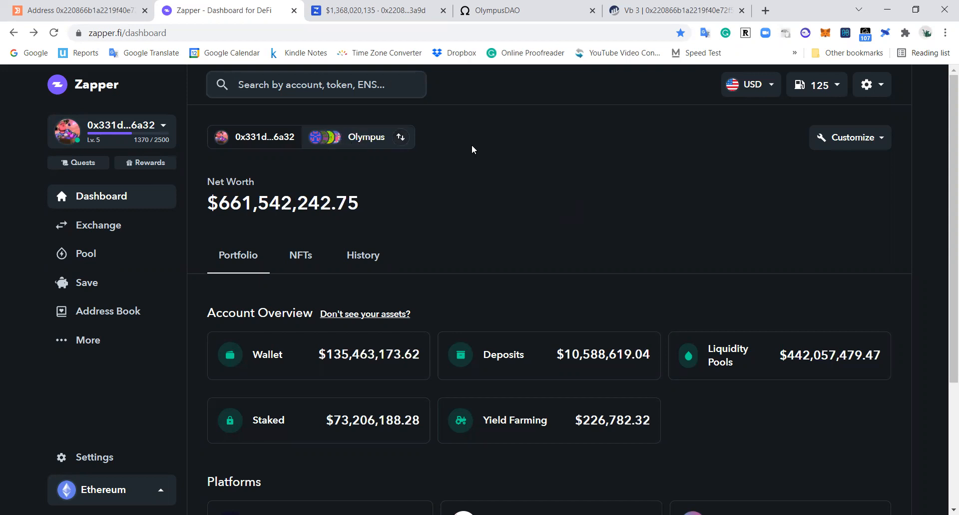
{"action": "mouse_move", "coordinate": [402, 172]}
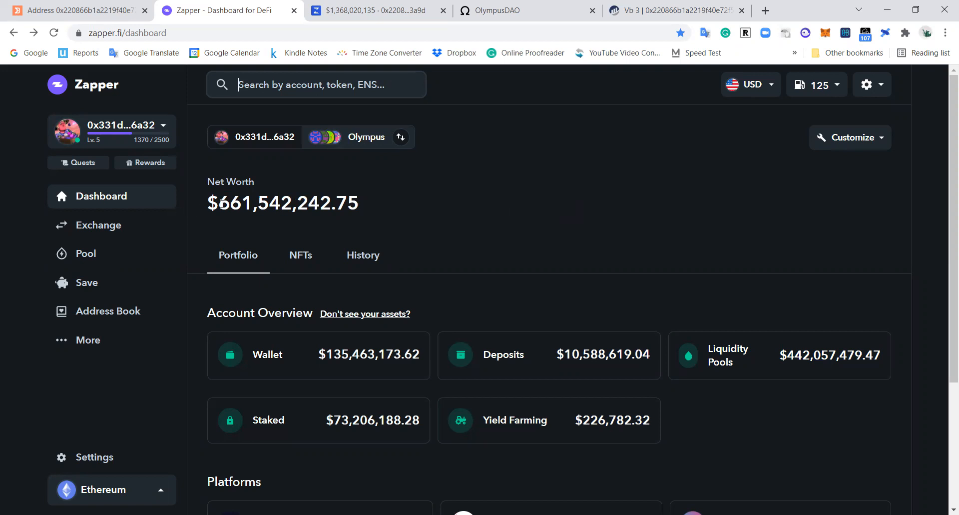
{"action": "mouse_move", "coordinate": [440, 218]}
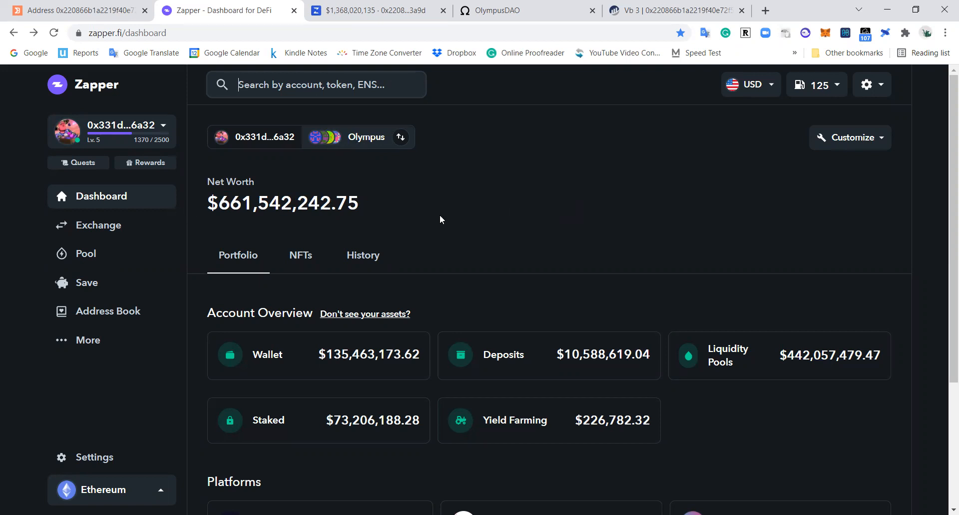
{"action": "mouse_move", "coordinate": [316, 188]}
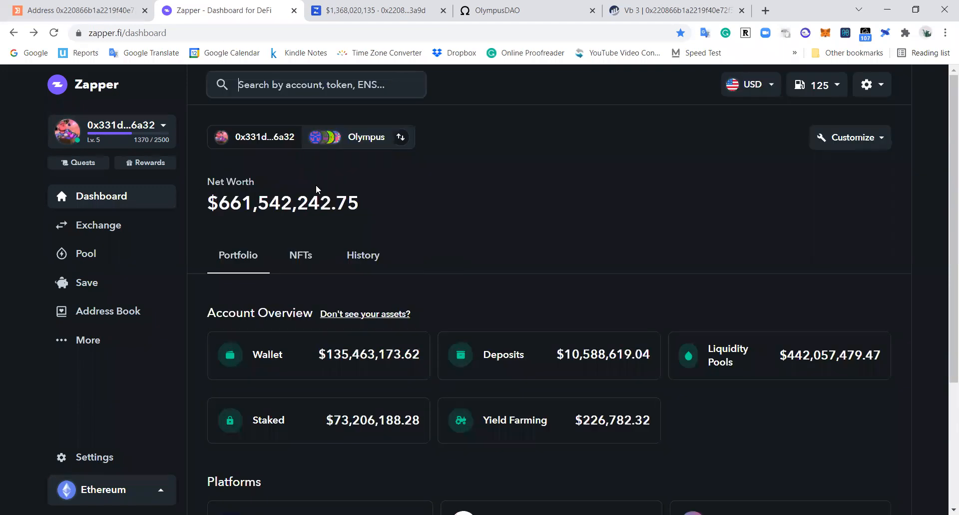
{"action": "scroll", "scroll_direction": "down", "scroll_amount": 3}
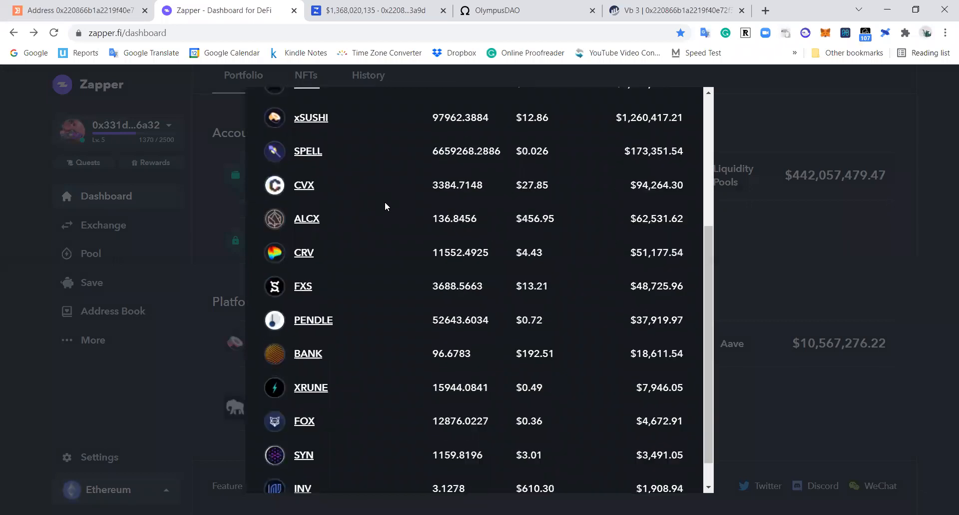
{"action": "scroll", "scroll_direction": "up", "scroll_amount": 3}
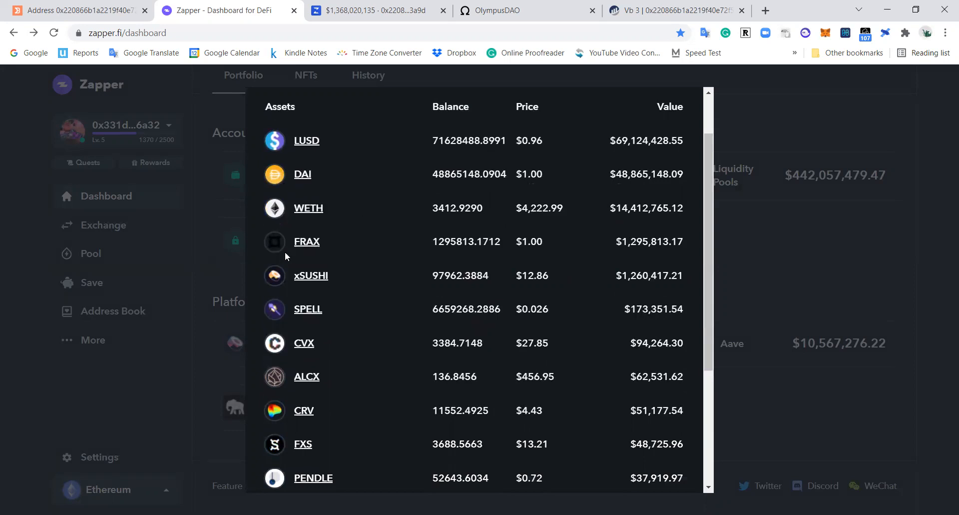
{"action": "mouse_move", "coordinate": [340, 346]}
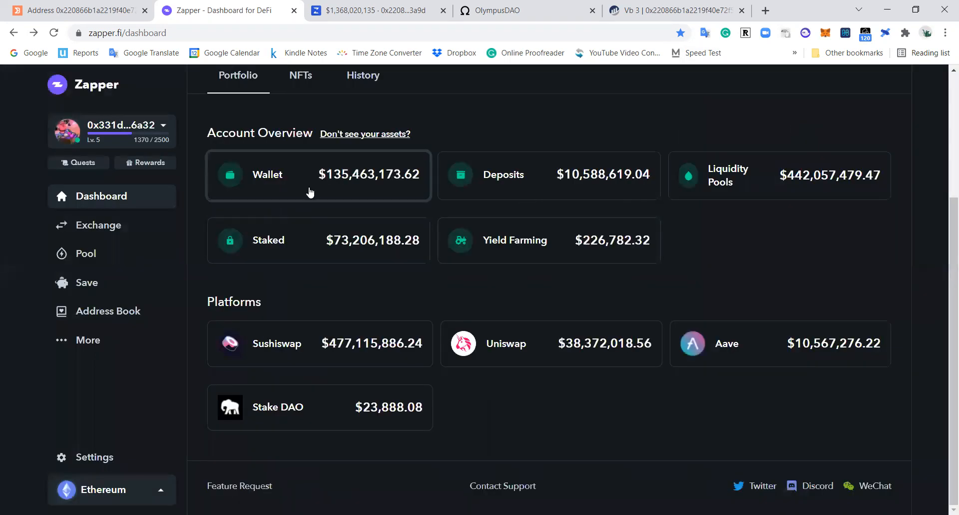
{"action": "left_click", "coordinate": [318, 174]}
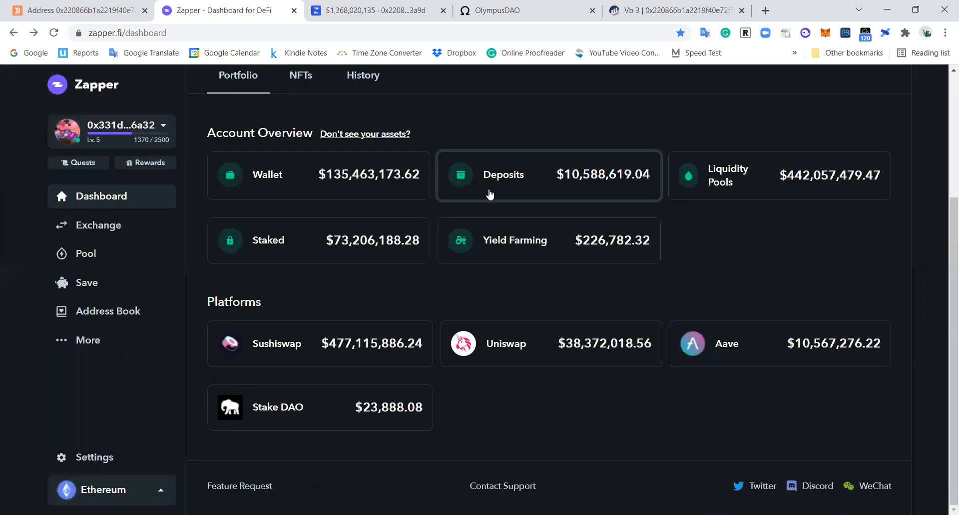
Open the liquidity pools breakdown, select the OHM/DAI pool, and toggle the Balance sort.
{"action": "left_click", "coordinate": [780, 175]}
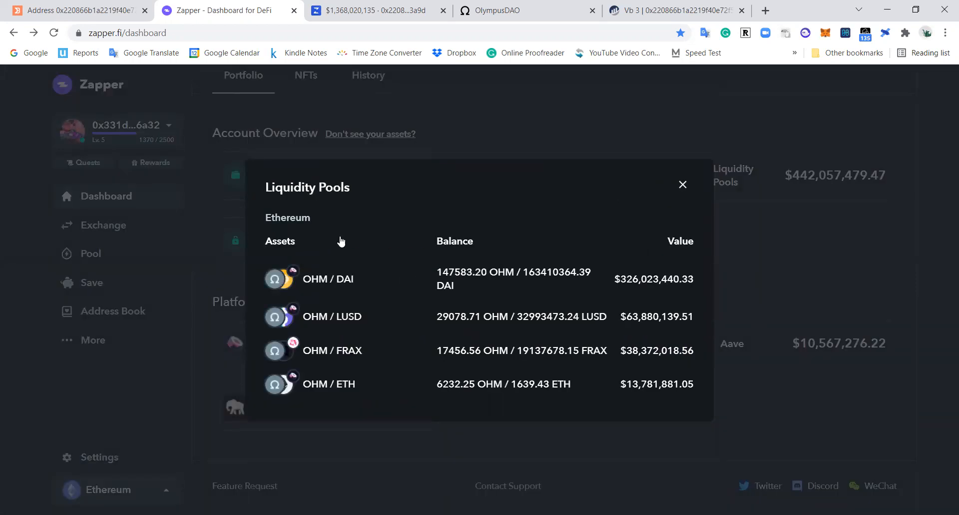
{"action": "mouse_move", "coordinate": [280, 172]}
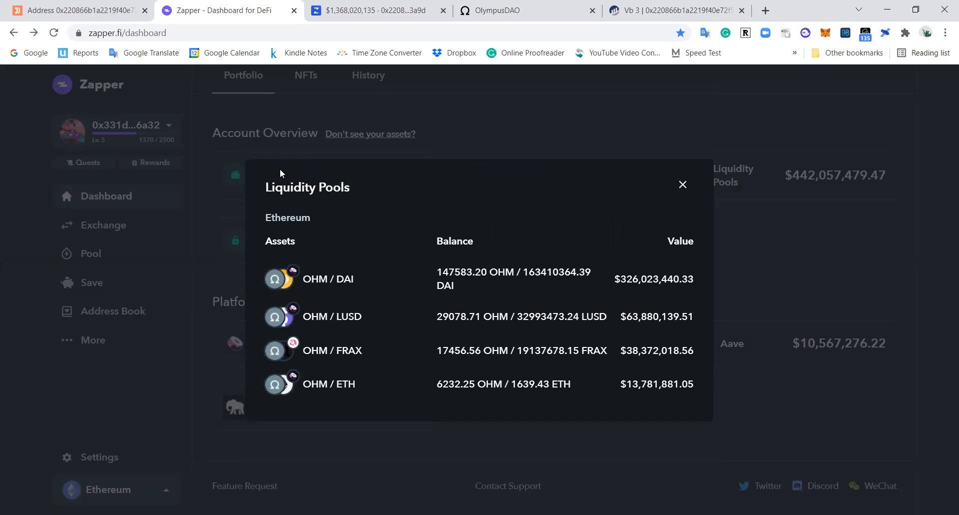
{"action": "mouse_move", "coordinate": [281, 163]}
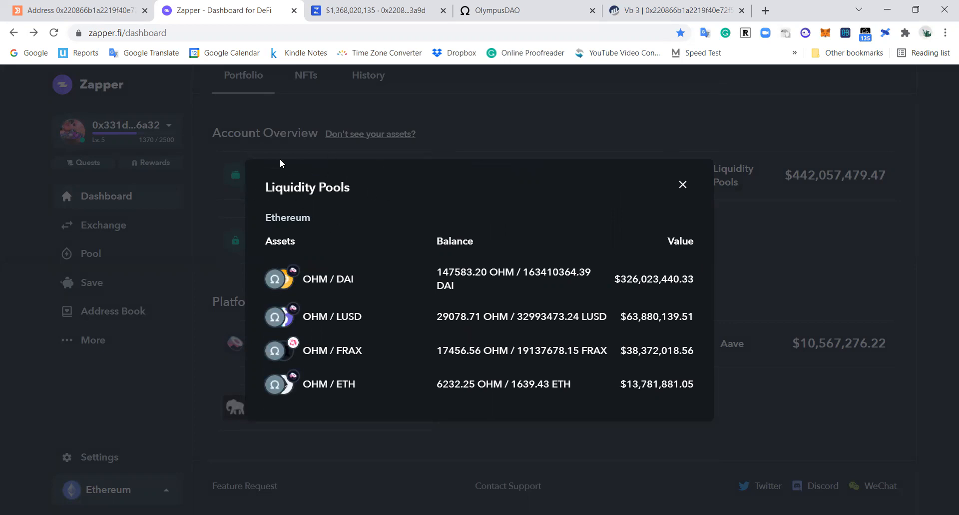
{"action": "left_click", "coordinate": [683, 185]}
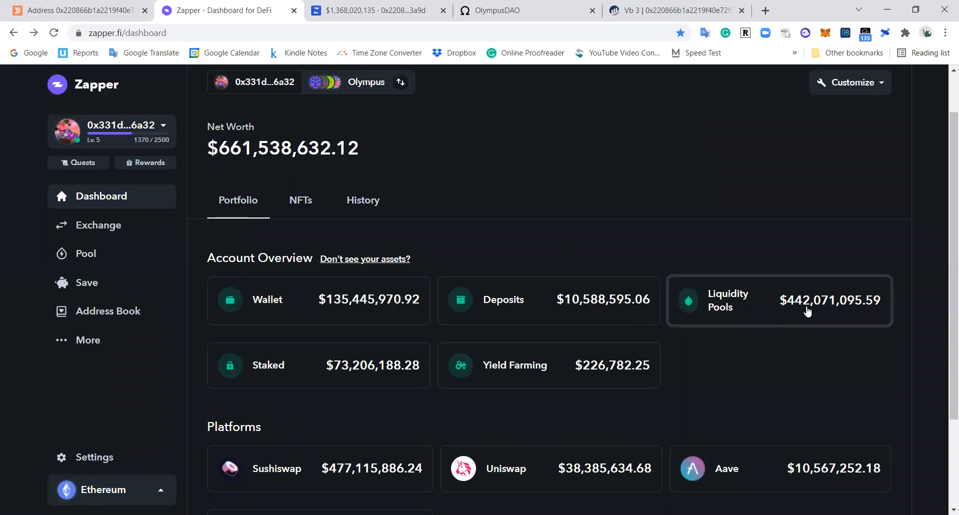
{"action": "mouse_move", "coordinate": [786, 313]}
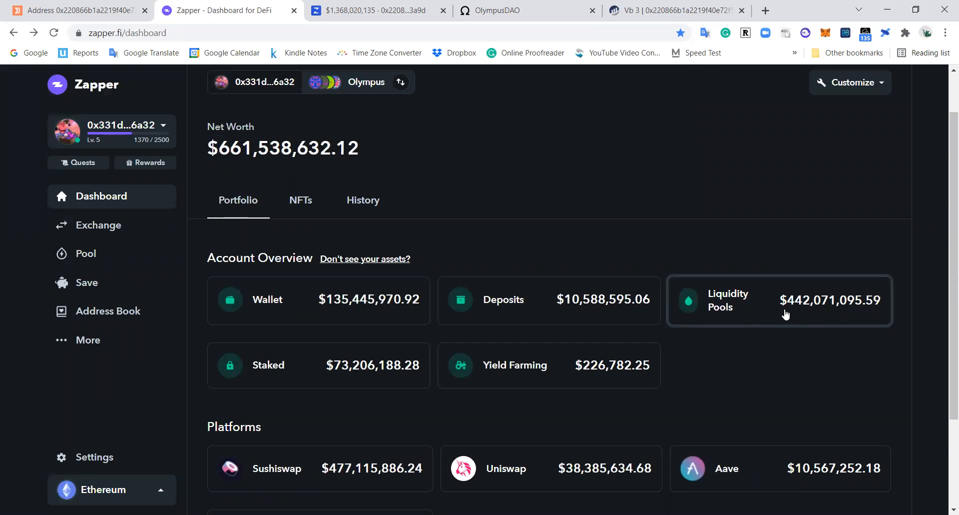
{"action": "left_click", "coordinate": [780, 299]}
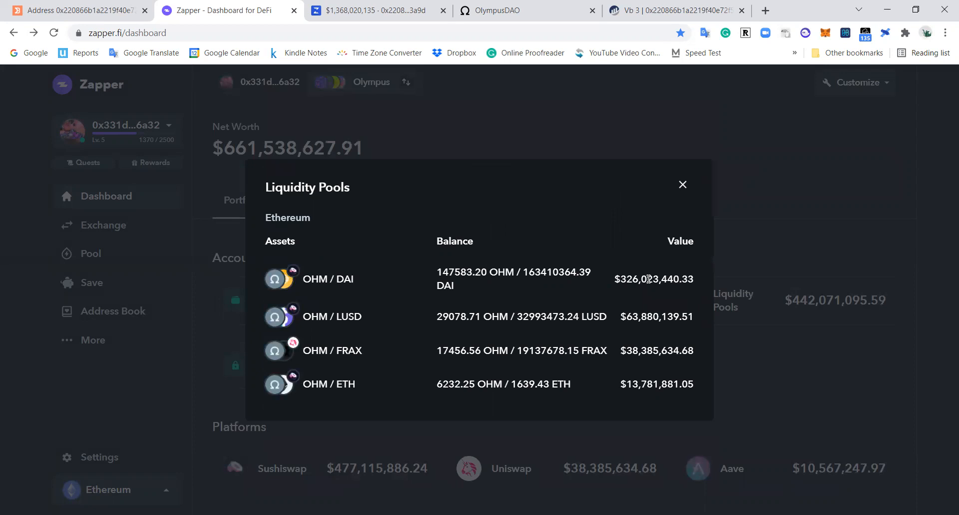
{"action": "double_click", "coordinate": [327, 279]}
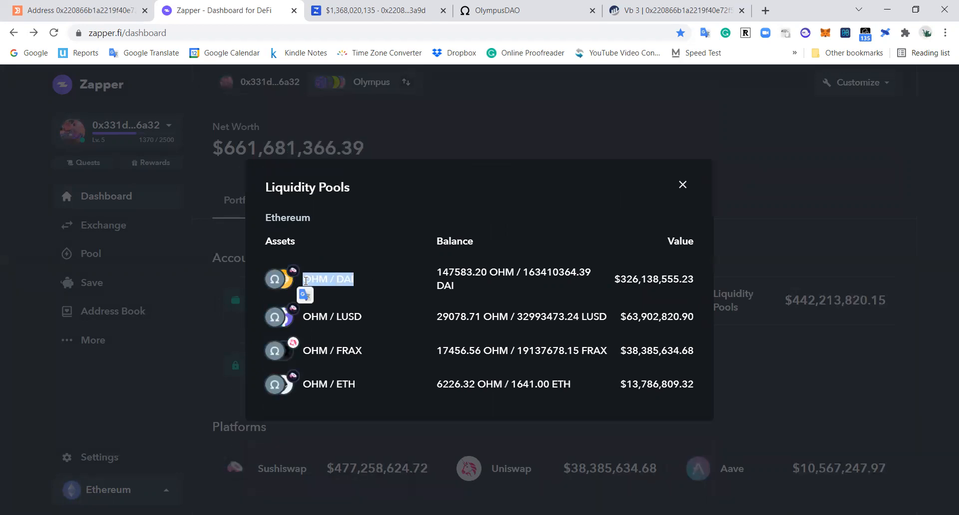
{"action": "mouse_move", "coordinate": [294, 275]}
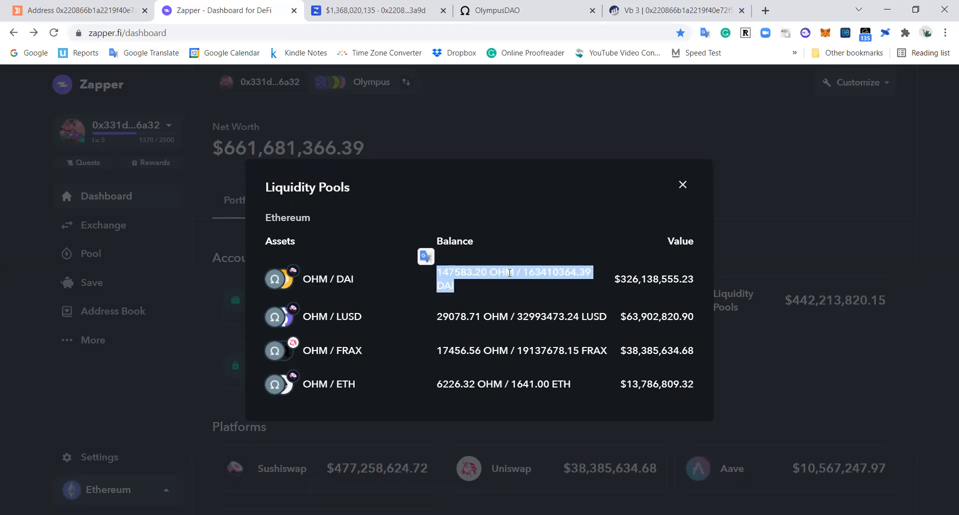
{"action": "mouse_move", "coordinate": [543, 278]}
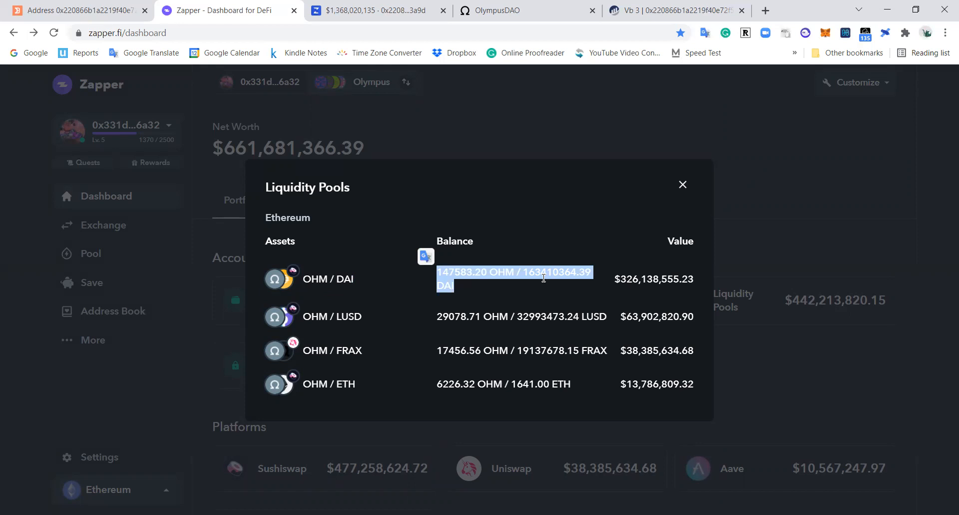
{"action": "mouse_move", "coordinate": [535, 237]}
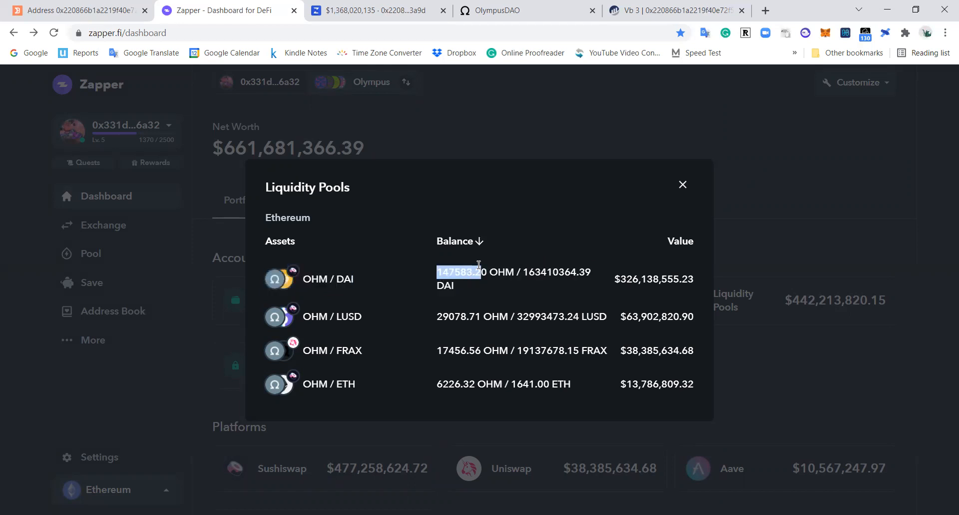
{"action": "mouse_move", "coordinate": [558, 279]}
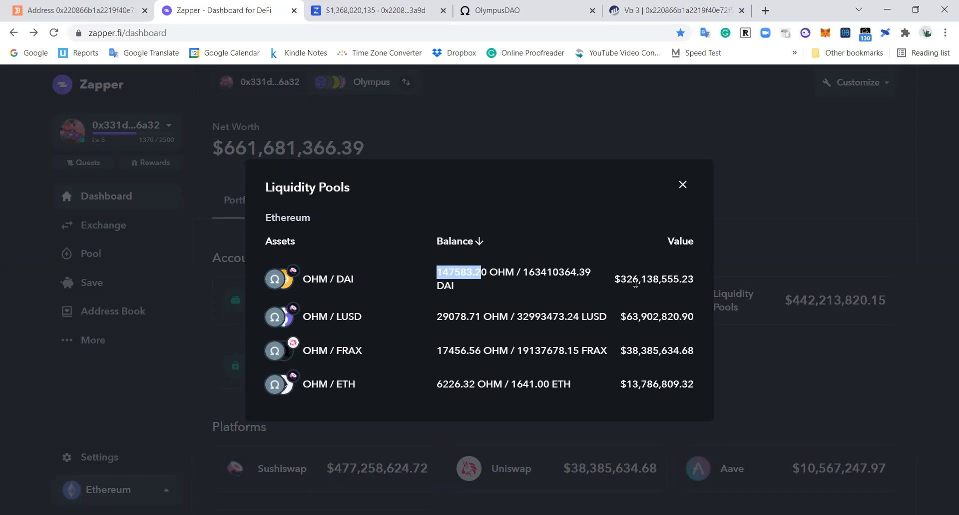
{"action": "left_click", "coordinate": [455, 241]}
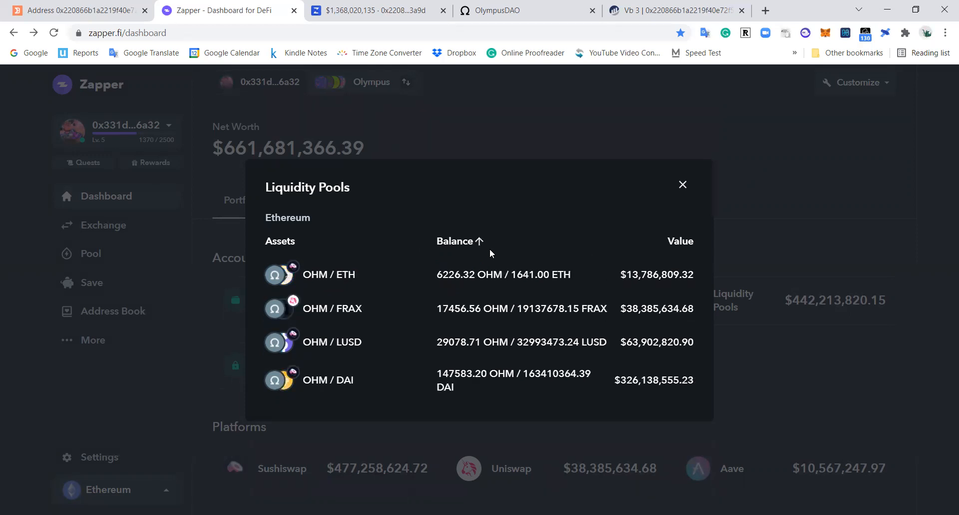
{"action": "left_click", "coordinate": [455, 240]}
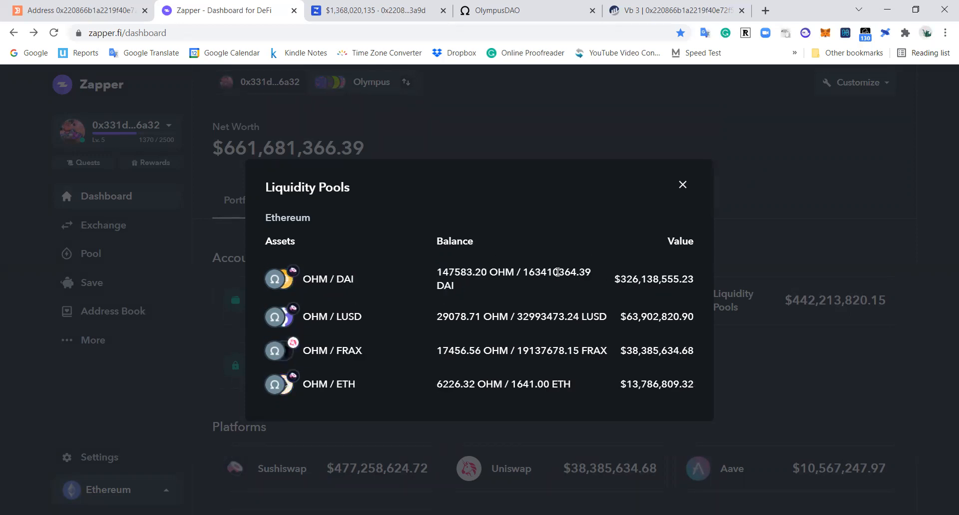
{"action": "mouse_move", "coordinate": [523, 272]}
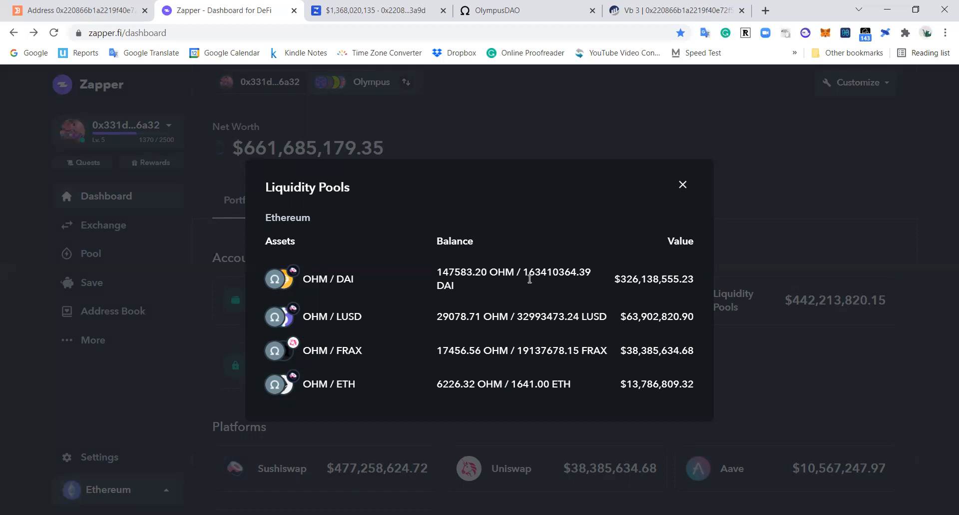
{"action": "mouse_move", "coordinate": [476, 246]}
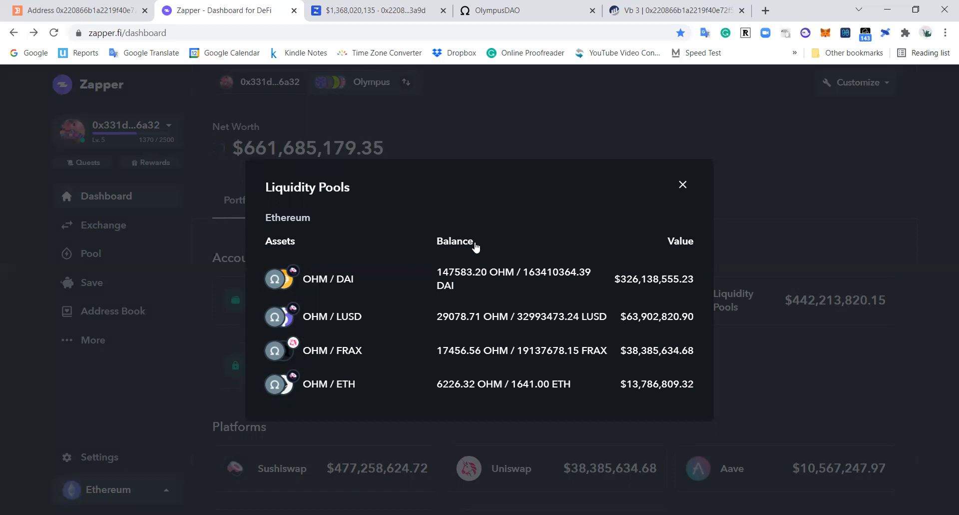
{"action": "mouse_move", "coordinate": [544, 277]}
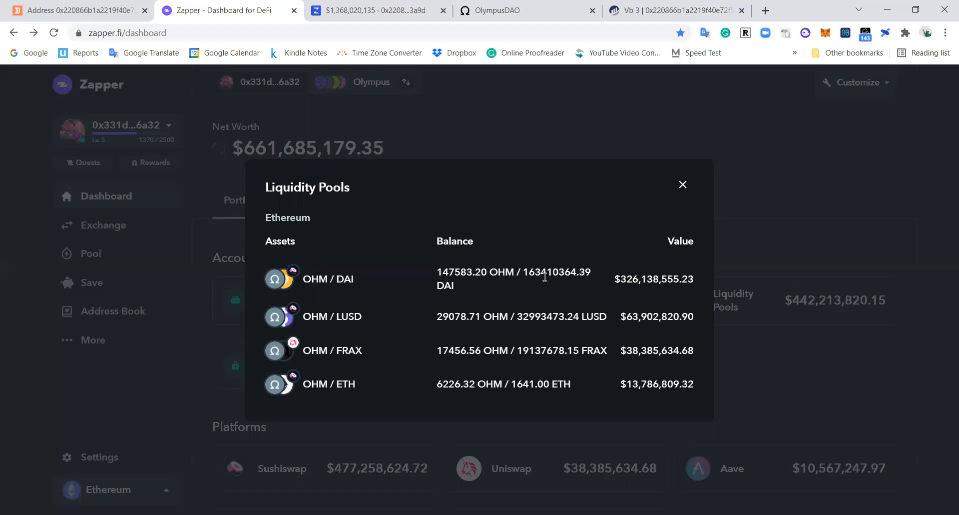
{"action": "mouse_move", "coordinate": [516, 388]}
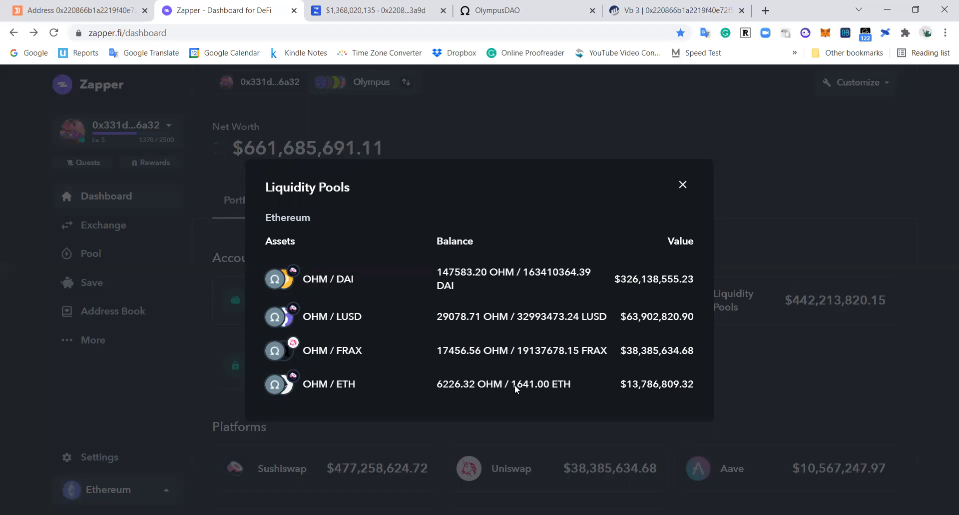
Swap the liquidity pools breakdown for claimable yield-farming rewards, led by SUSHI at $224,278.80.
{"action": "left_click", "coordinate": [683, 184]}
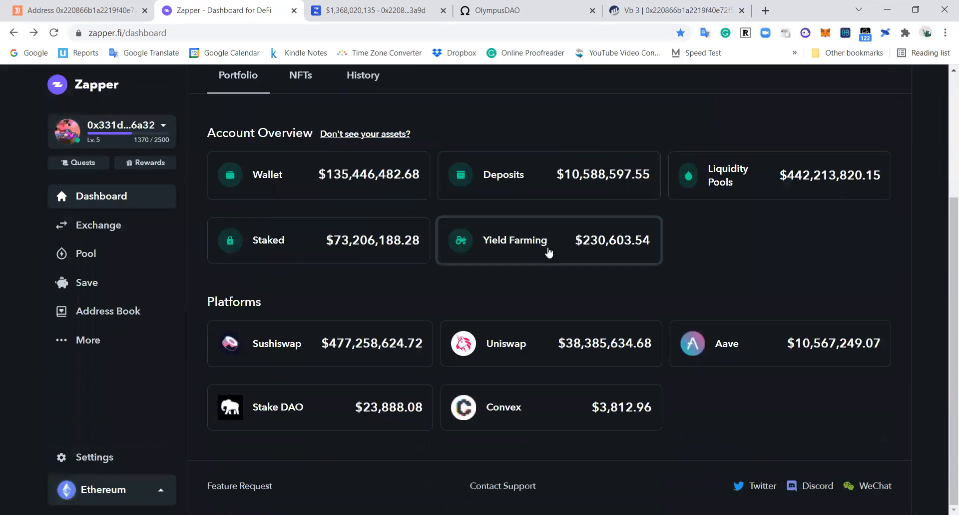
{"action": "left_click", "coordinate": [548, 239]}
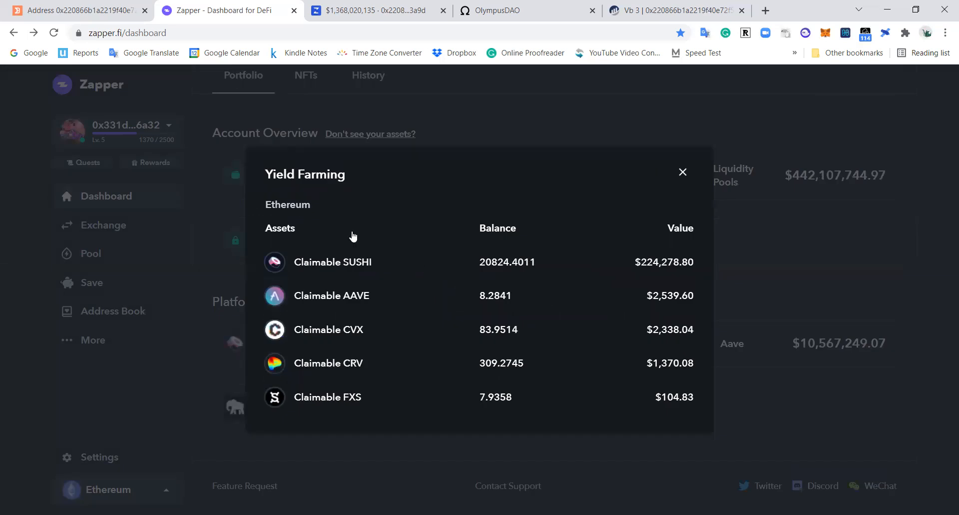
{"action": "mouse_move", "coordinate": [348, 363]}
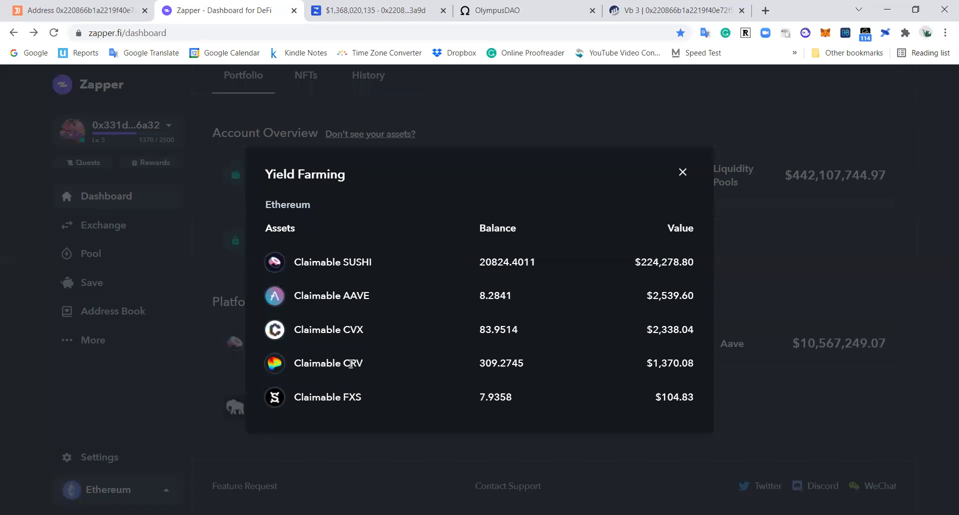
{"action": "mouse_move", "coordinate": [359, 345]}
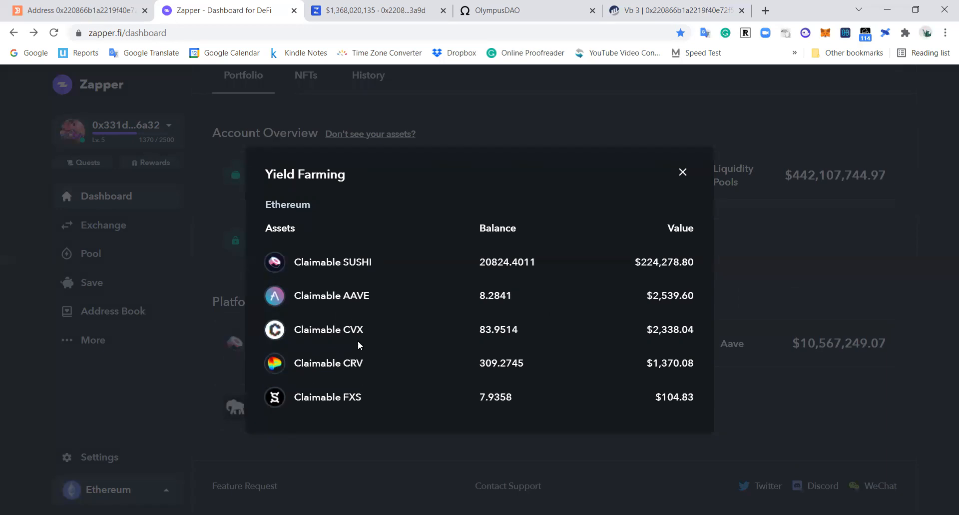
{"action": "mouse_move", "coordinate": [470, 269]}
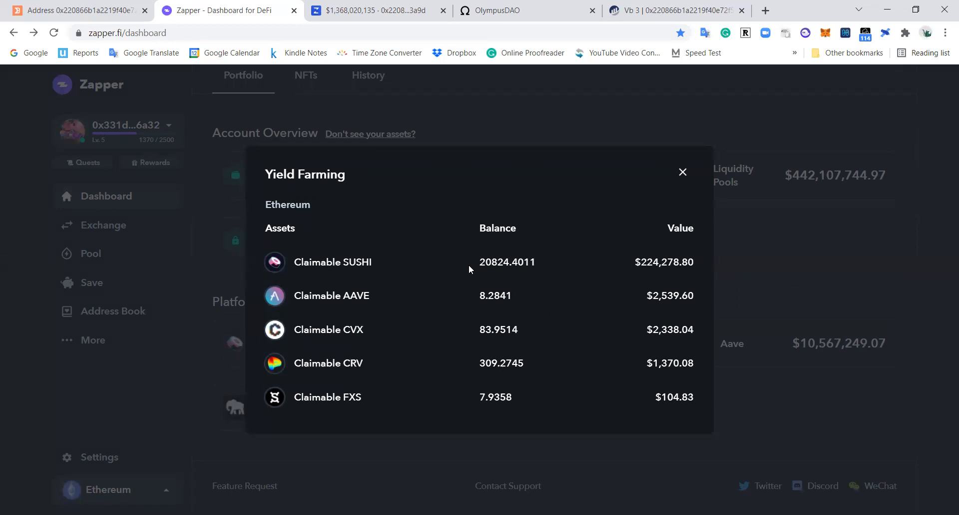
{"action": "mouse_move", "coordinate": [470, 194]}
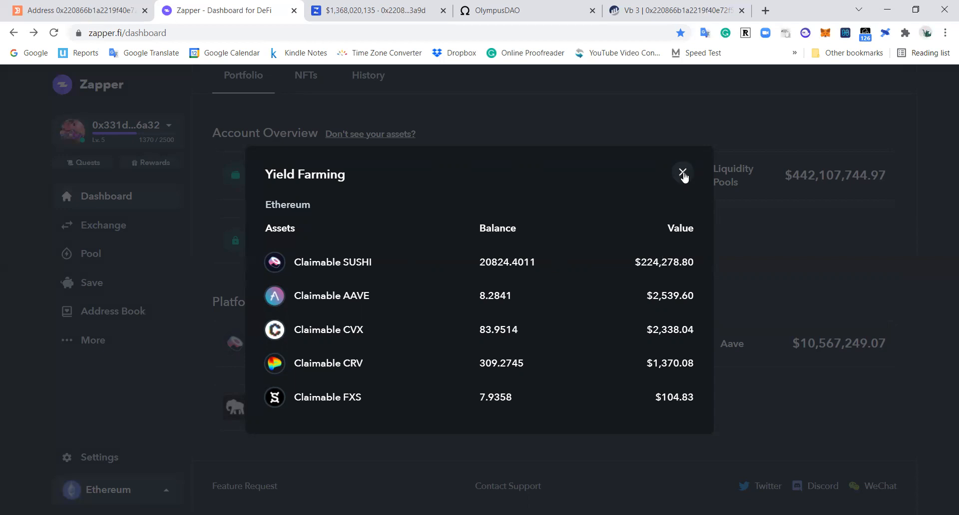
Close the yield farming modal and scroll to the dashboard's $661,605,554.57 net worth.
{"action": "left_click", "coordinate": [684, 174]}
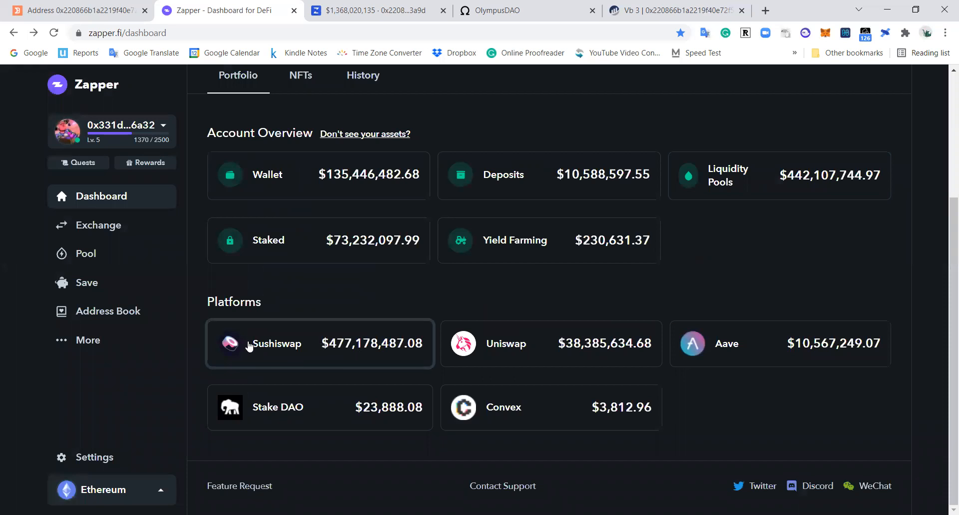
{"action": "mouse_move", "coordinate": [512, 399]}
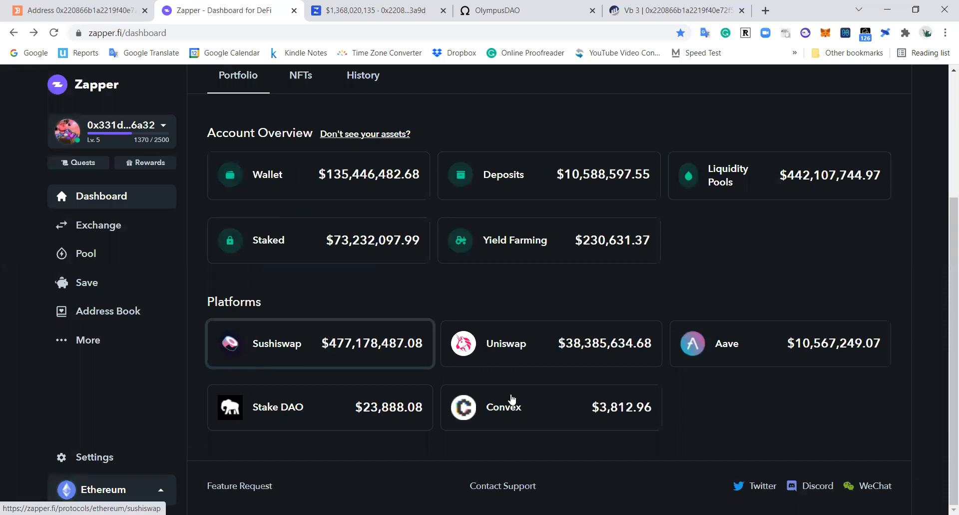
{"action": "scroll", "scroll_direction": "up", "scroll_amount": 3}
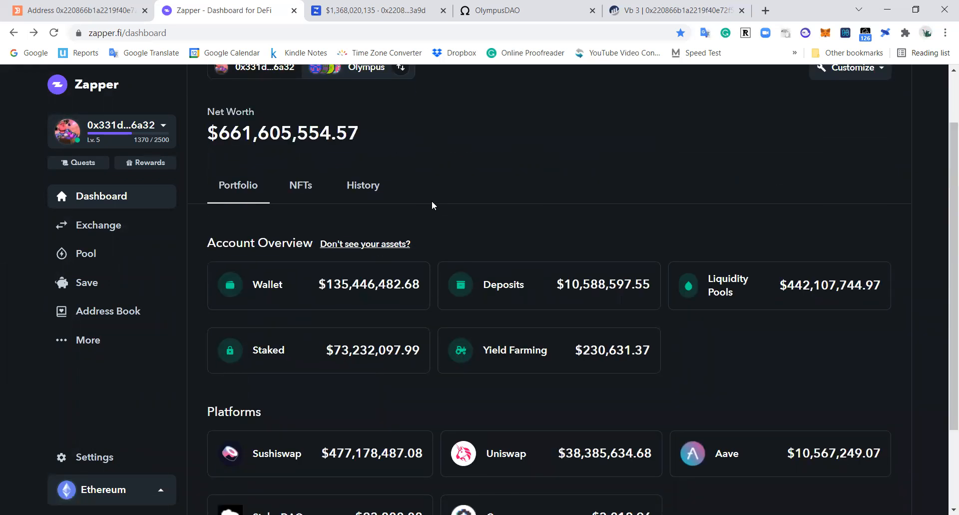
{"action": "scroll", "scroll_direction": "down", "scroll_amount": 3}
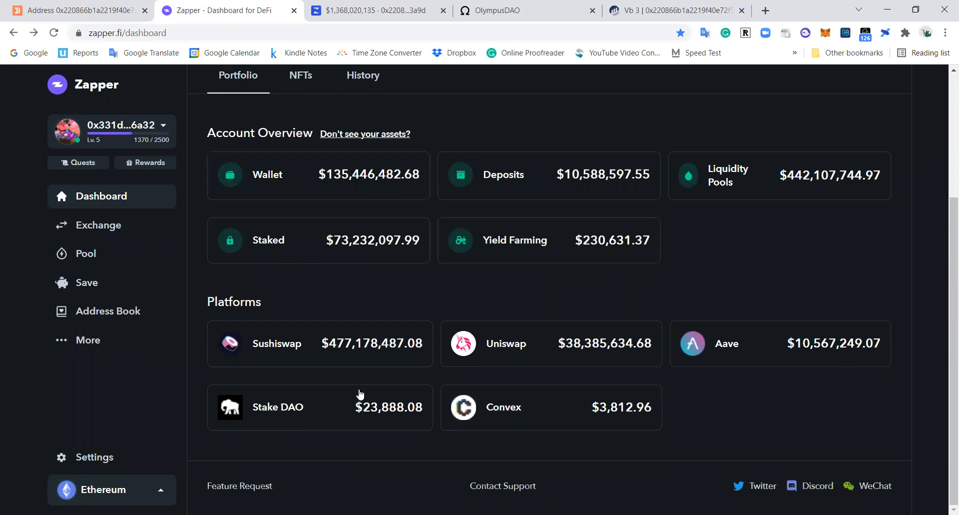
{"action": "scroll", "scroll_direction": "up", "scroll_amount": 3}
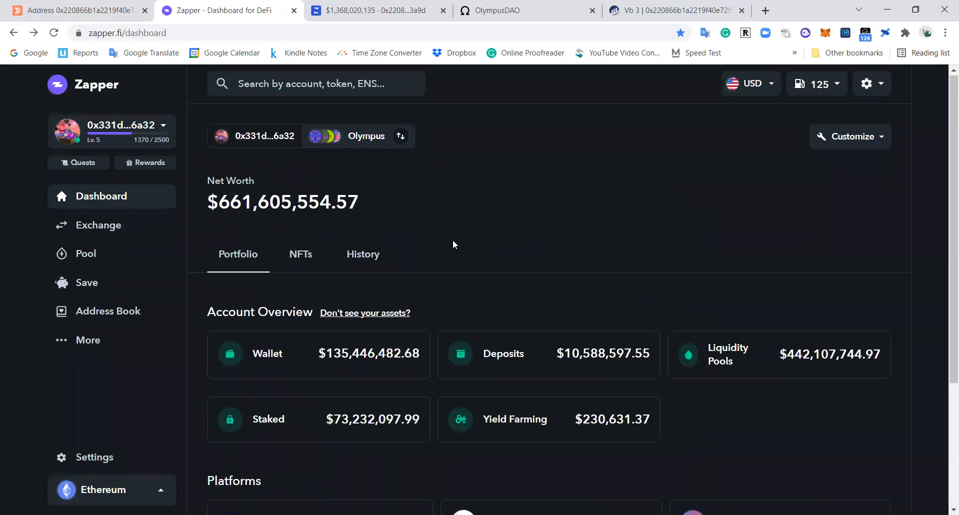
{"action": "scroll", "scroll_direction": "down", "scroll_amount": 3}
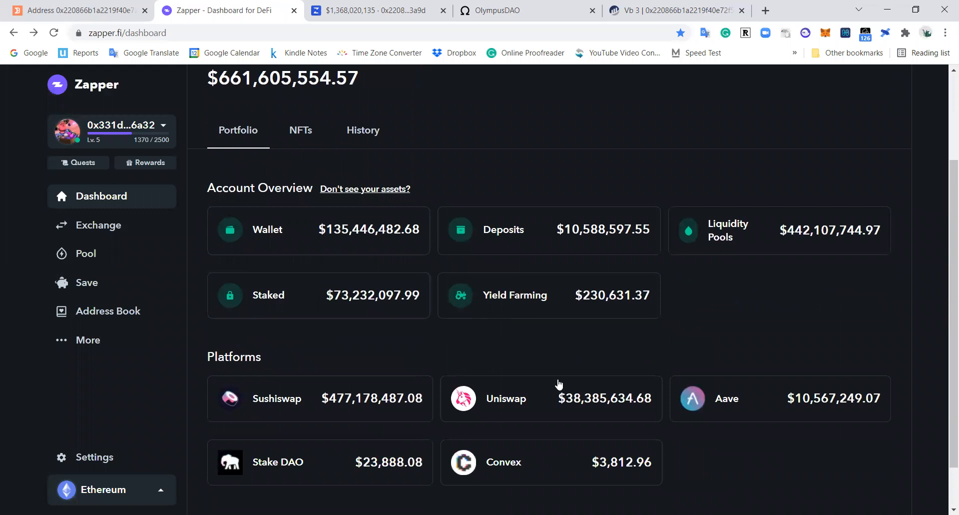
{"action": "scroll", "scroll_direction": "up", "scroll_amount": 3}
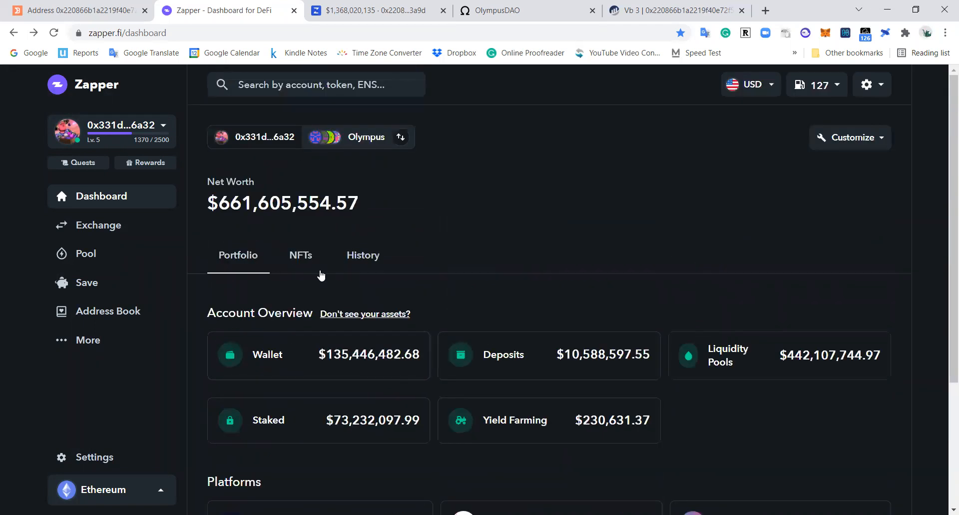
Check the NFTs tab, then scroll the History tab's empty transaction list.
{"action": "left_click", "coordinate": [300, 256]}
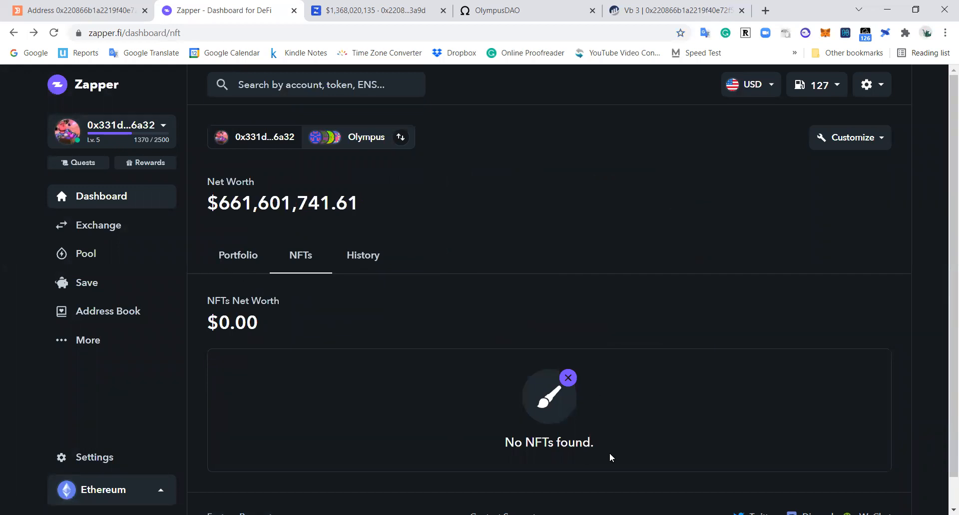
{"action": "left_click", "coordinate": [363, 254]}
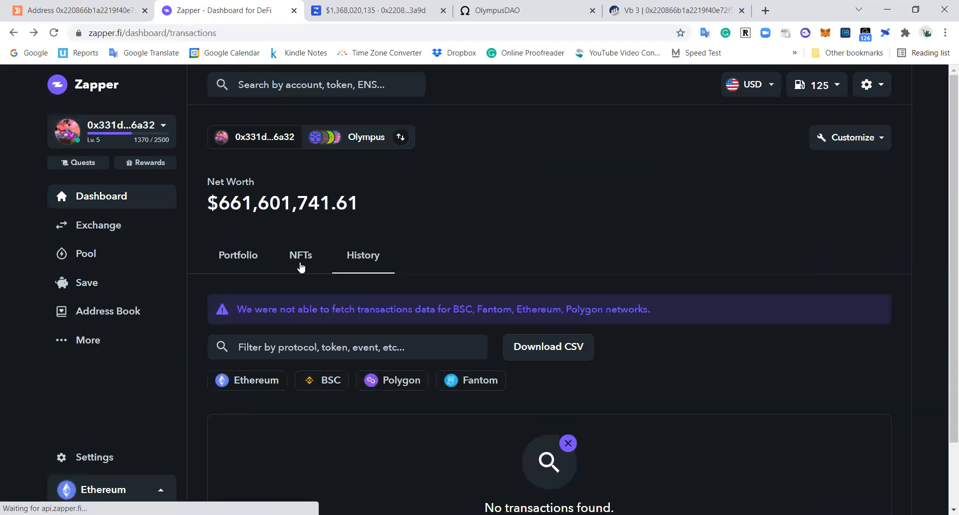
{"action": "mouse_move", "coordinate": [341, 326]}
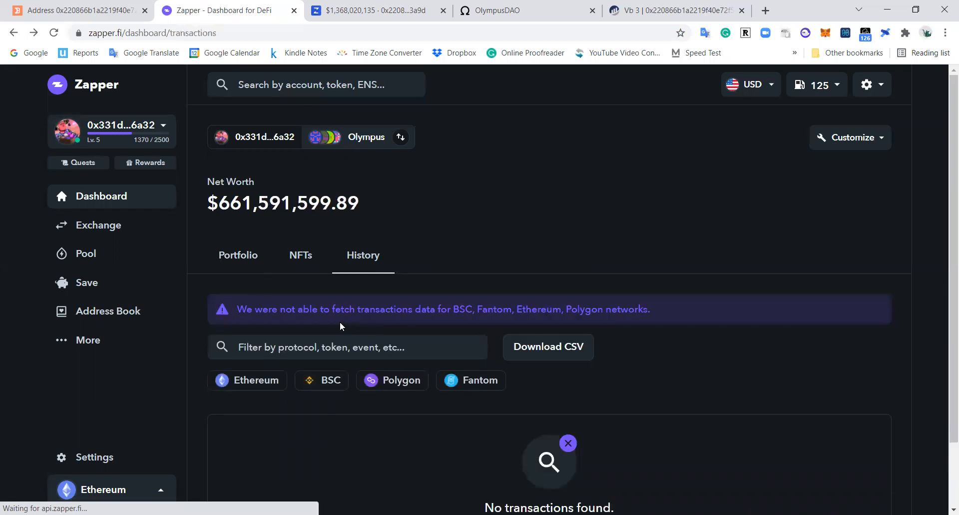
{"action": "scroll", "scroll_direction": "down", "scroll_amount": 3}
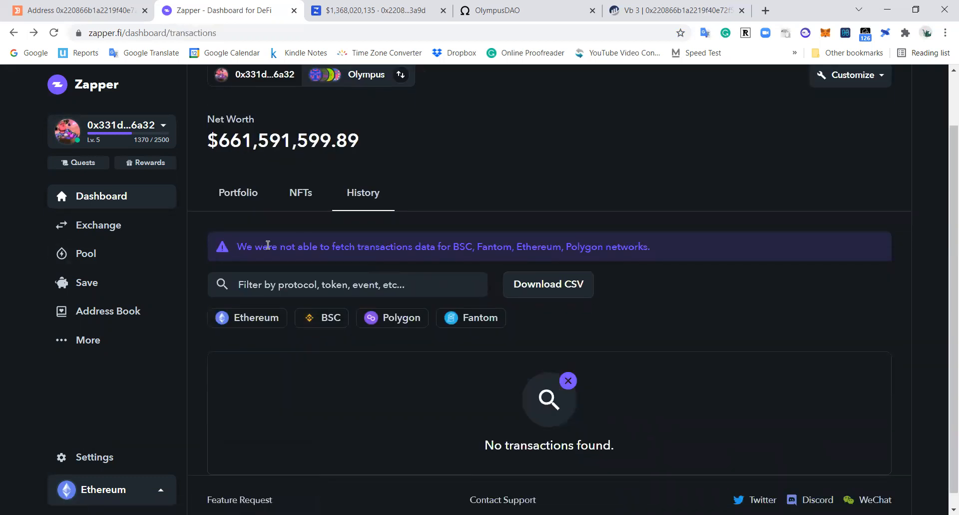
{"action": "scroll", "scroll_direction": "up", "scroll_amount": 3}
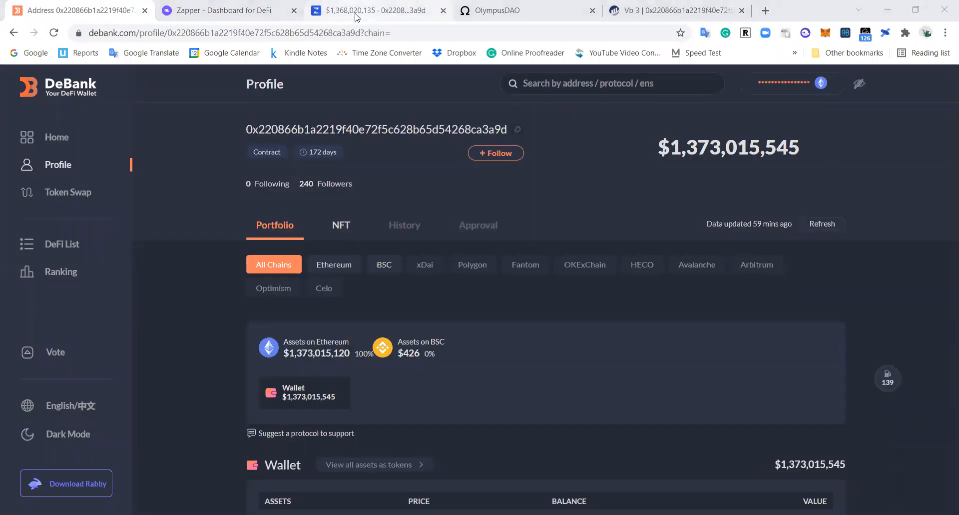
Check Etherscan's $1,381,660,133.92 Ether value, then return to Zerion's transaction history.
{"action": "left_click", "coordinate": [373, 11]}
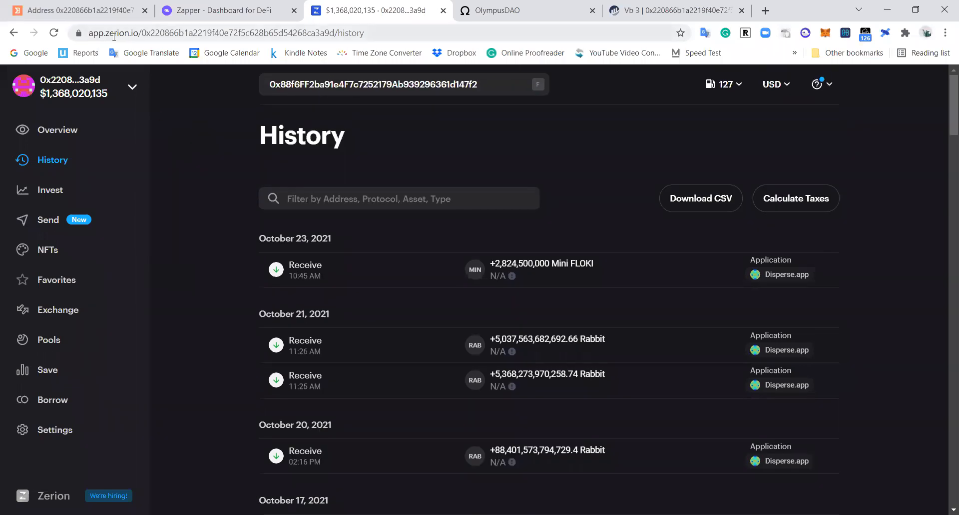
{"action": "left_click", "coordinate": [397, 85]}
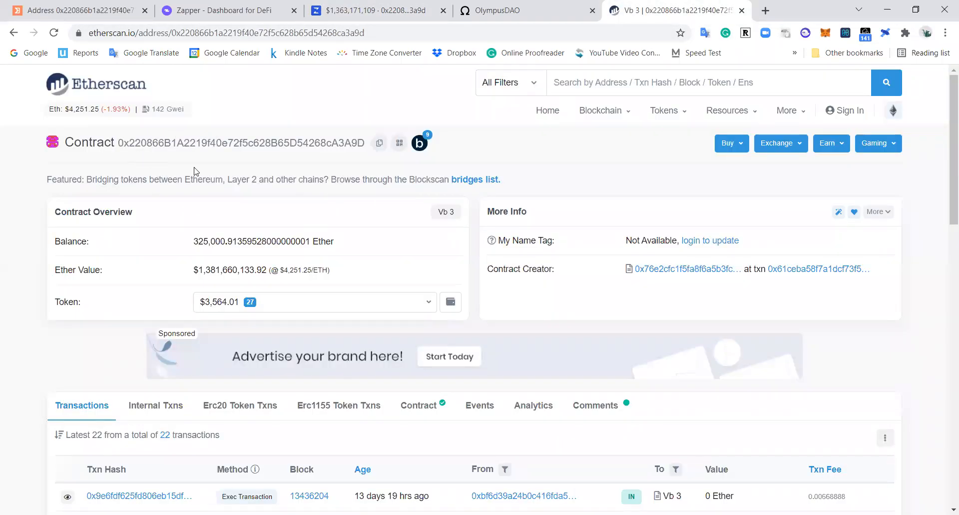
{"action": "scroll", "scroll_direction": "down", "scroll_amount": 3}
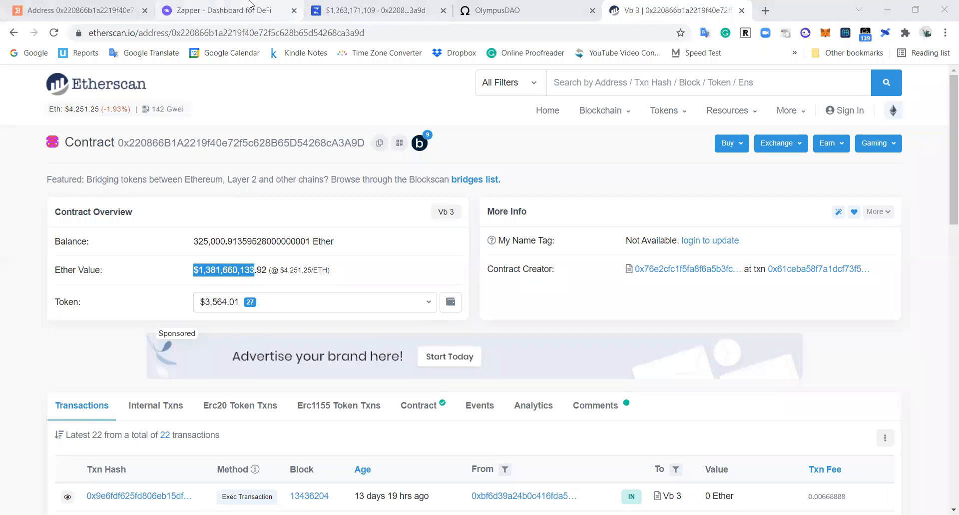
{"action": "left_click", "coordinate": [373, 10]}
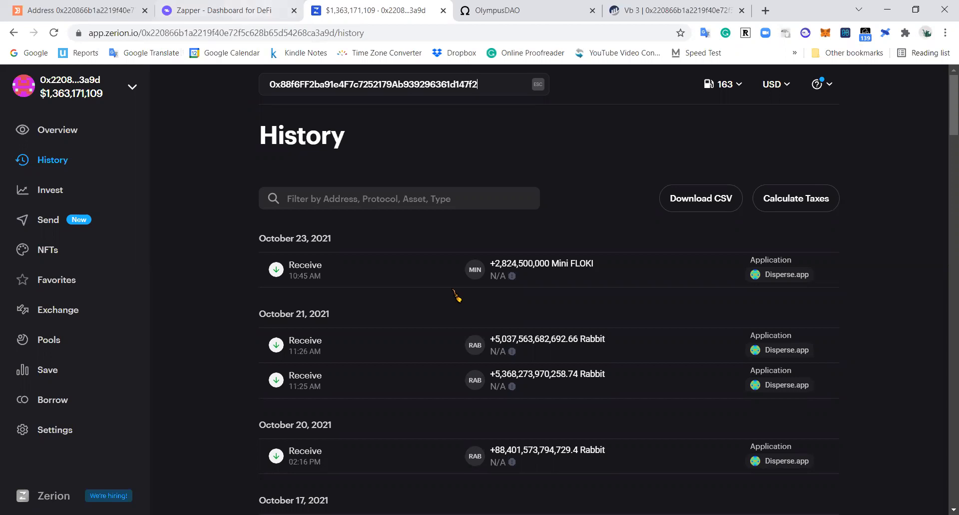
{"action": "scroll", "scroll_direction": "down", "scroll_amount": 3}
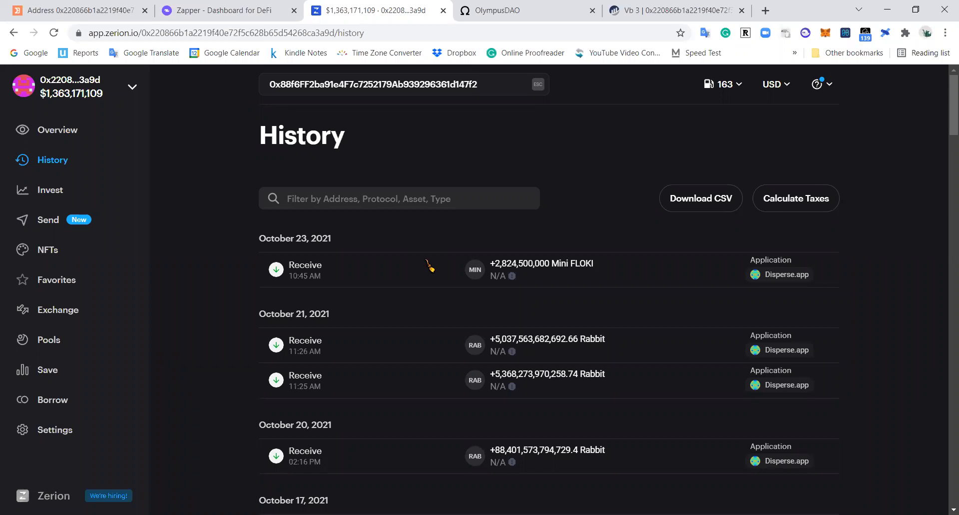
{"action": "mouse_move", "coordinate": [421, 260]}
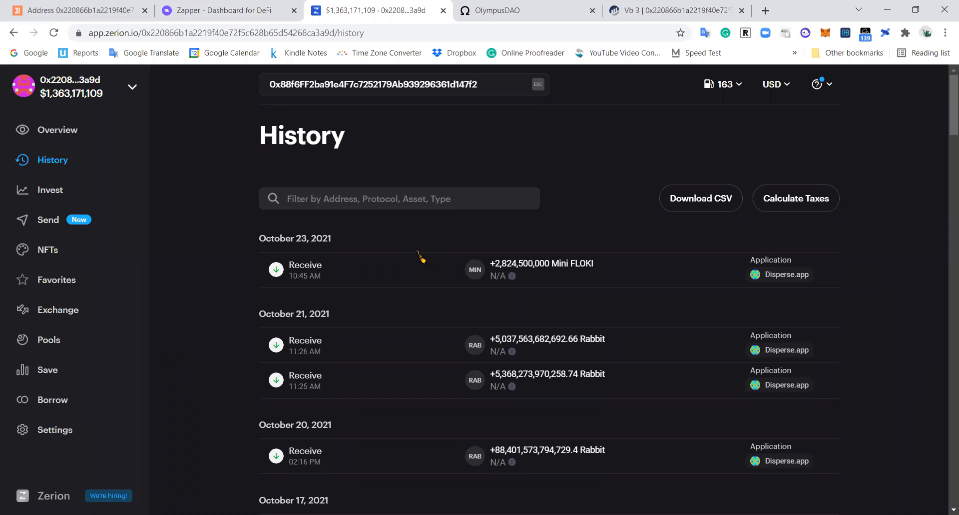
{"action": "scroll", "scroll_direction": "down", "scroll_amount": 3}
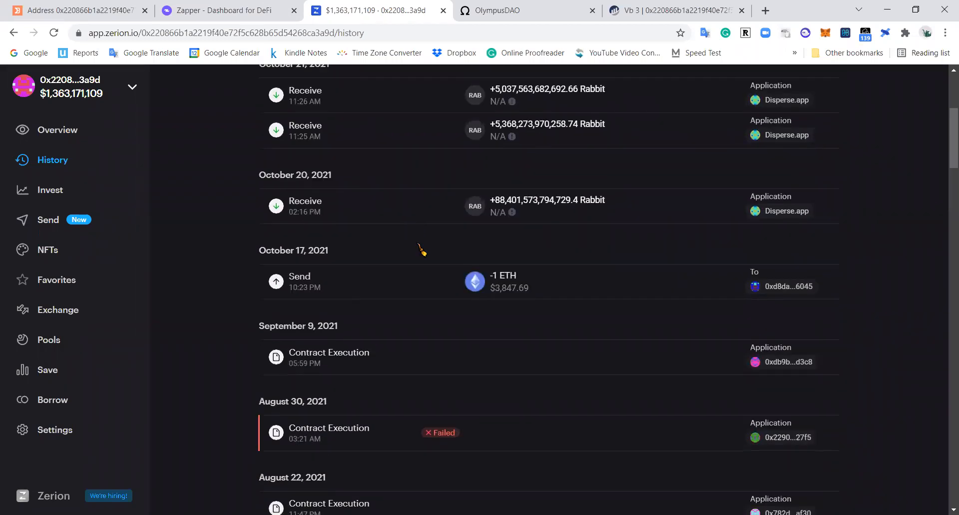
{"action": "scroll", "scroll_direction": "up", "scroll_amount": 3}
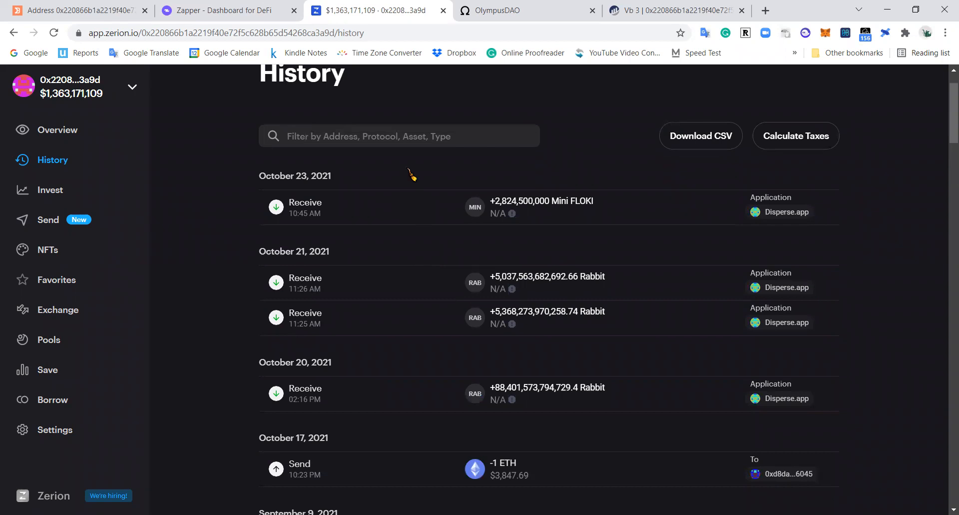
{"action": "scroll", "scroll_direction": "down", "scroll_amount": 3}
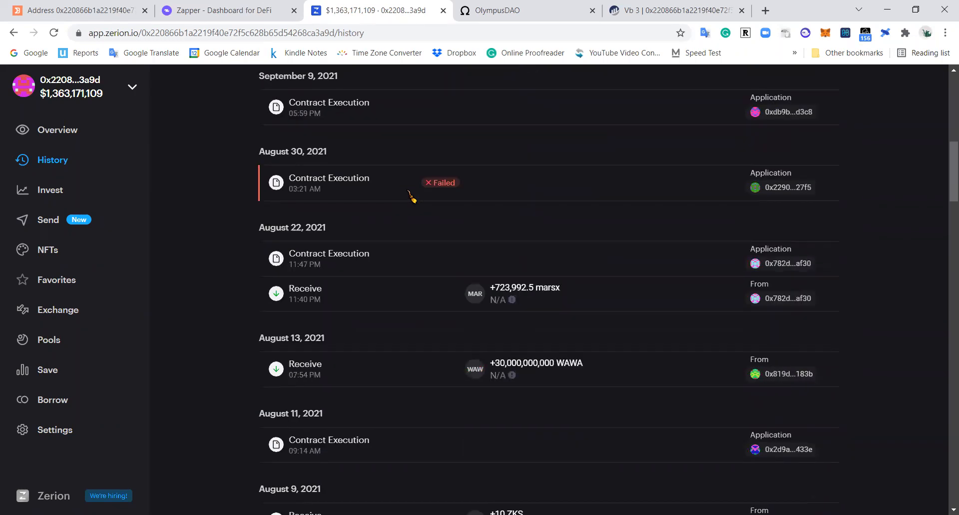
{"action": "scroll", "scroll_direction": "up", "scroll_amount": 3}
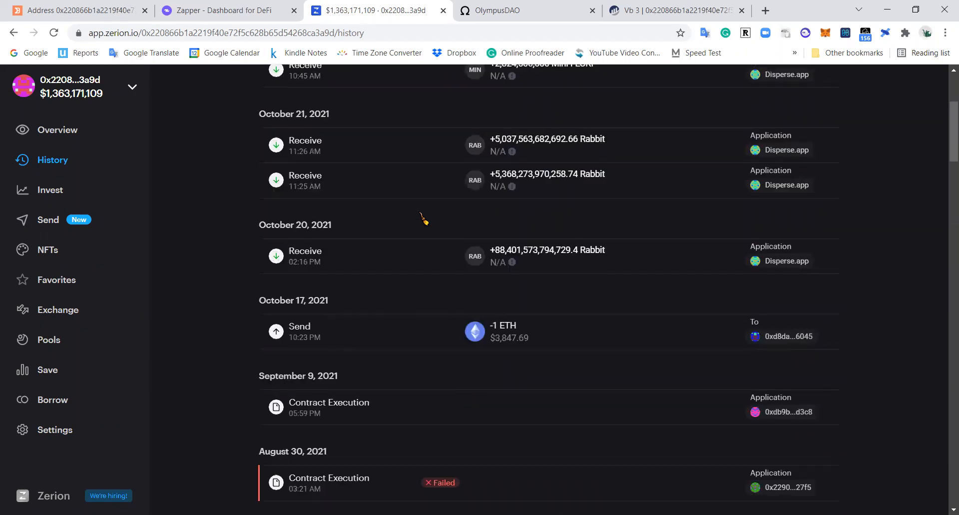
{"action": "scroll", "scroll_direction": "up", "scroll_amount": 3}
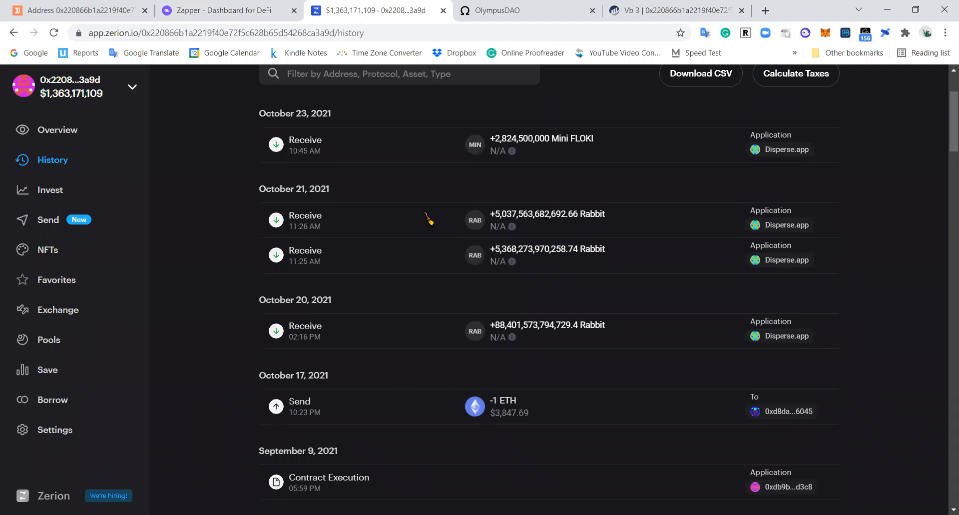
{"action": "mouse_move", "coordinate": [426, 213]}
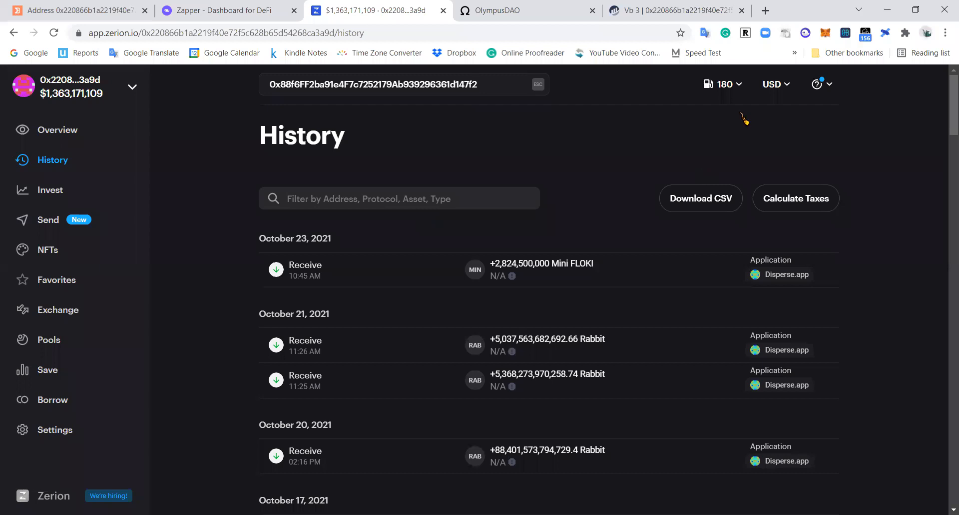
{"action": "mouse_move", "coordinate": [300, 162]}
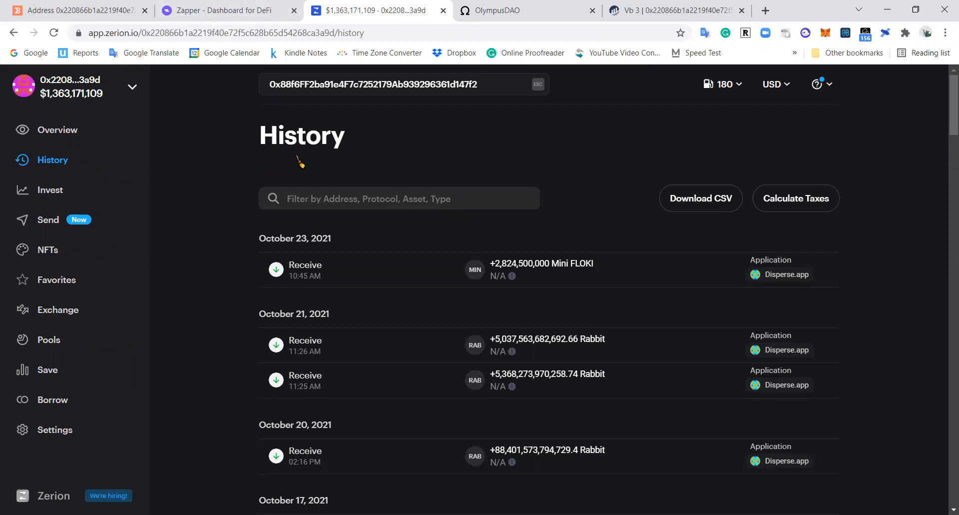
{"action": "mouse_move", "coordinate": [396, 256]}
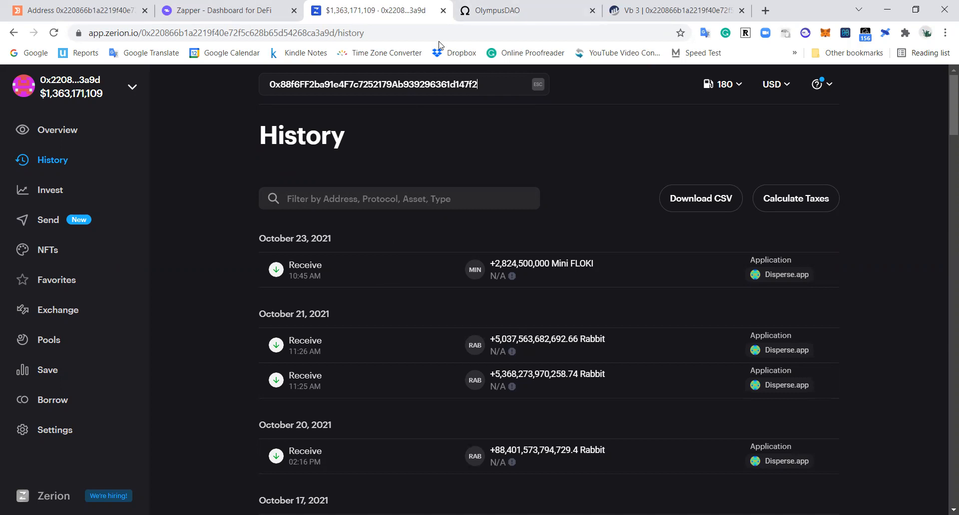
{"action": "mouse_move", "coordinate": [329, 23]}
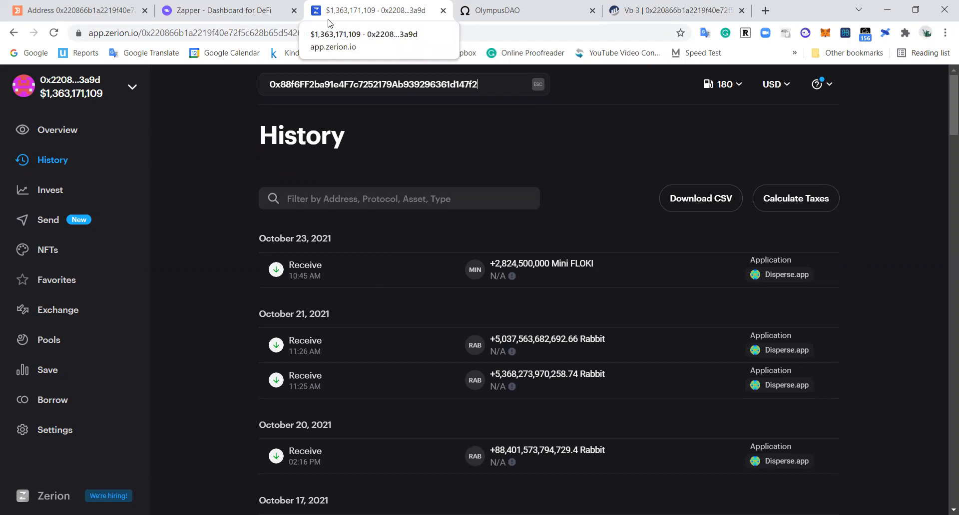
Scroll Zerion's history back to the August 13 receipt of 30,000,000,000 WAWA.
{"action": "key", "text": "Escape"}
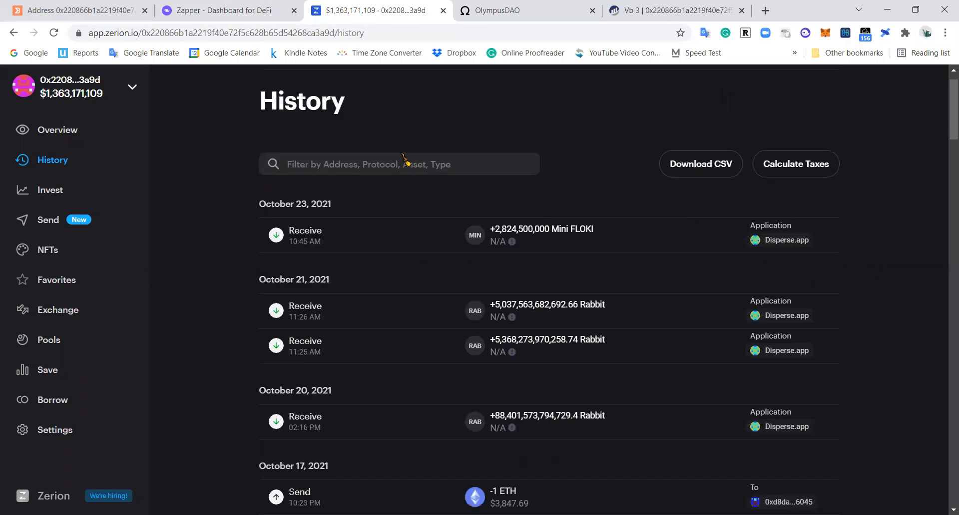
{"action": "scroll", "scroll_direction": "down", "scroll_amount": 3}
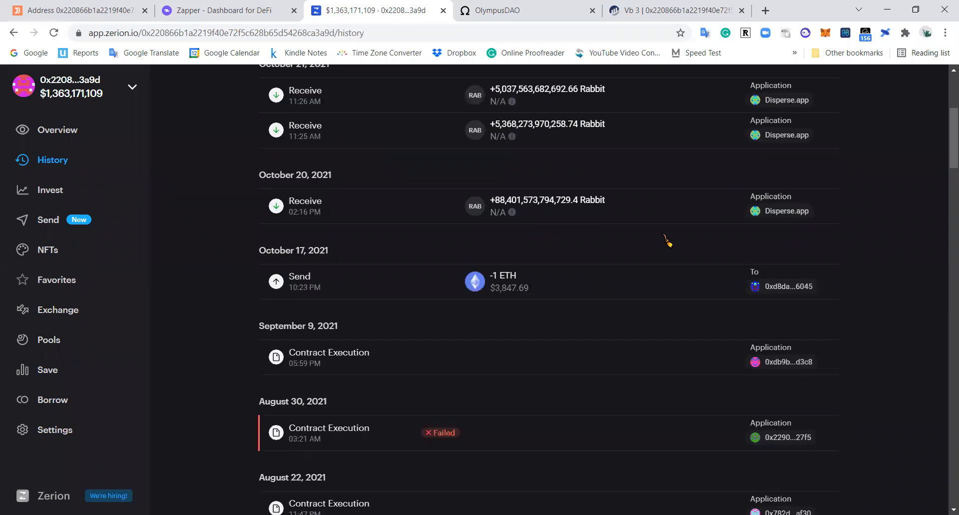
{"action": "scroll", "scroll_direction": "down", "scroll_amount": 3}
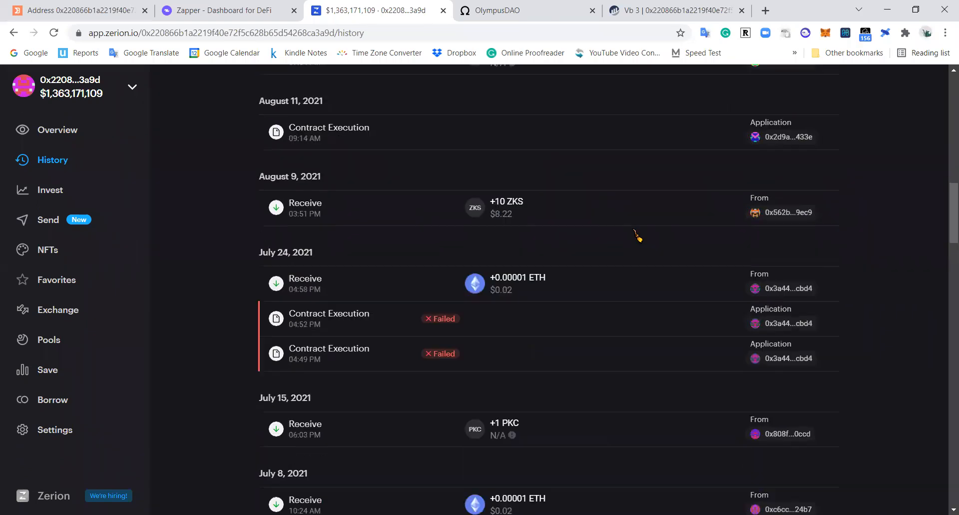
{"action": "scroll", "scroll_direction": "up", "scroll_amount": 3}
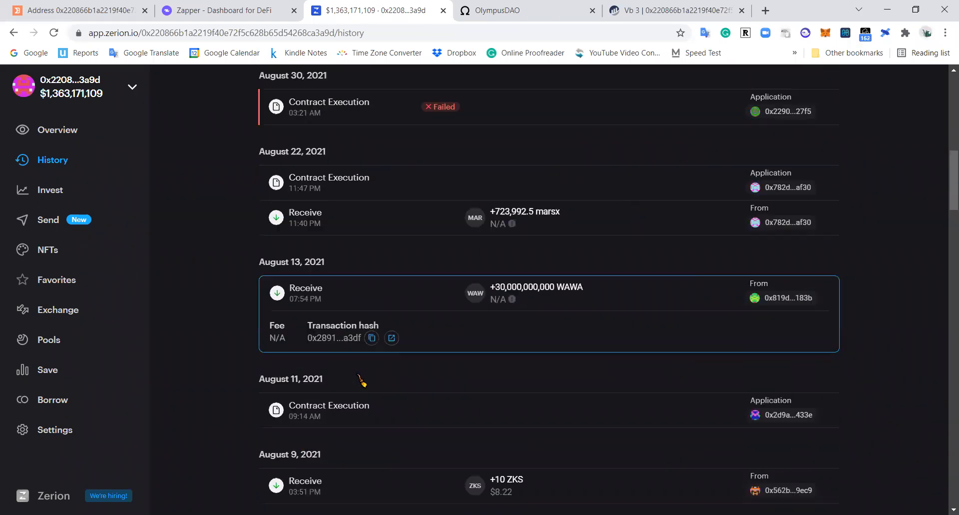
{"action": "scroll", "scroll_direction": "down", "scroll_amount": 3}
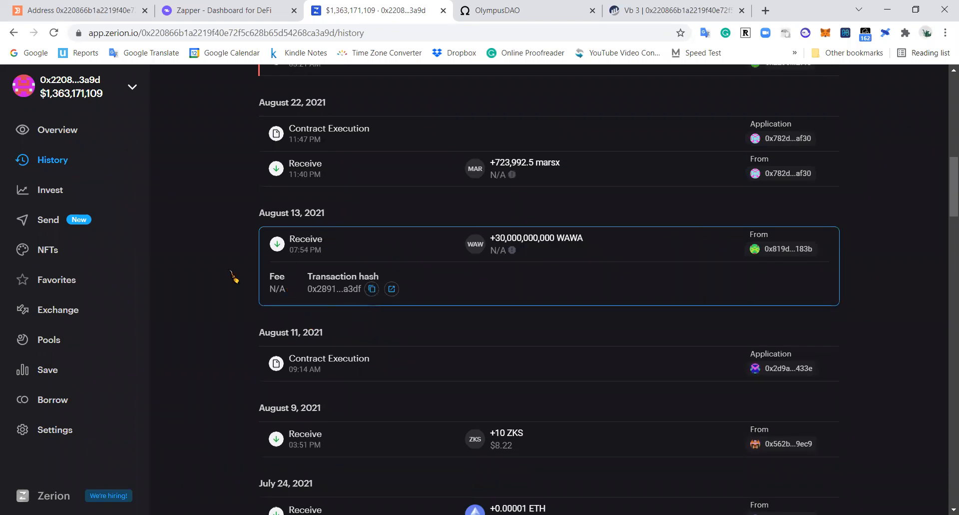
{"action": "mouse_move", "coordinate": [490, 257]}
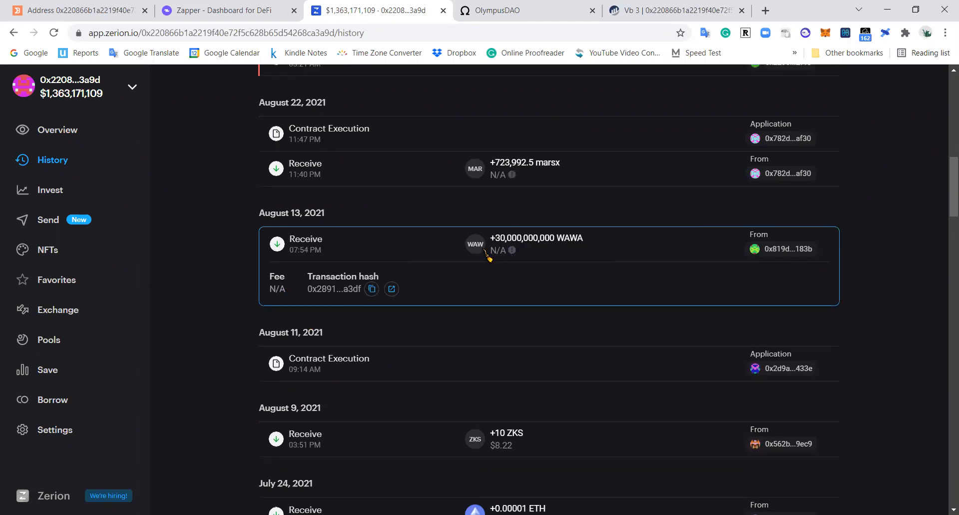
{"action": "mouse_move", "coordinate": [514, 247]}
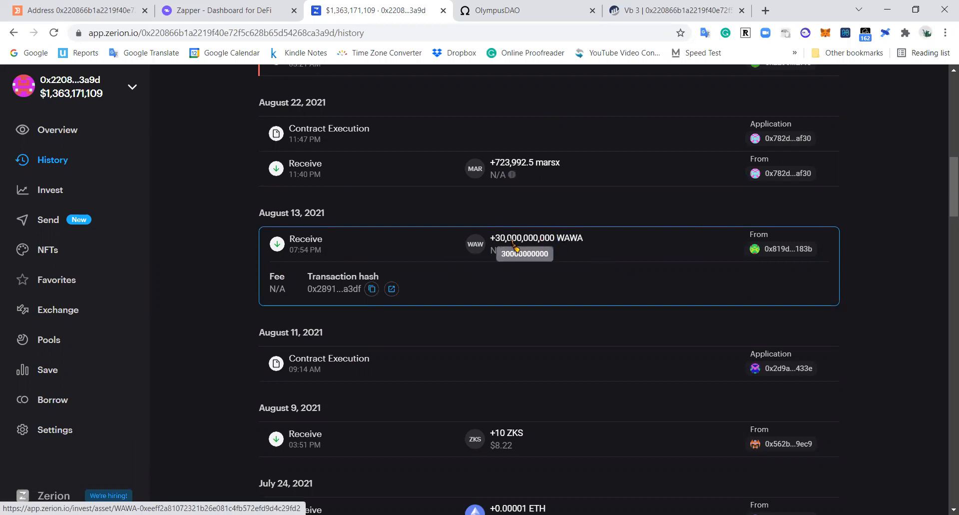
{"action": "mouse_move", "coordinate": [516, 248]}
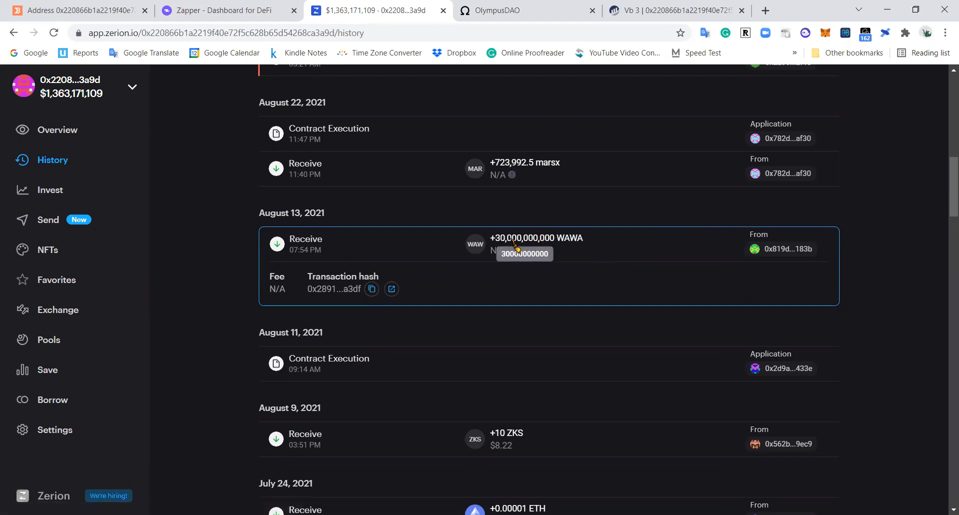
{"action": "mouse_move", "coordinate": [513, 251]}
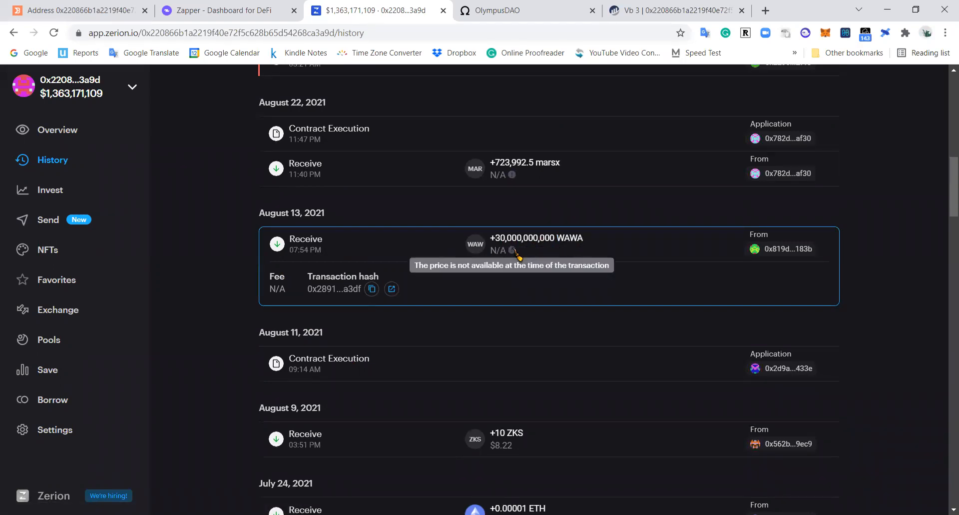
{"action": "mouse_move", "coordinate": [295, 215]}
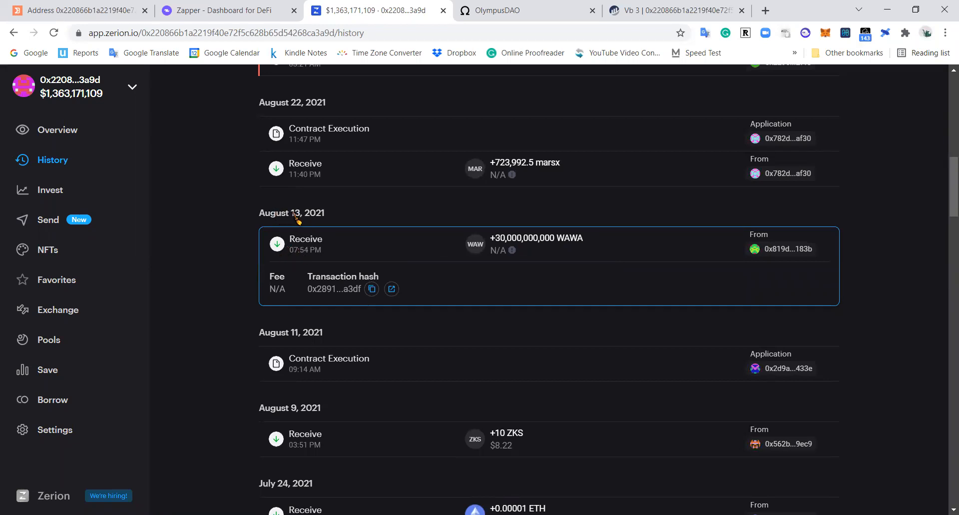
{"action": "mouse_move", "coordinate": [300, 263]}
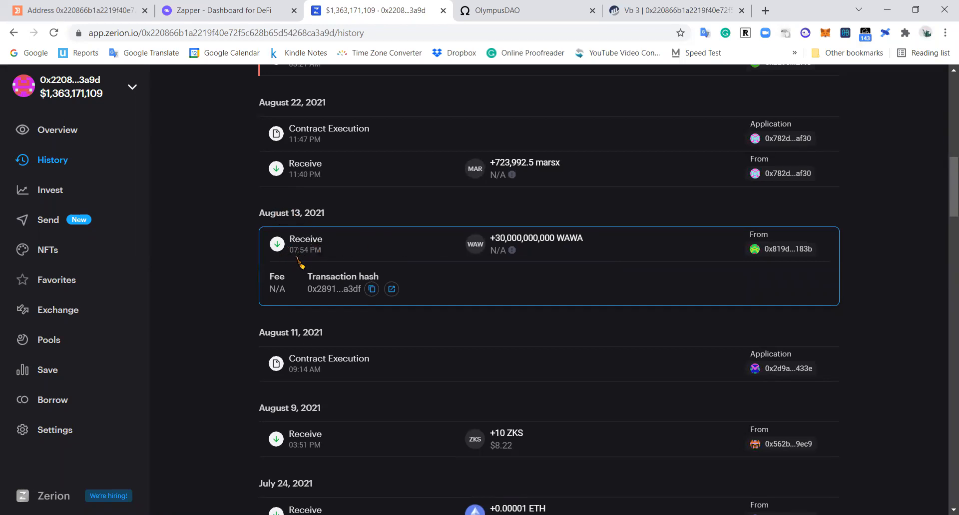
{"action": "mouse_move", "coordinate": [319, 258]}
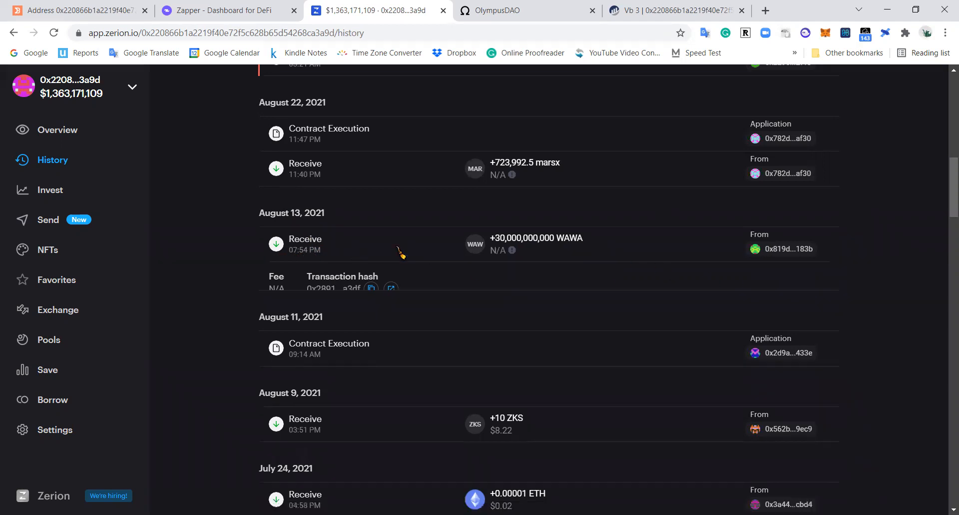
Inspect the October 17 send of 1 ETH, then scroll back to the newest transactions.
{"action": "scroll", "scroll_direction": "up", "scroll_amount": 3}
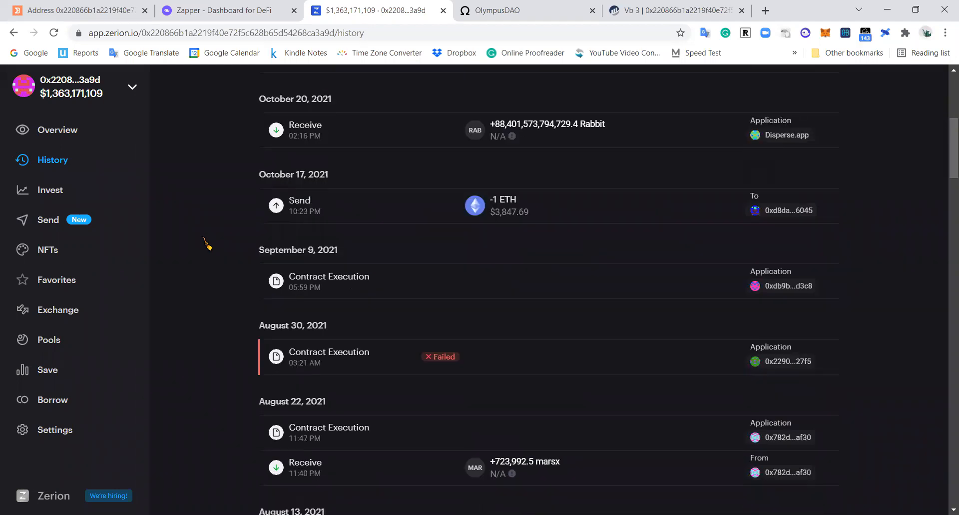
{"action": "scroll", "scroll_direction": "down", "scroll_amount": 3}
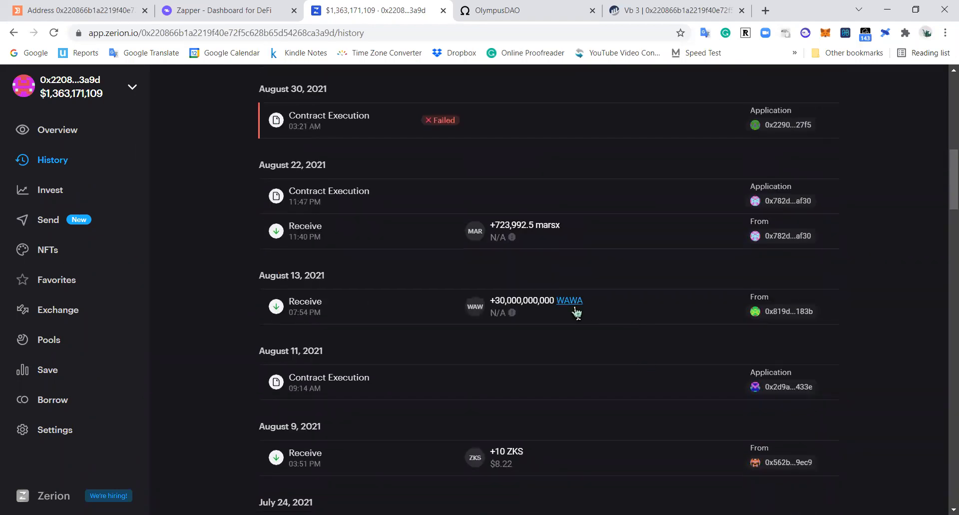
{"action": "mouse_move", "coordinate": [578, 307]}
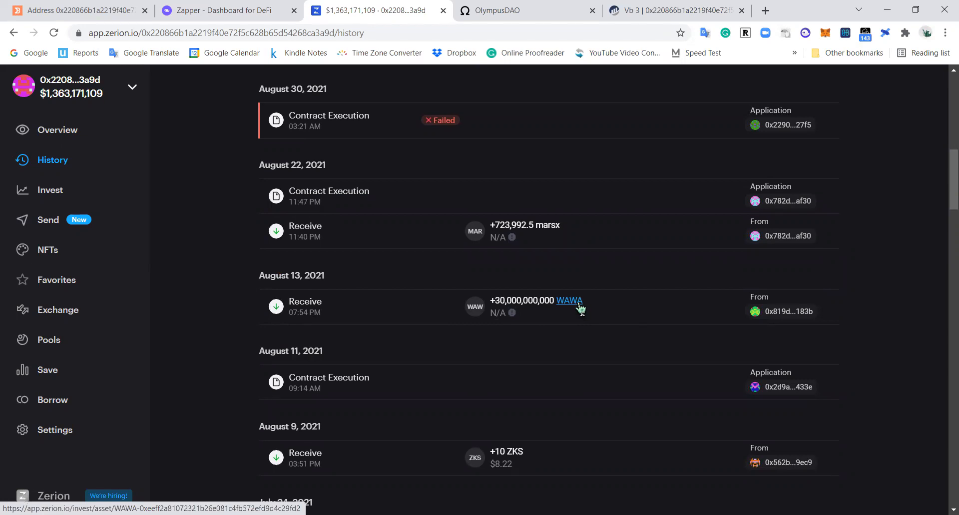
{"action": "scroll", "scroll_direction": "up", "scroll_amount": 3}
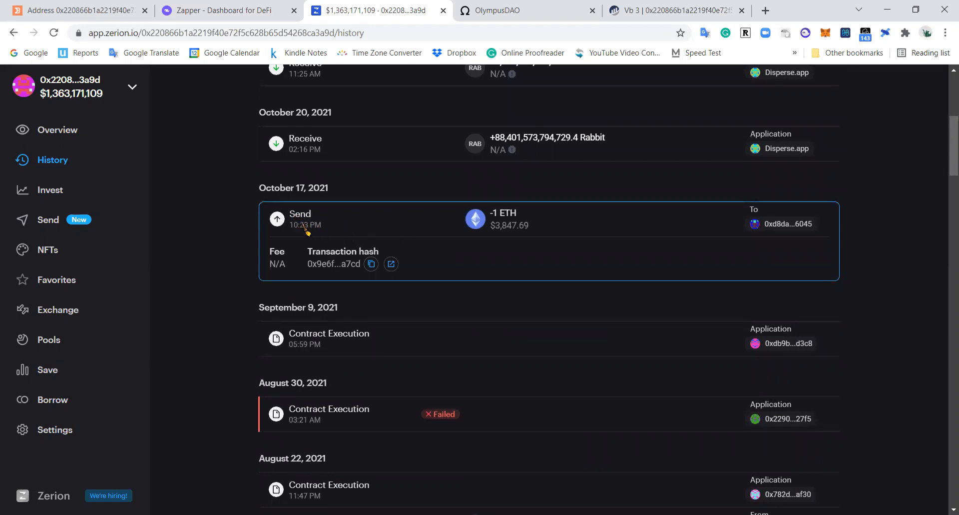
{"action": "mouse_move", "coordinate": [304, 239]}
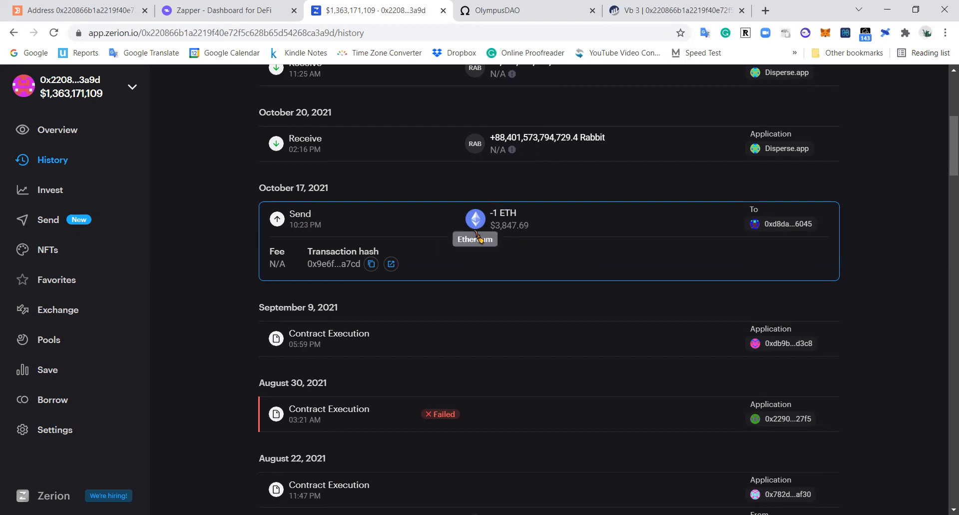
{"action": "mouse_move", "coordinate": [785, 223]}
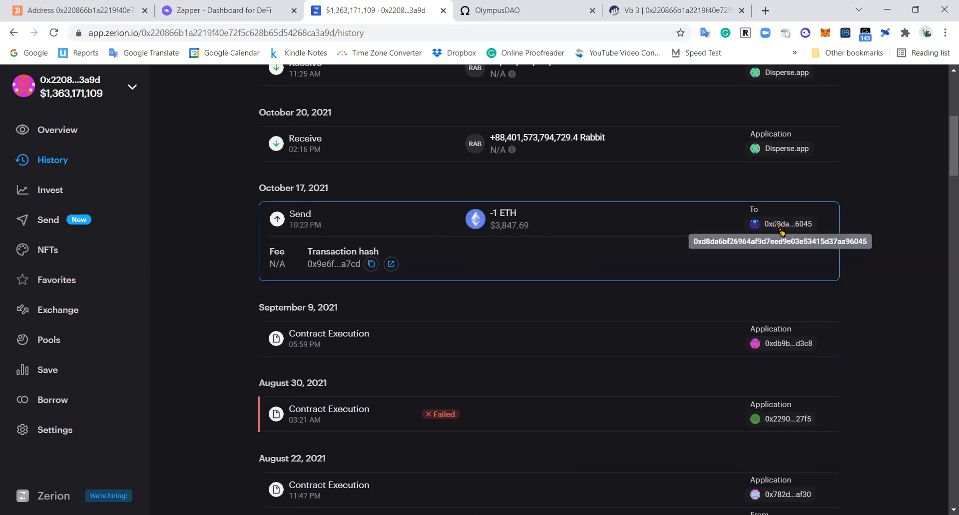
{"action": "mouse_move", "coordinate": [795, 217]}
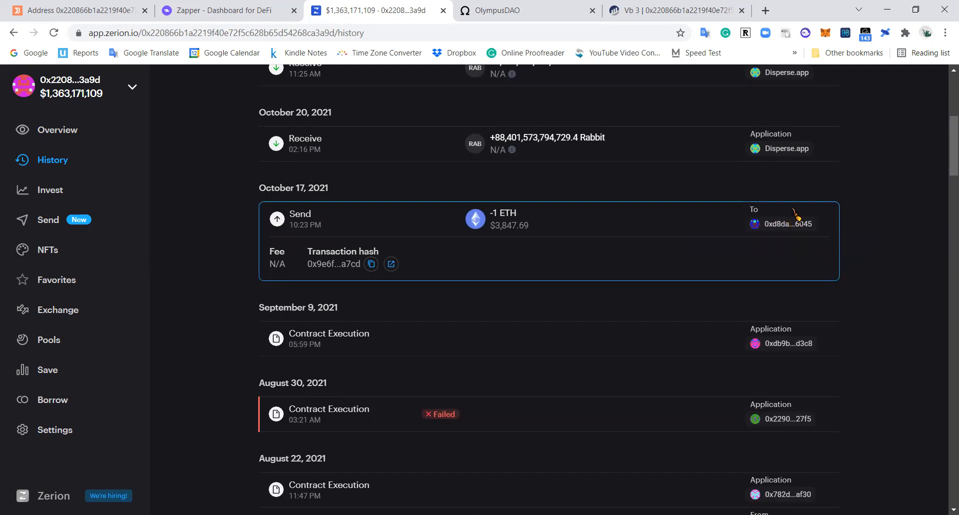
{"action": "mouse_move", "coordinate": [789, 224]}
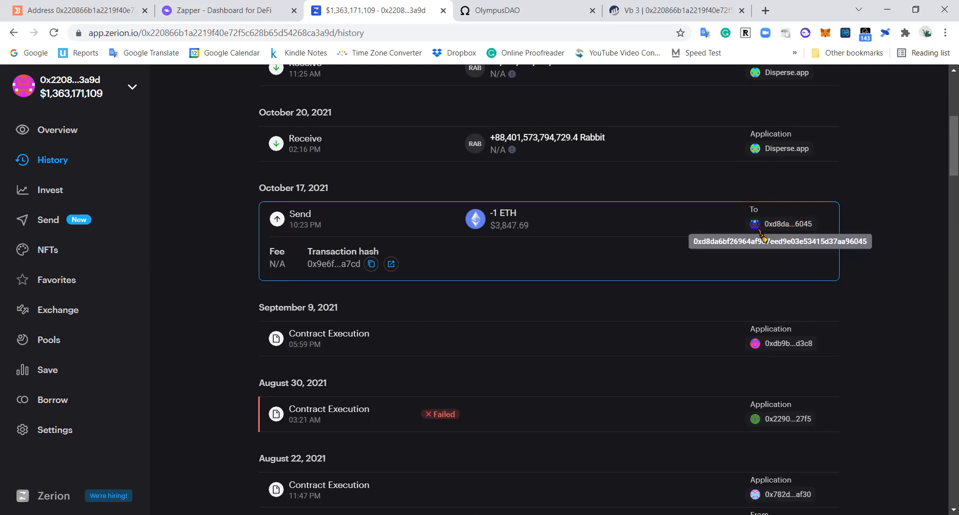
{"action": "mouse_move", "coordinate": [757, 237]}
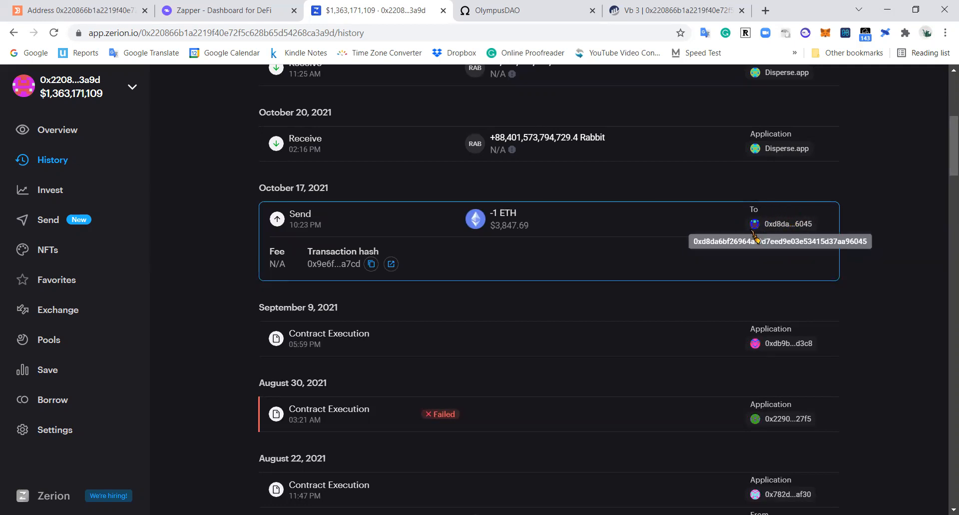
{"action": "mouse_move", "coordinate": [780, 204]}
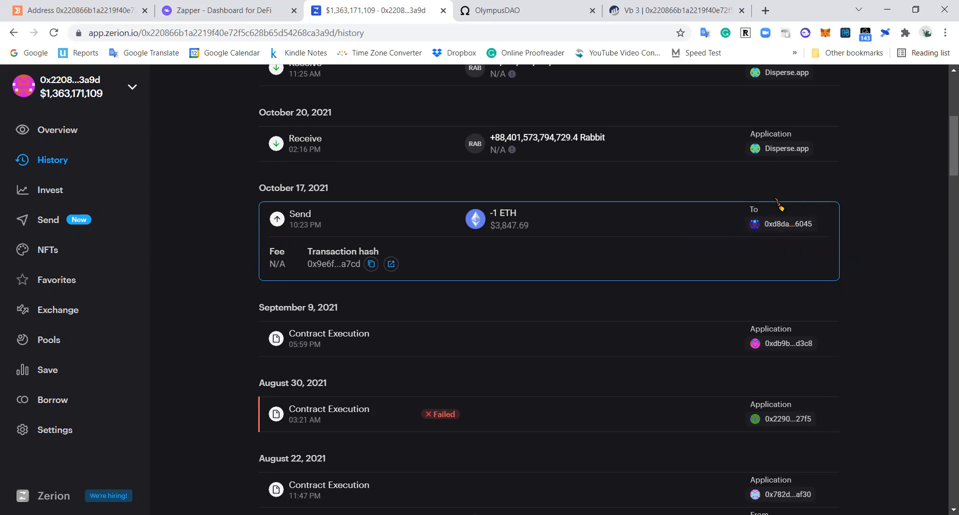
{"action": "mouse_move", "coordinate": [702, 236]}
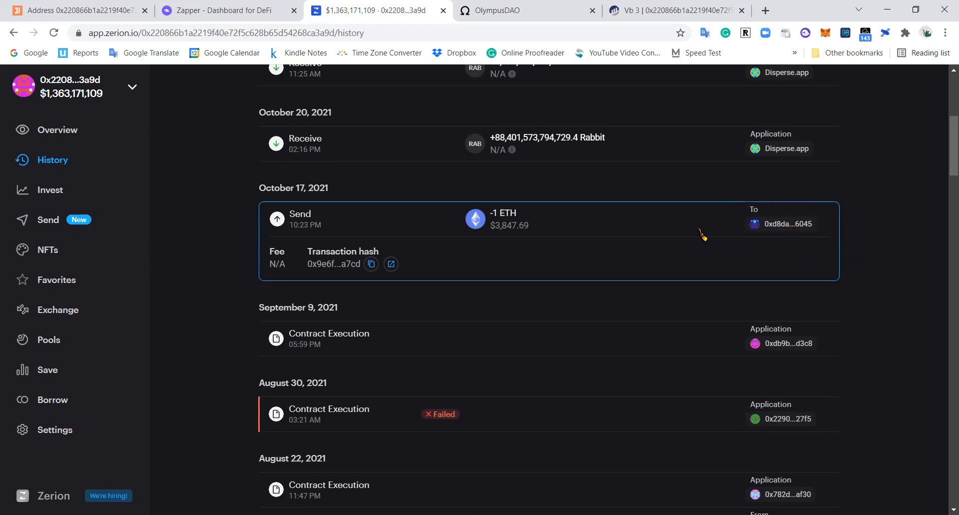
{"action": "mouse_move", "coordinate": [786, 223]}
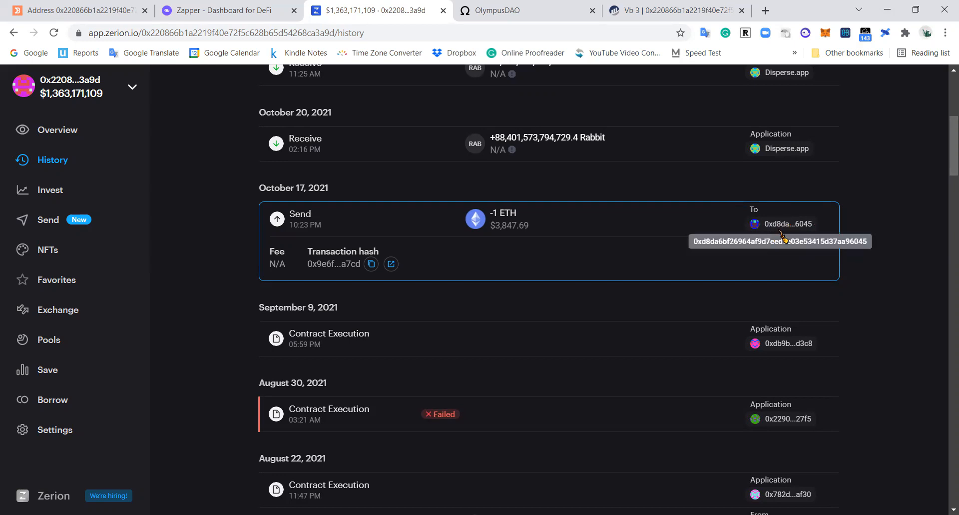
{"action": "mouse_move", "coordinate": [649, 236]}
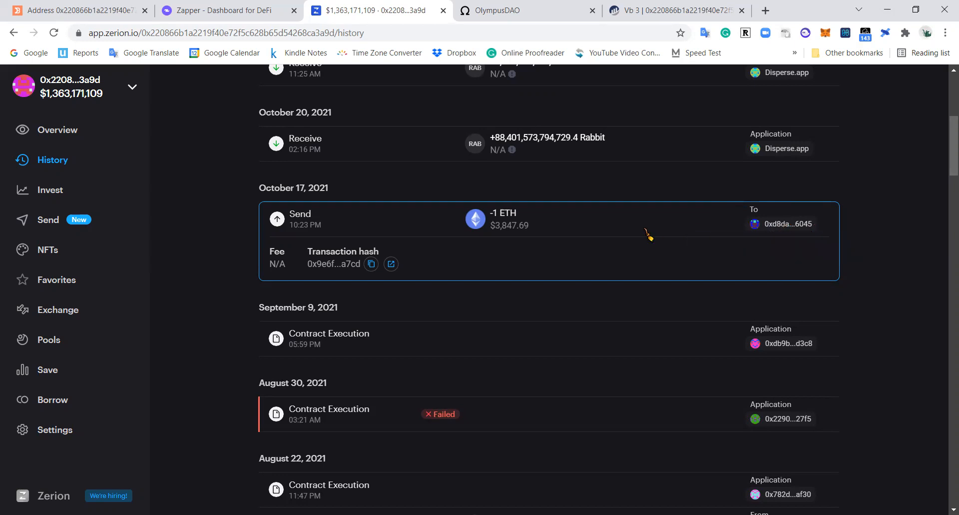
{"action": "scroll", "scroll_direction": "up", "scroll_amount": 3}
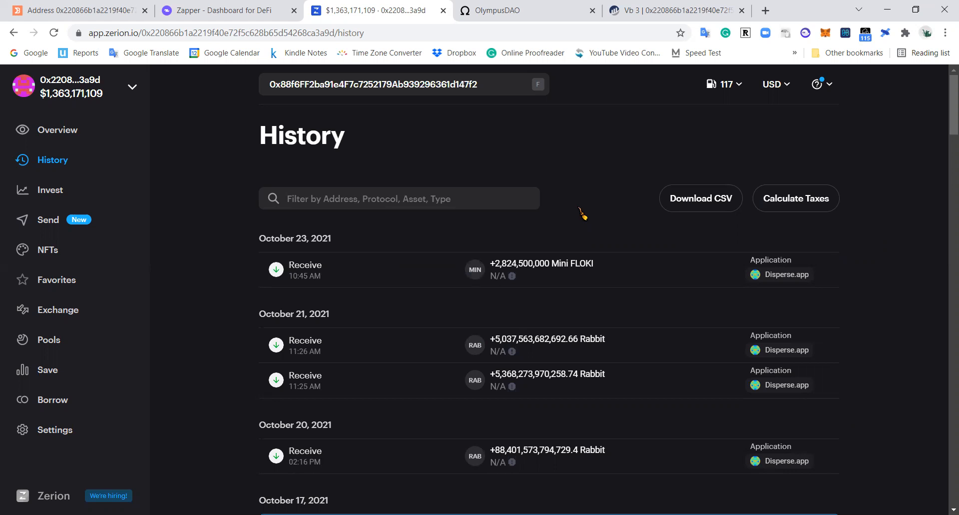
{"action": "left_click", "coordinate": [523, 11]}
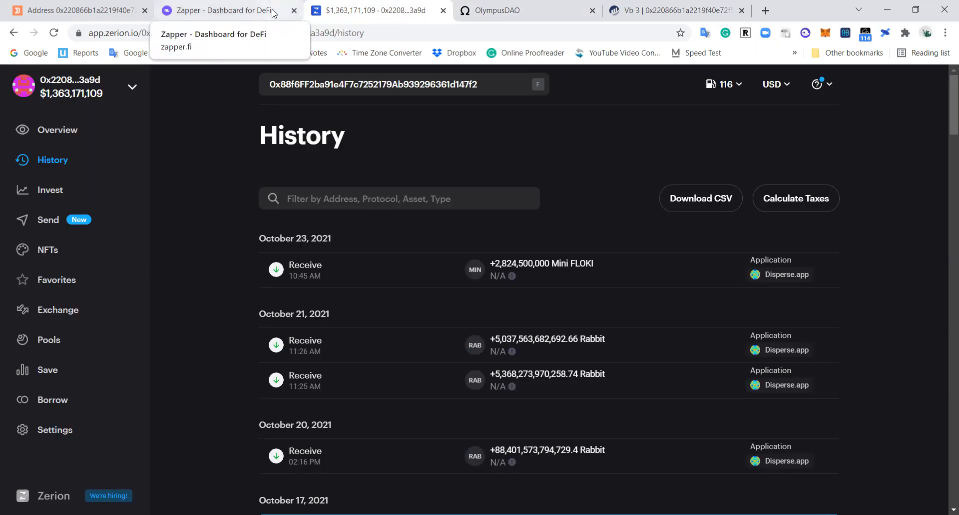
Pass through Zapper to the OlympusDAO dashboard showing $3,786,626,961 market cap.
{"action": "left_click", "coordinate": [221, 10]}
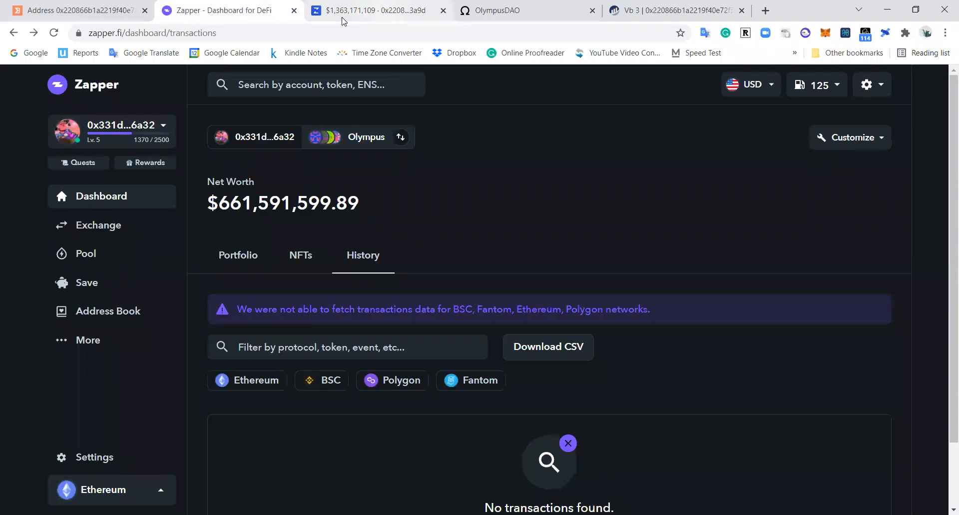
{"action": "left_click", "coordinate": [523, 10]}
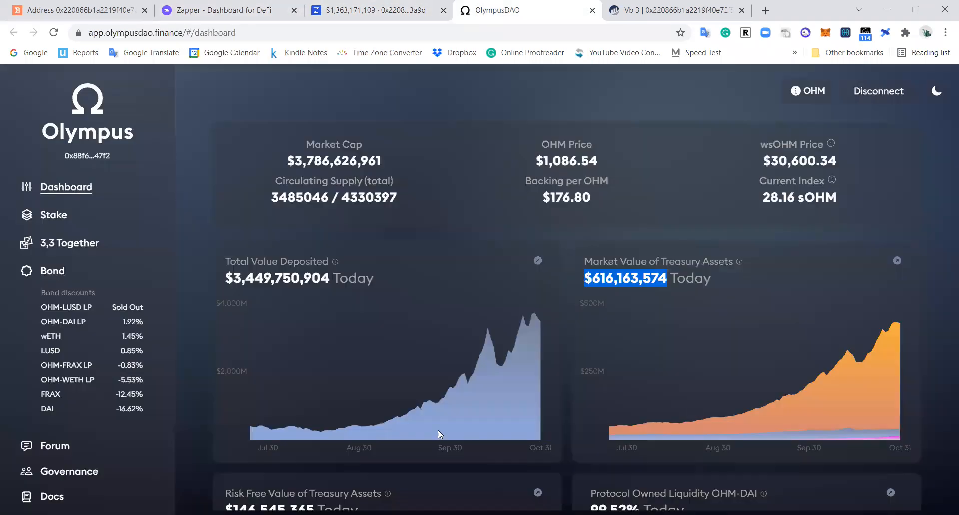
{"action": "mouse_move", "coordinate": [744, 367]}
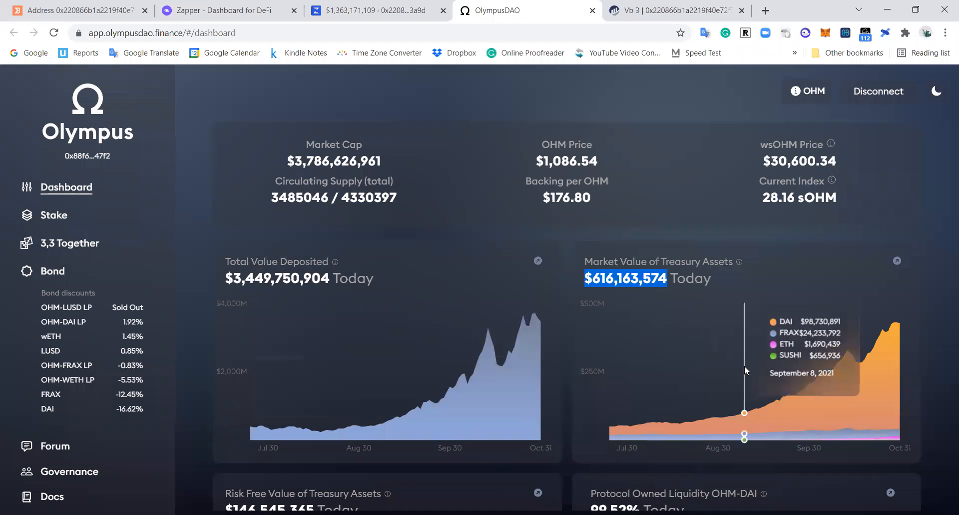
{"action": "mouse_move", "coordinate": [707, 33]}
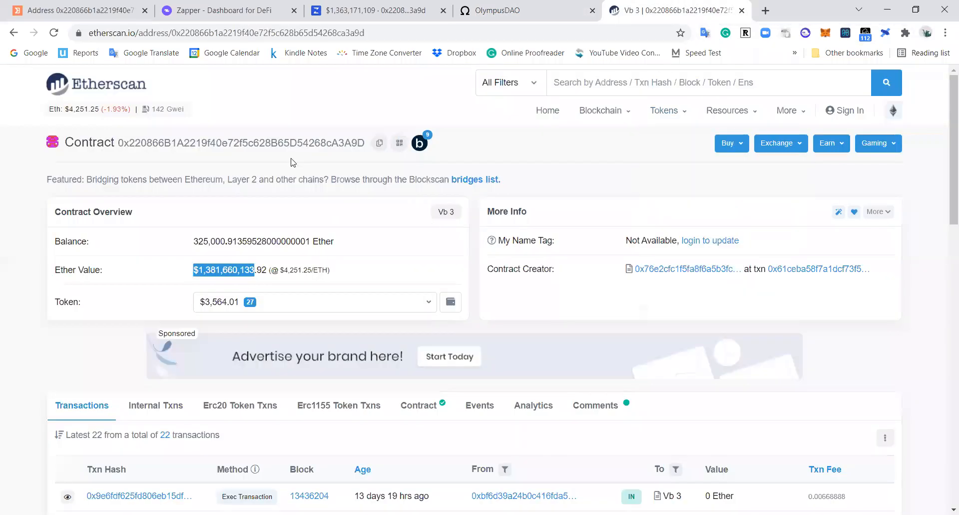
{"action": "mouse_move", "coordinate": [239, 114]}
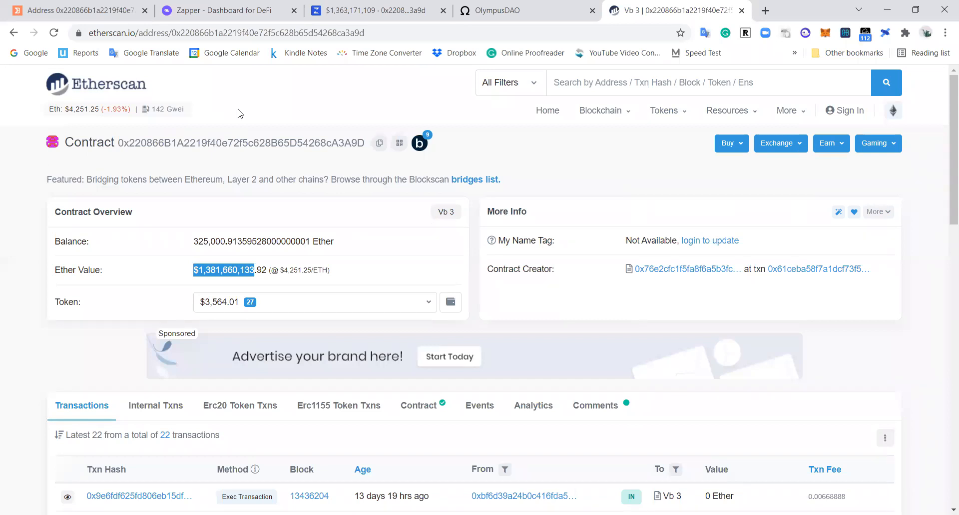
{"action": "mouse_move", "coordinate": [562, 150]}
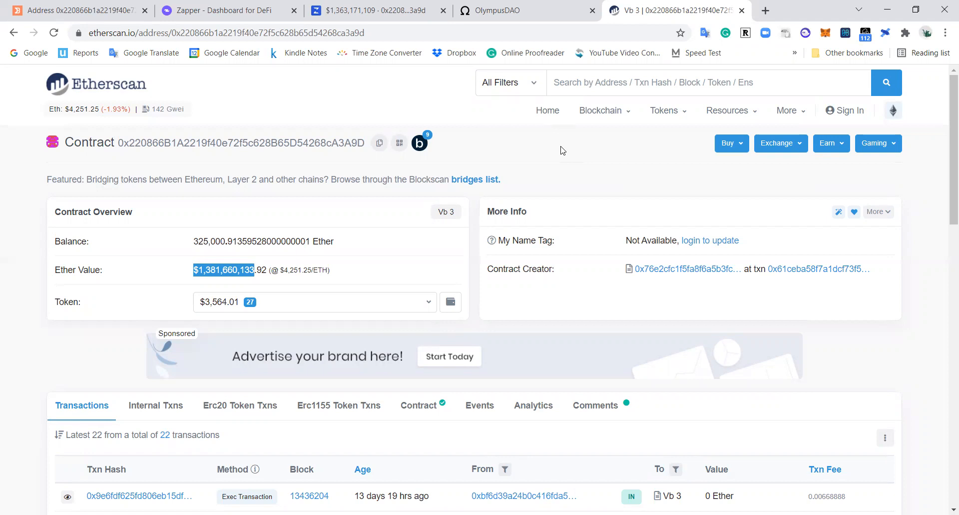
Review Zapper's $661,924,731.04 net worth and empty history, then view DeBank's $1,373,015,545 profile.
{"action": "left_click", "coordinate": [223, 10]}
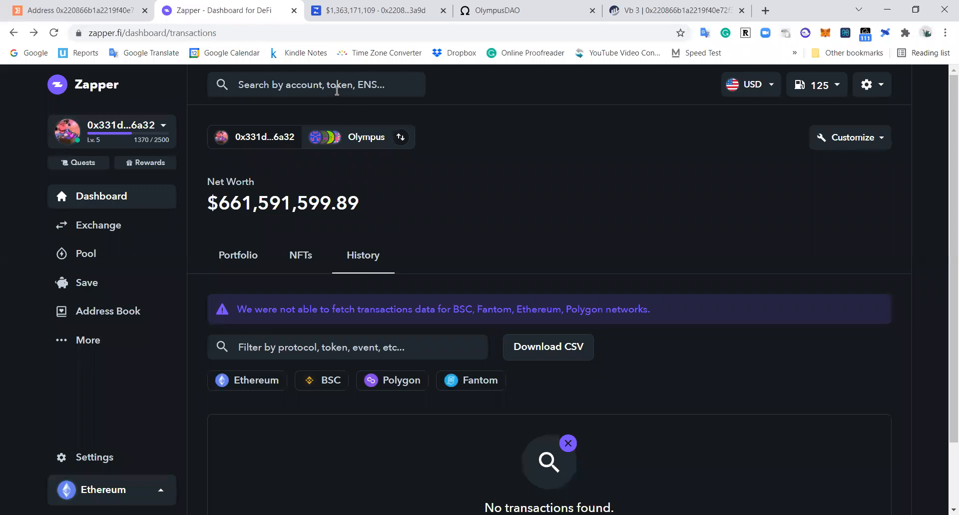
{"action": "mouse_move", "coordinate": [455, 141]}
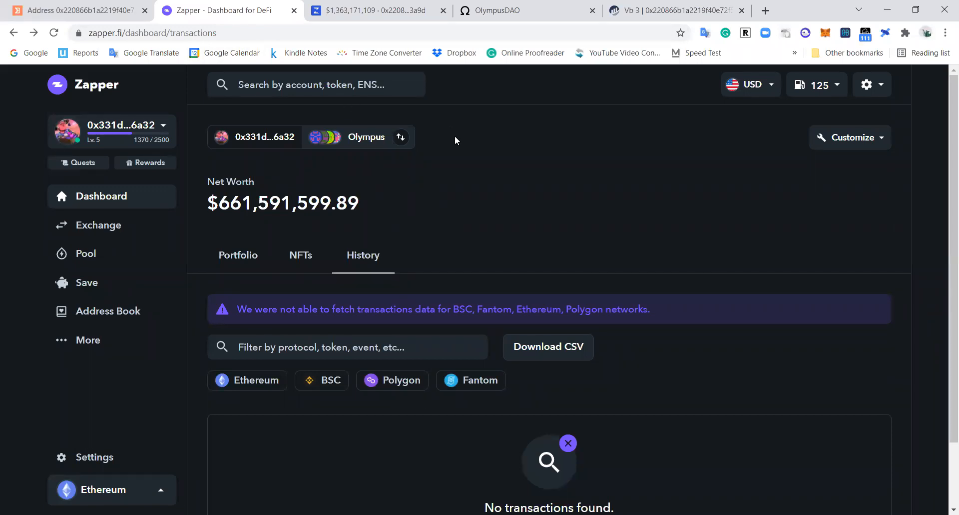
{"action": "mouse_move", "coordinate": [494, 158]}
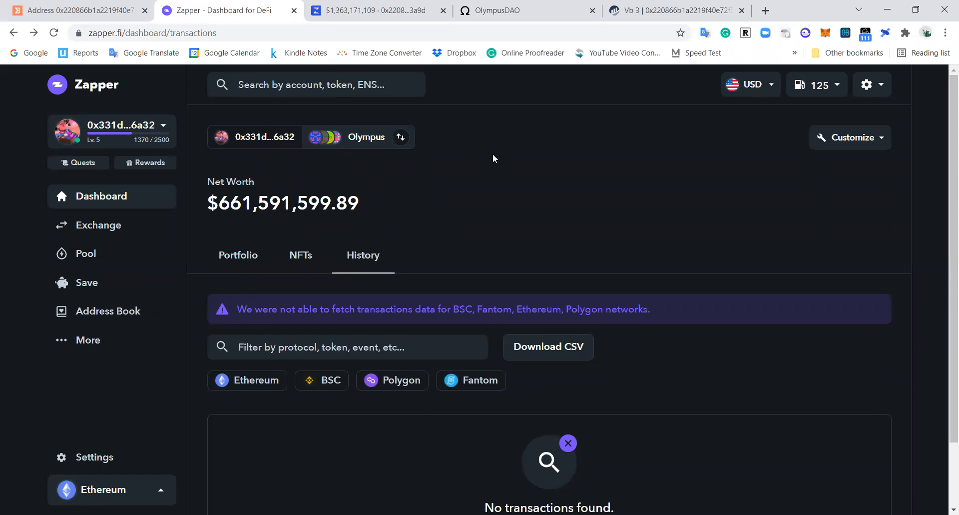
{"action": "mouse_move", "coordinate": [511, 168]}
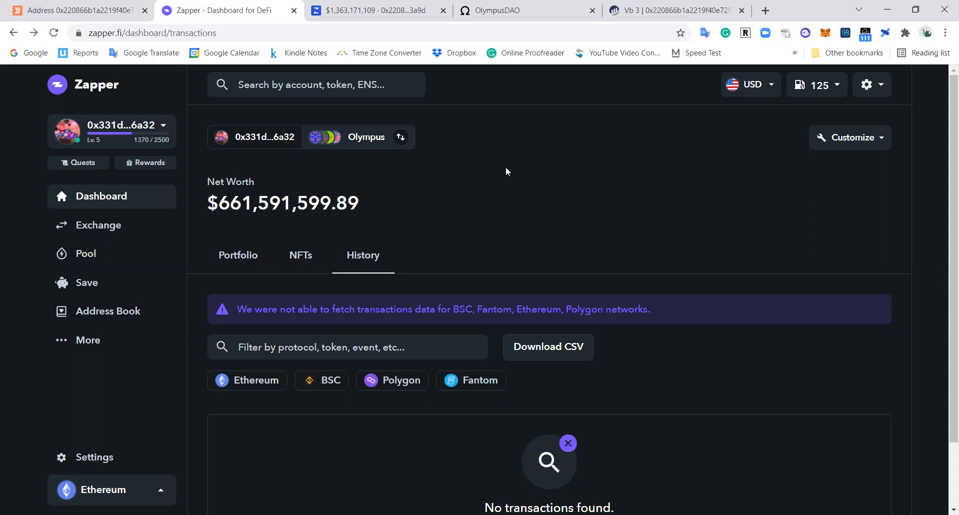
{"action": "mouse_move", "coordinate": [500, 161]}
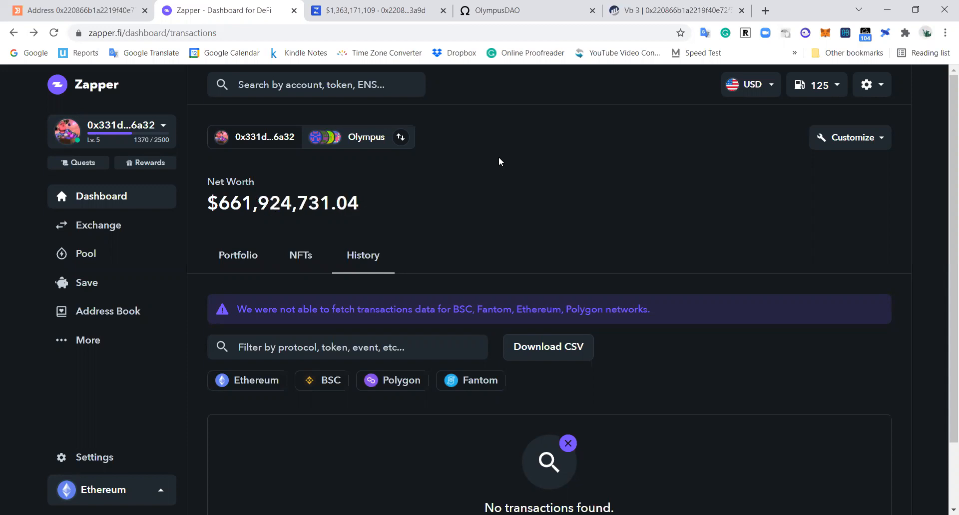
{"action": "mouse_move", "coordinate": [509, 157]}
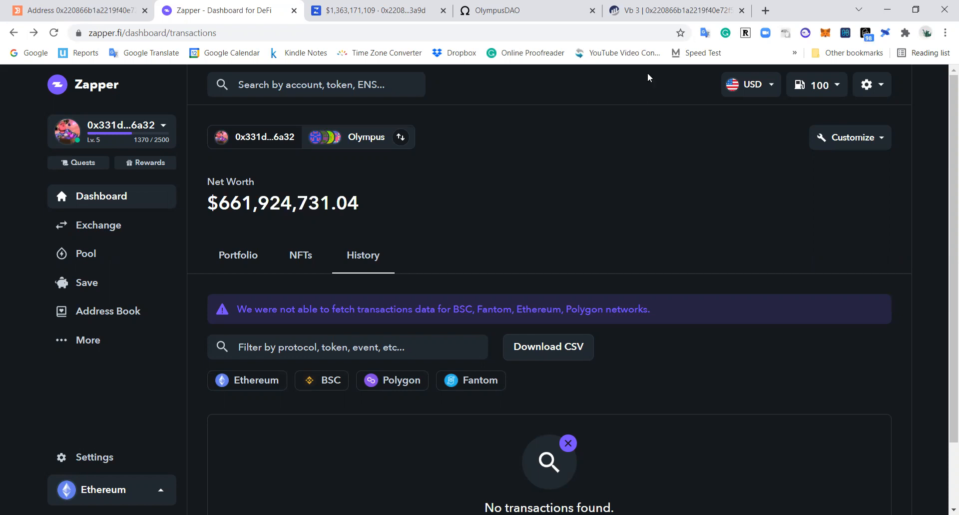
{"action": "mouse_move", "coordinate": [394, 160]}
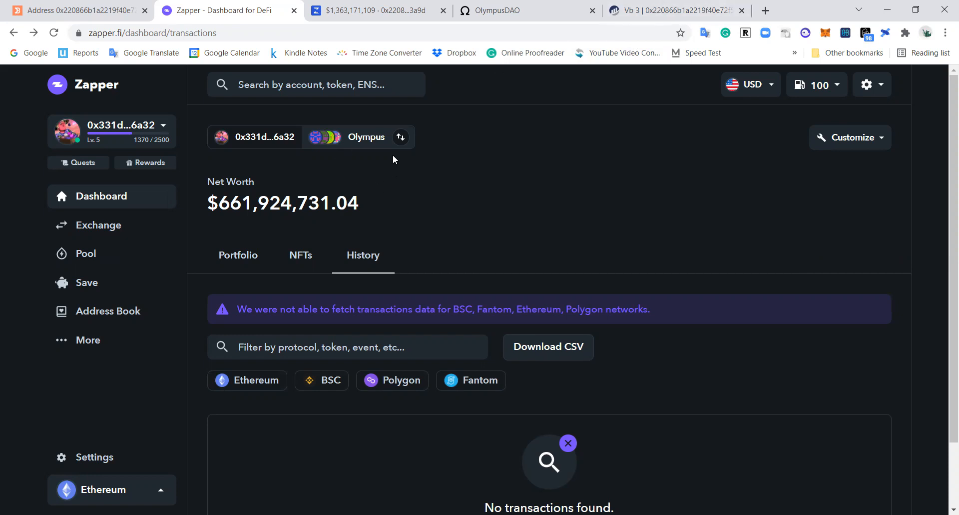
{"action": "left_click", "coordinate": [373, 11]}
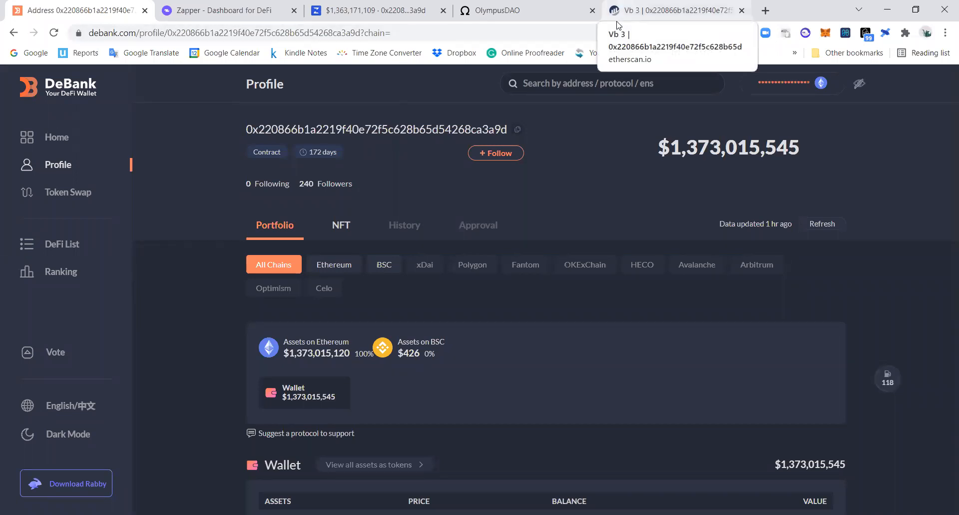
Watch Zapper's net worth slip to $661,833,655.61, then view Zerion's $1,363,928,364 history.
{"action": "left_click", "coordinate": [226, 11]}
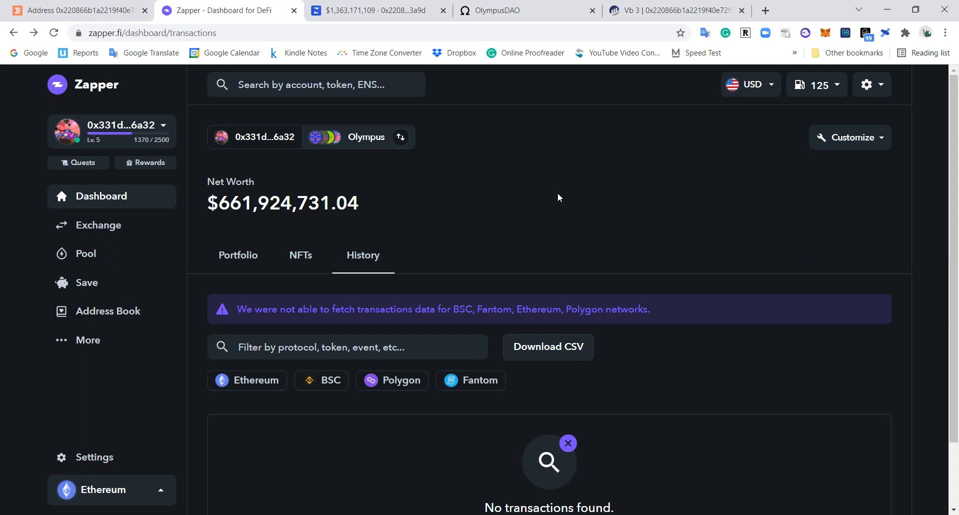
{"action": "mouse_move", "coordinate": [541, 205]}
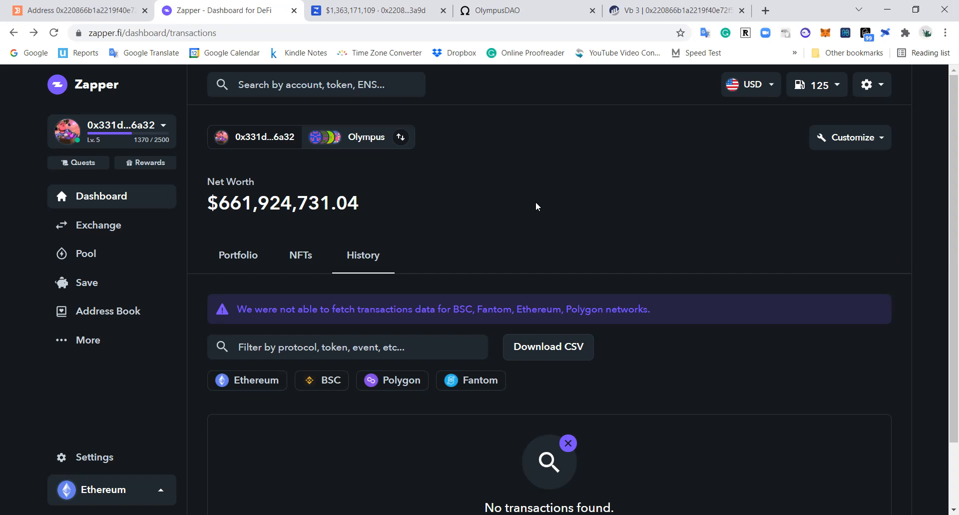
{"action": "mouse_move", "coordinate": [535, 201]}
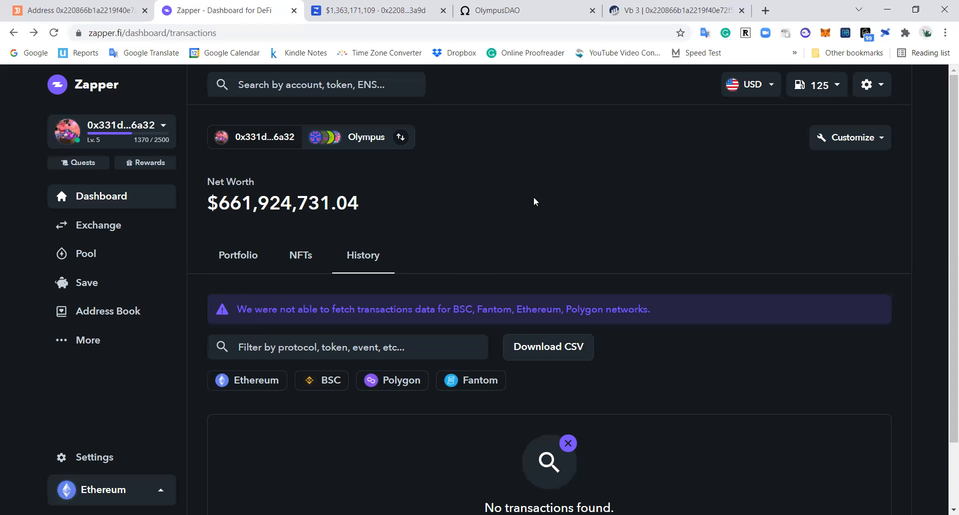
{"action": "mouse_move", "coordinate": [580, 195]}
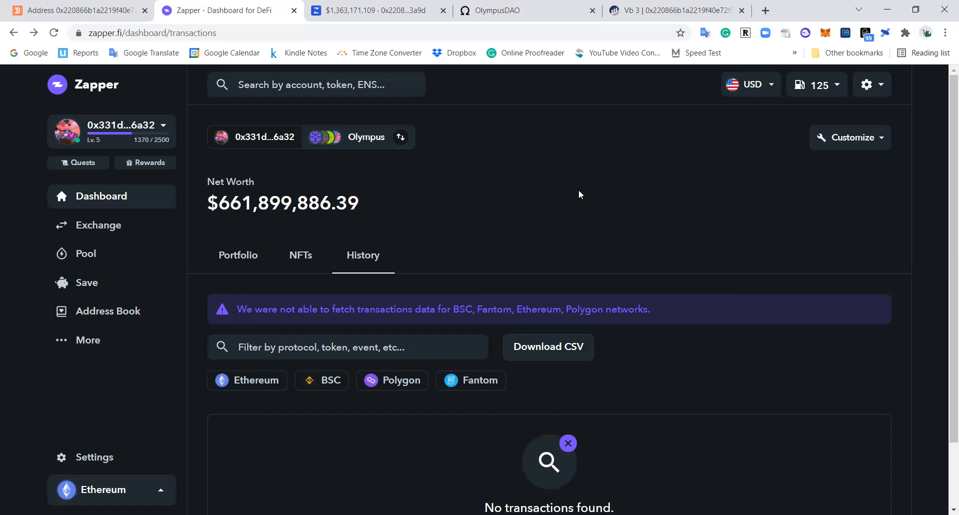
{"action": "mouse_move", "coordinate": [541, 184]}
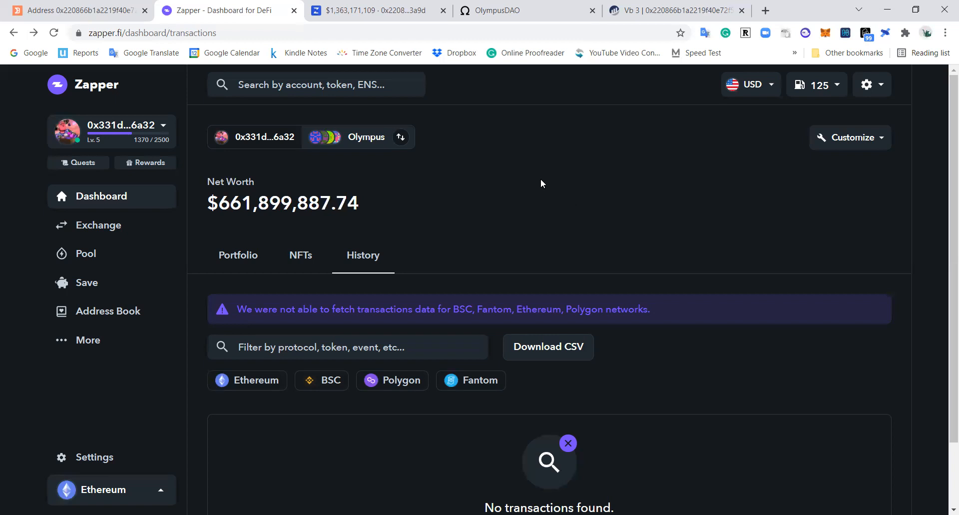
{"action": "mouse_move", "coordinate": [529, 170]}
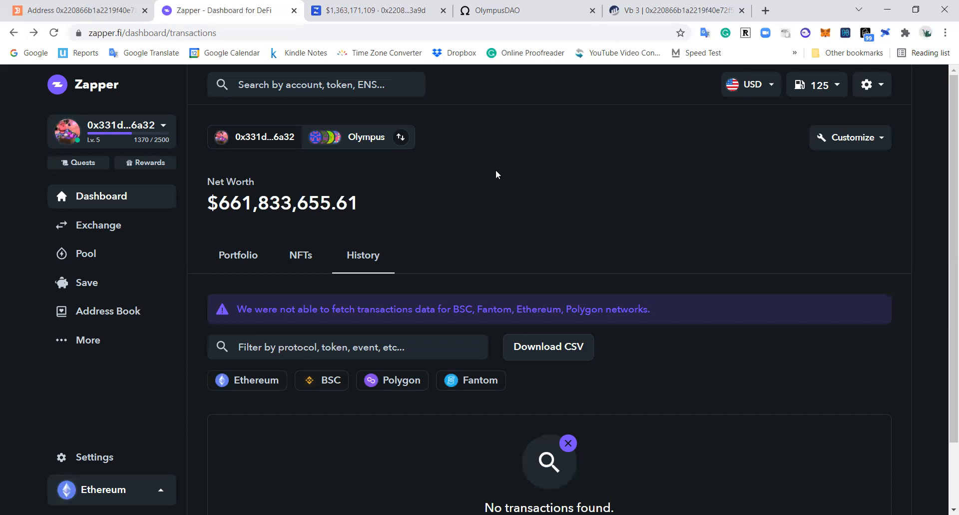
{"action": "scroll", "scroll_direction": "down", "scroll_amount": 3}
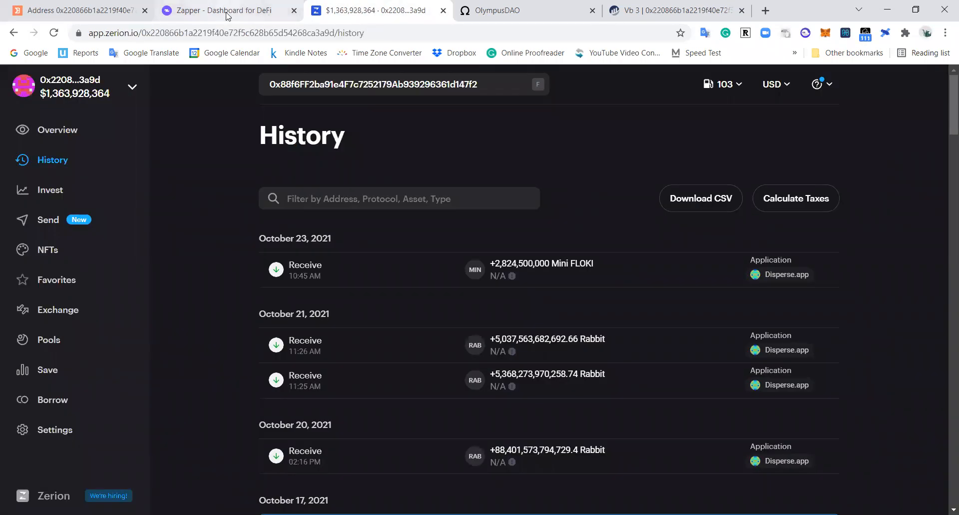
{"action": "mouse_move", "coordinate": [226, 11]}
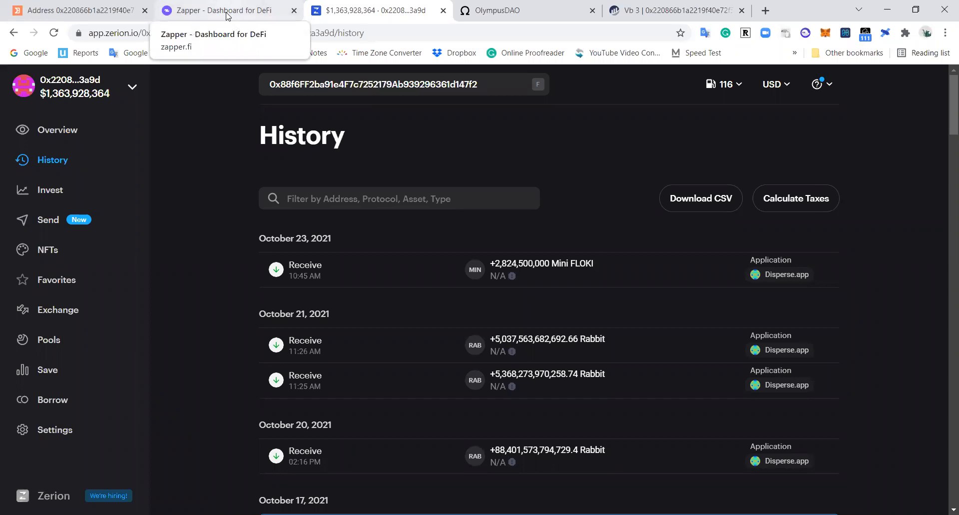
Compare DeBank's $1,373,015,545 total with Zapper and Zerion, ending on Etherscan's $1,381,660,133.92 contract.
{"action": "left_click", "coordinate": [73, 11]}
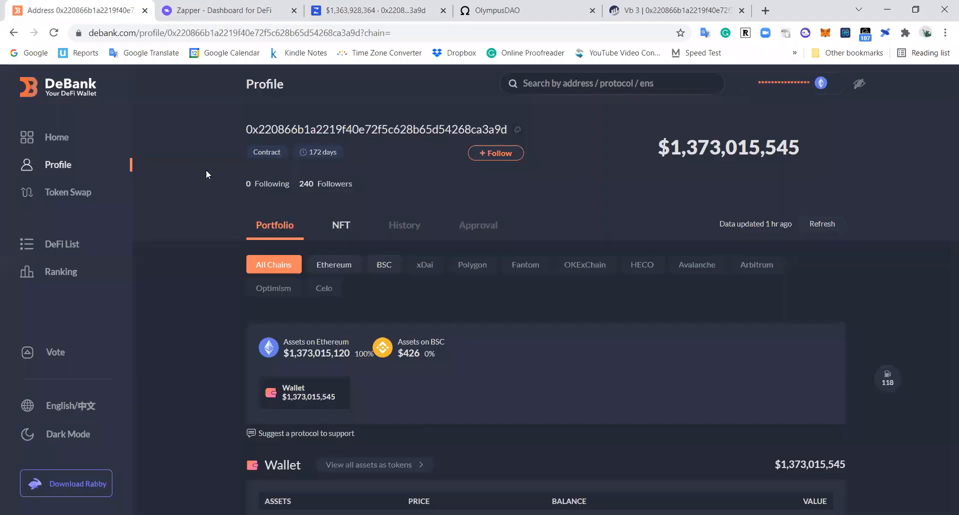
{"action": "mouse_move", "coordinate": [367, 168]}
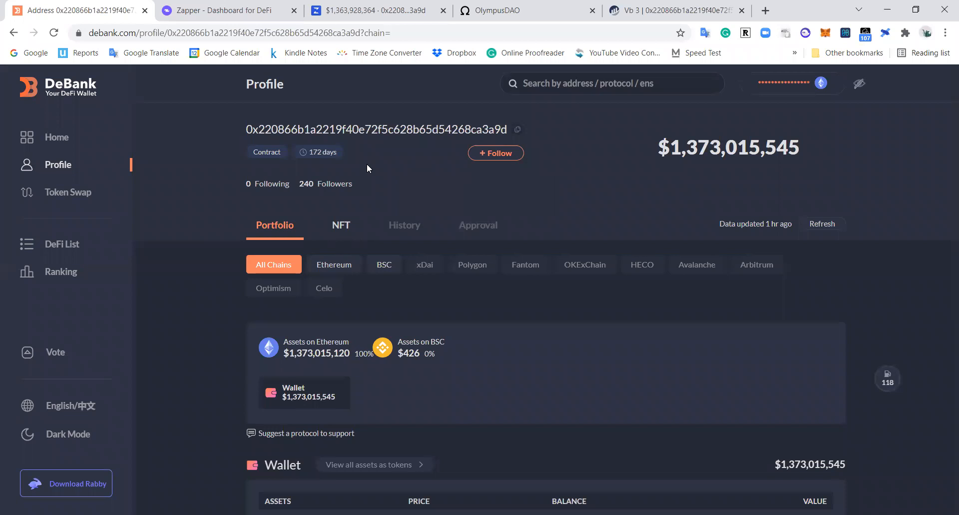
{"action": "left_click", "coordinate": [226, 11]}
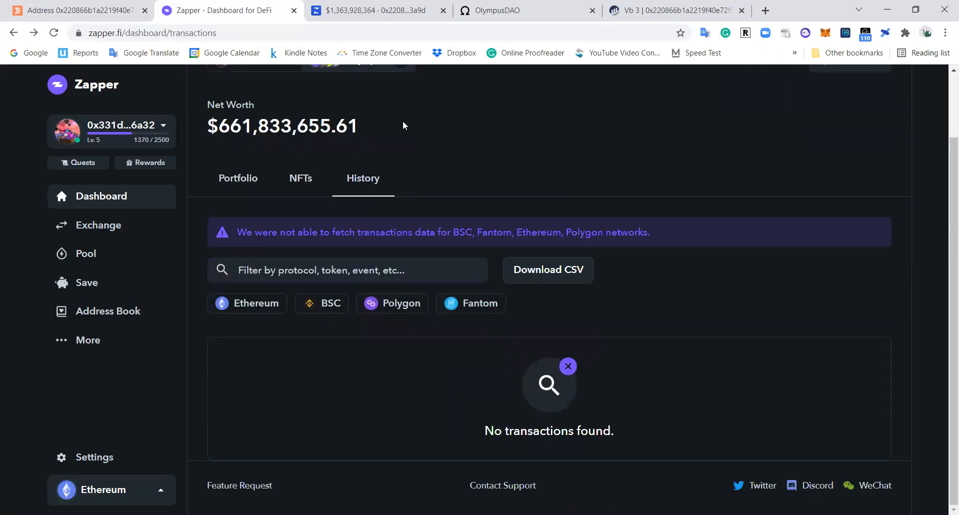
{"action": "scroll", "scroll_direction": "up", "scroll_amount": 3}
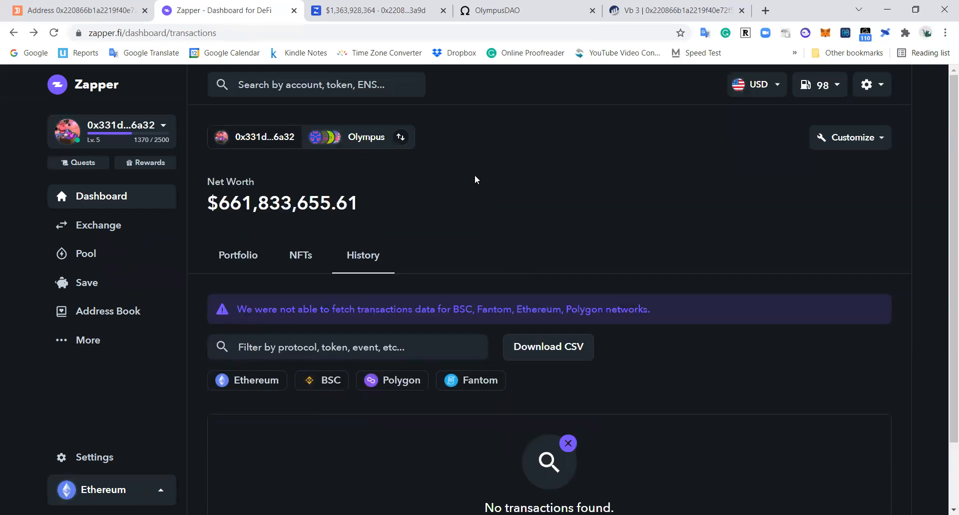
{"action": "mouse_move", "coordinate": [452, 155]}
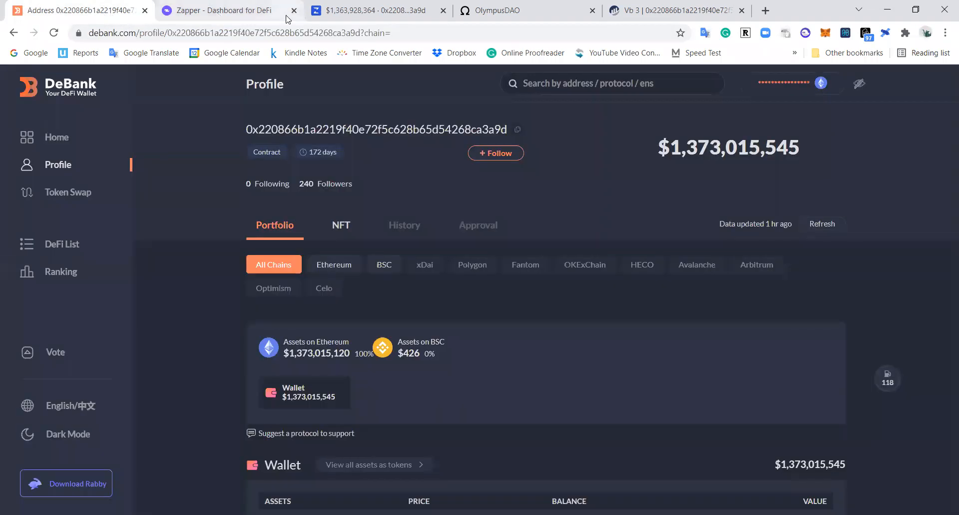
{"action": "left_click", "coordinate": [368, 11]}
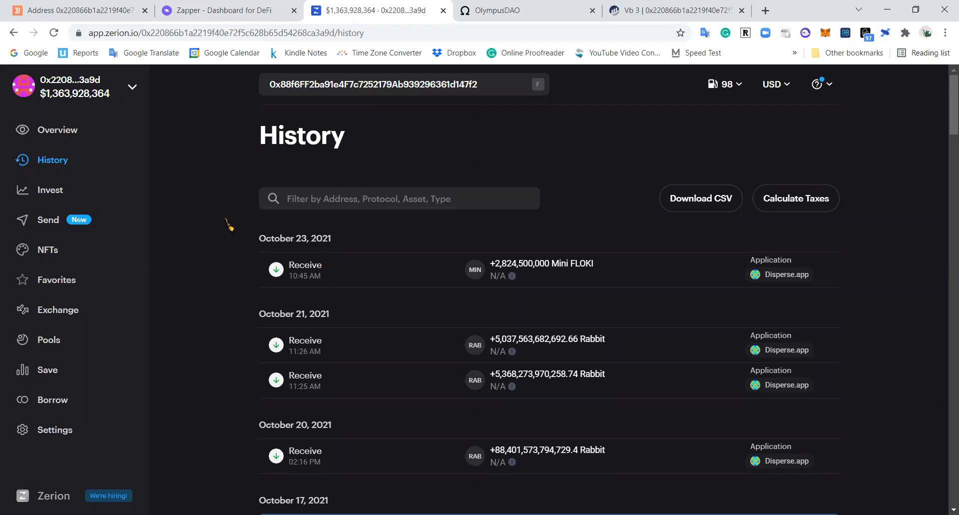
{"action": "scroll", "scroll_direction": "down", "scroll_amount": 3}
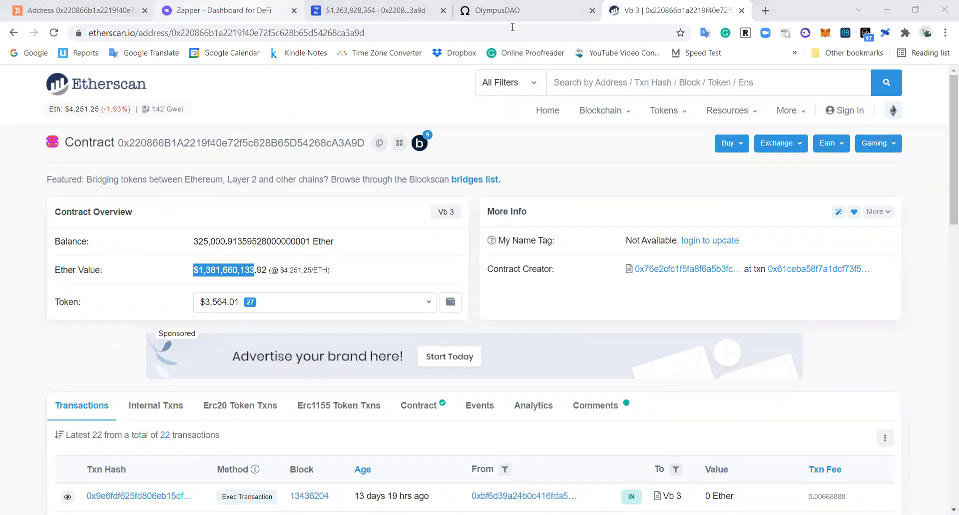
Show Zapper's empty transaction history with net worth at $661,845,235.93.
{"action": "left_click", "coordinate": [218, 10]}
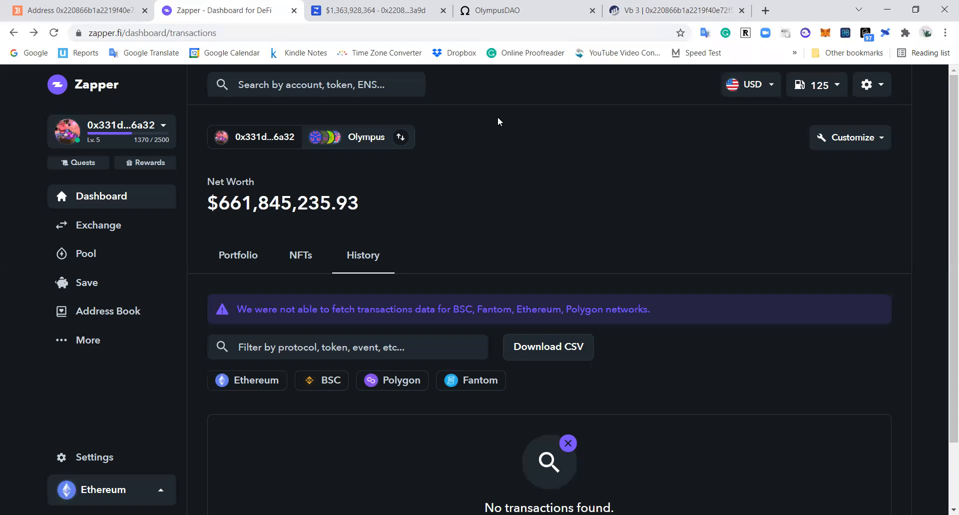
{"action": "mouse_move", "coordinate": [606, 35]}
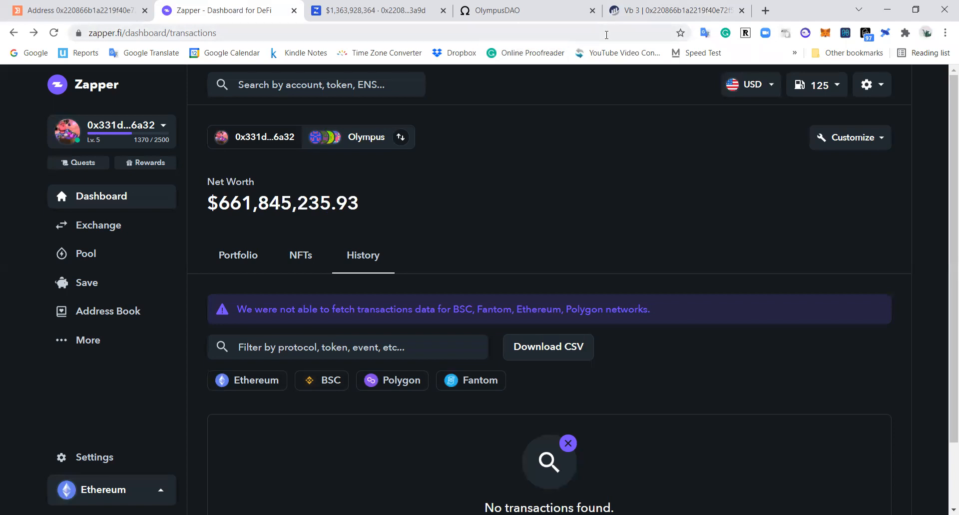